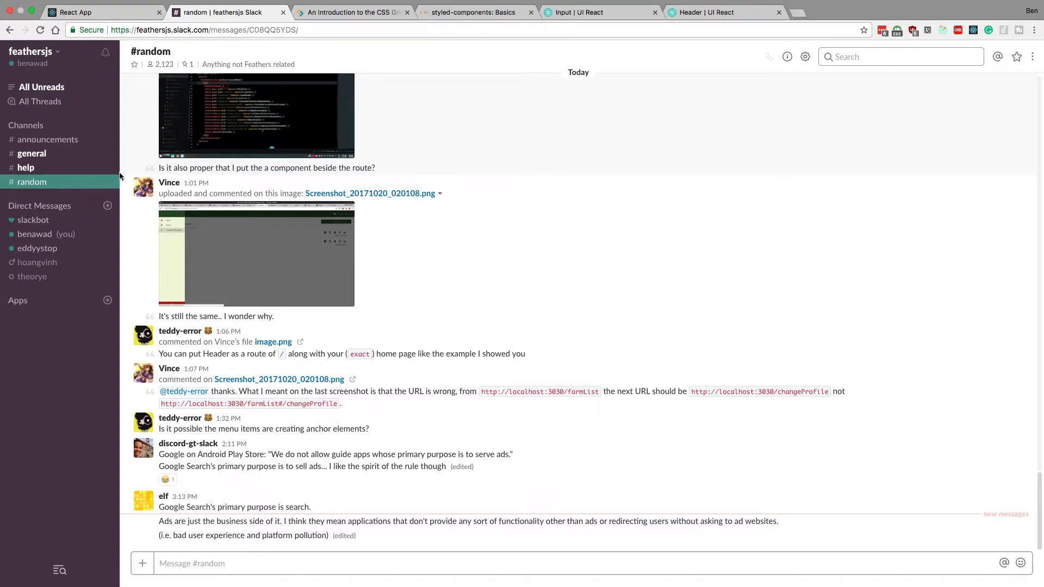
pyautogui.moveTo(457, 230)
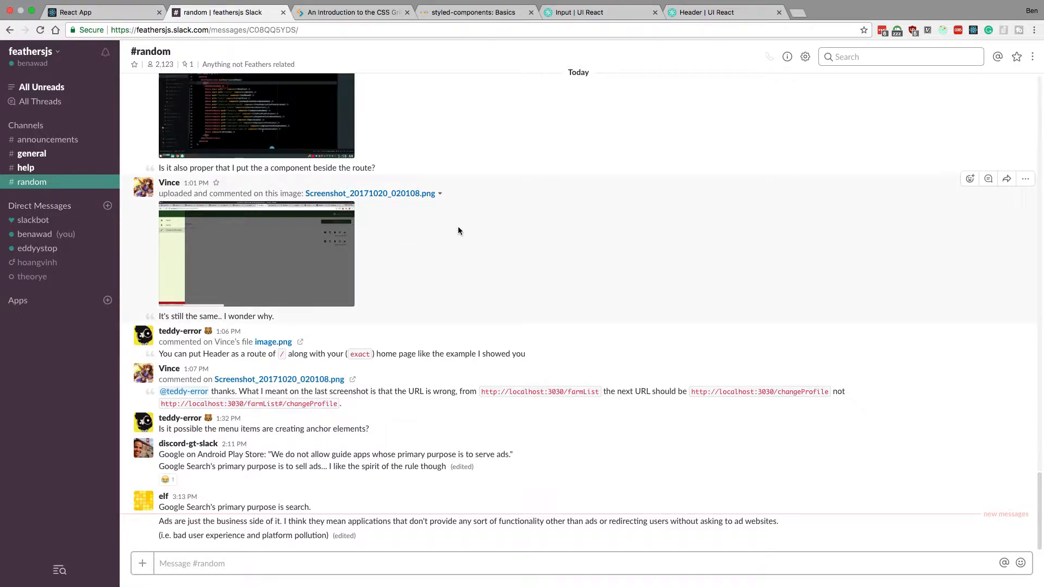
pyautogui.moveTo(492, 225)
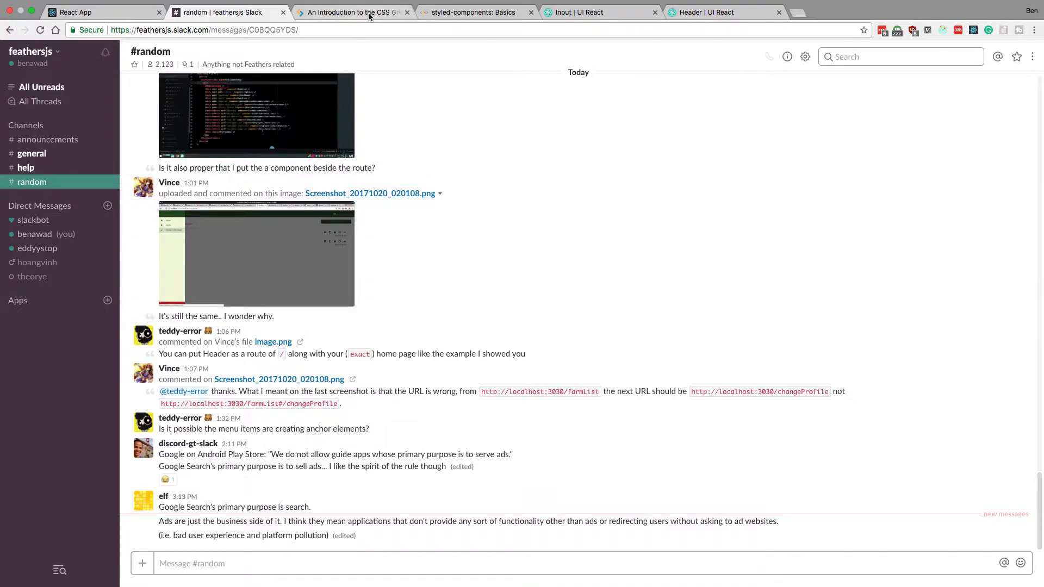
# Step: Read through the SitePoint CSS Grid article's Slack layout diagram, HTML and CSS, then the styled-components docs
pyautogui.click(354, 12)
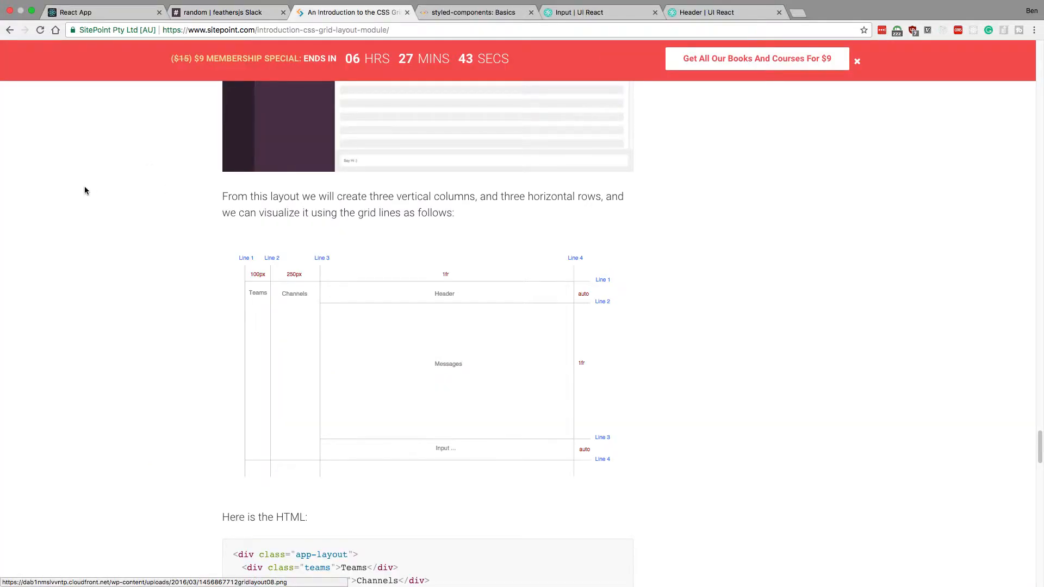
pyautogui.moveTo(93, 274)
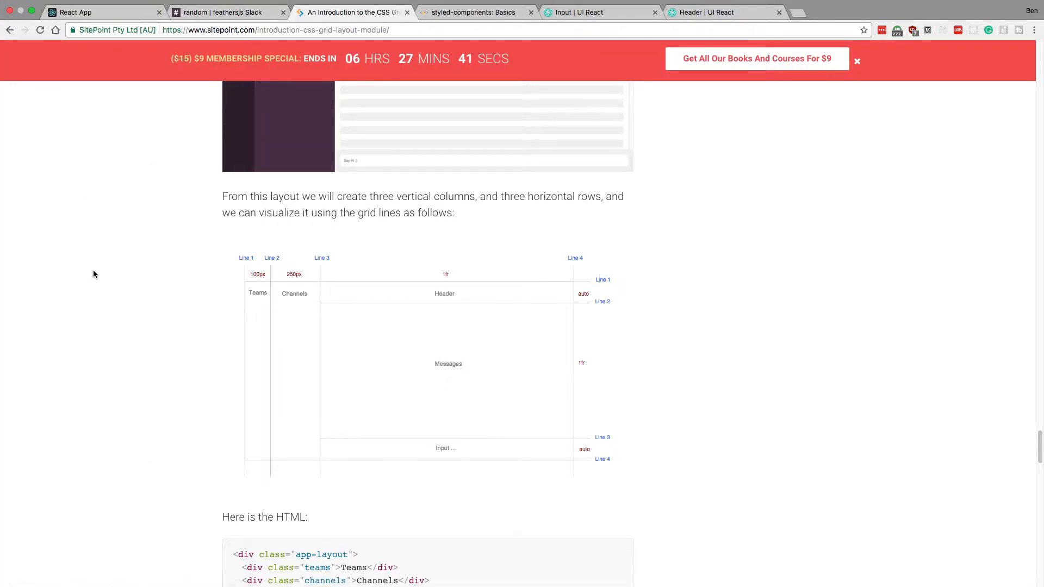
pyautogui.scroll(-3)
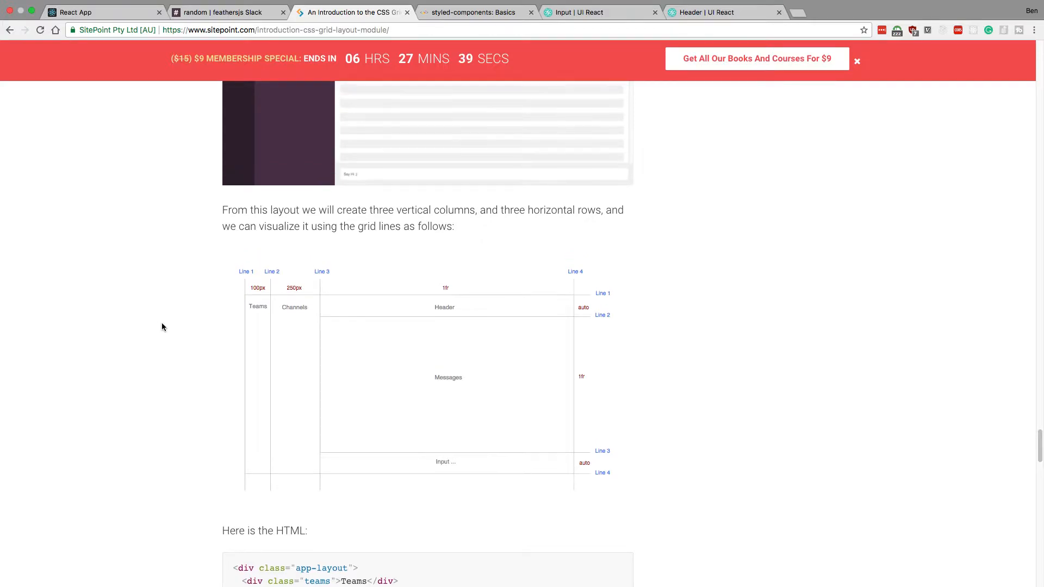
pyautogui.scroll(3)
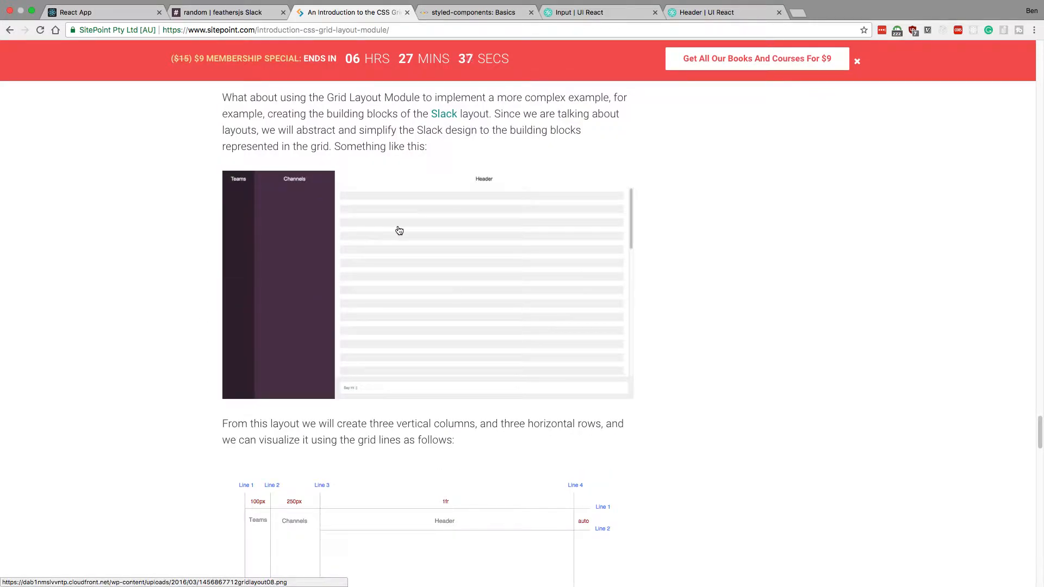
pyautogui.moveTo(251, 222)
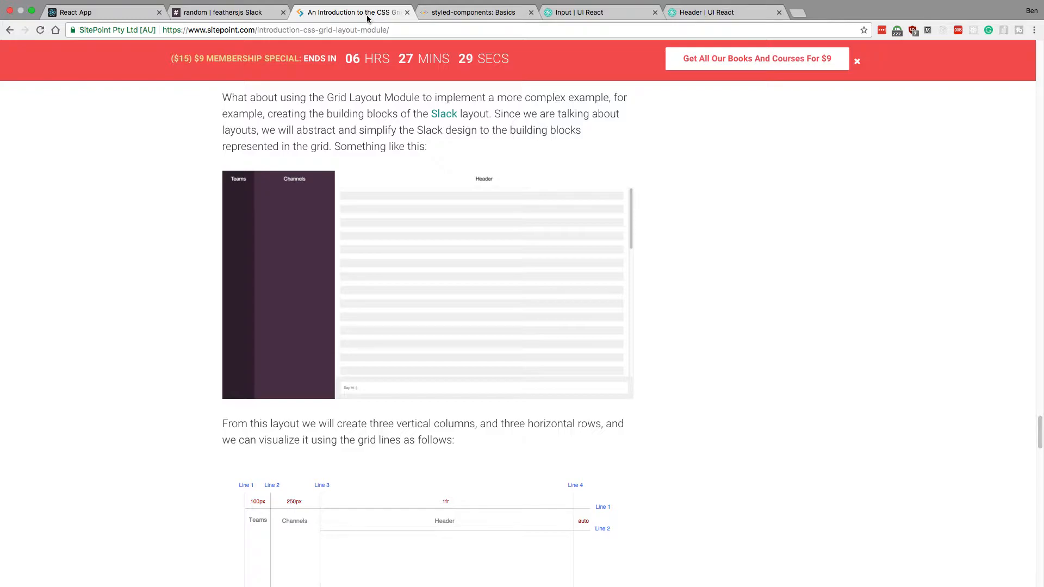
pyautogui.scroll(-3)
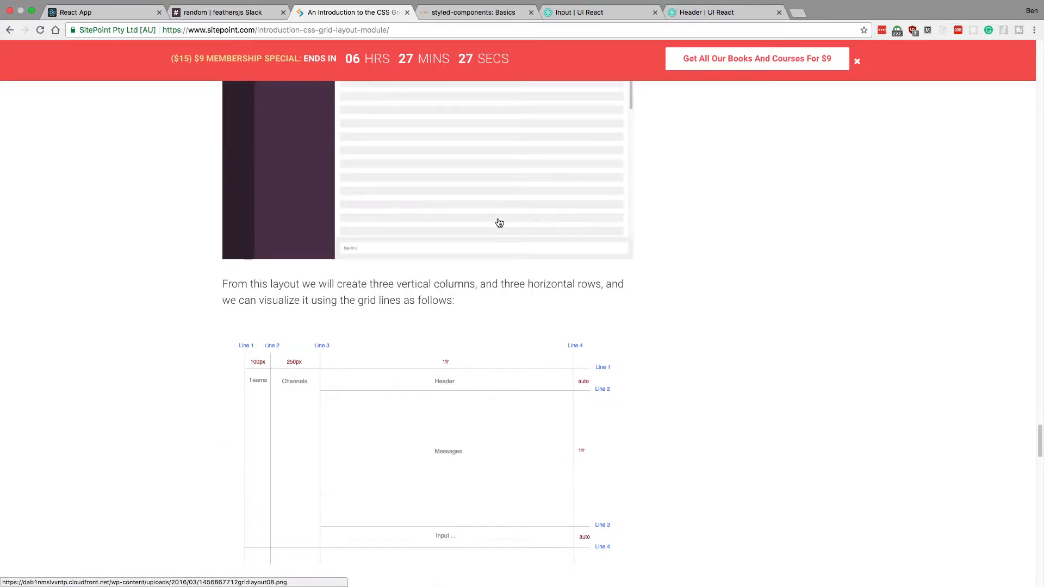
pyautogui.scroll(-3)
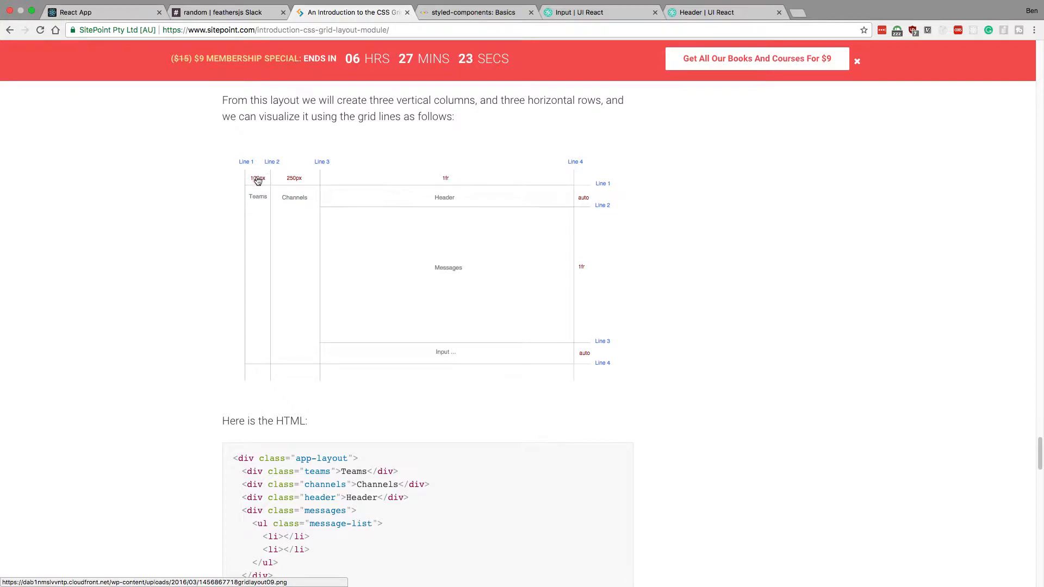
pyautogui.moveTo(581, 195)
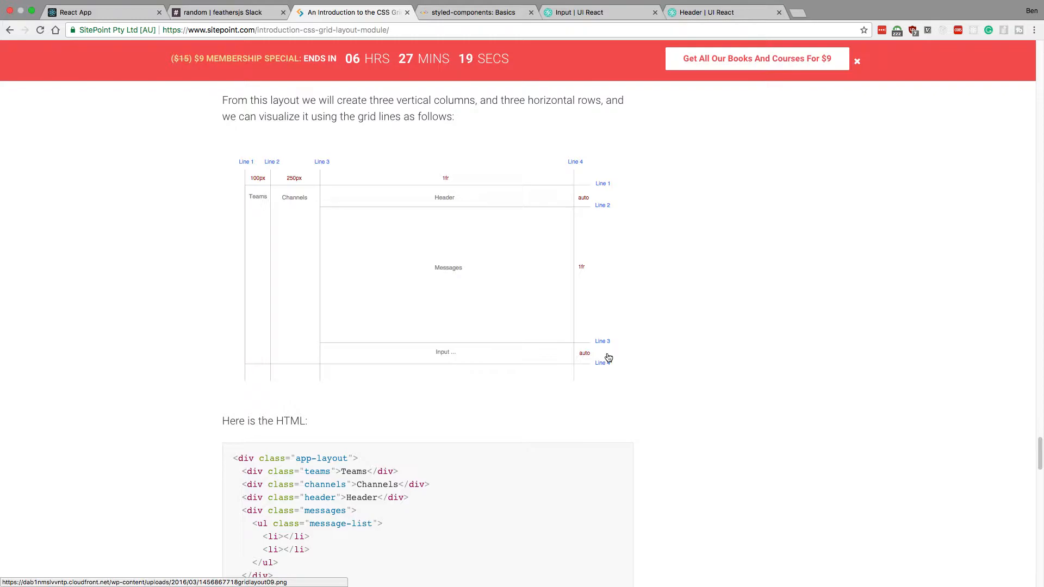
pyautogui.scroll(-3)
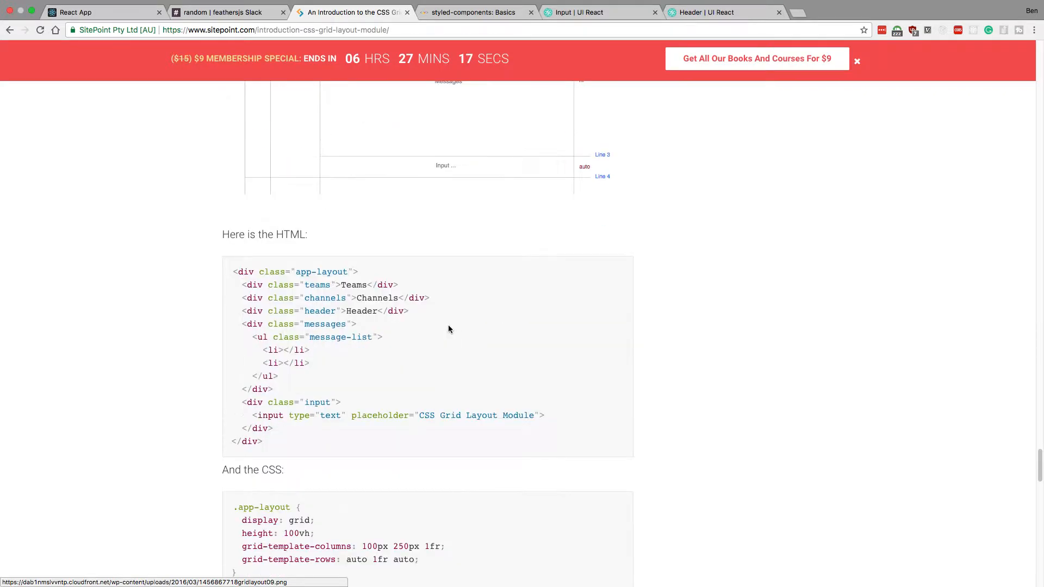
pyautogui.scroll(-3)
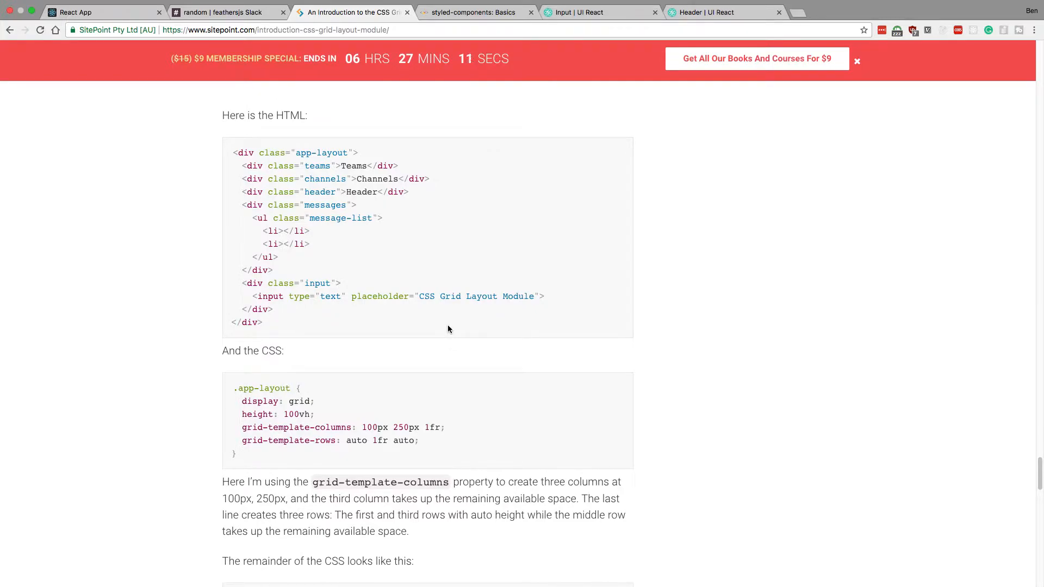
pyautogui.click(476, 12)
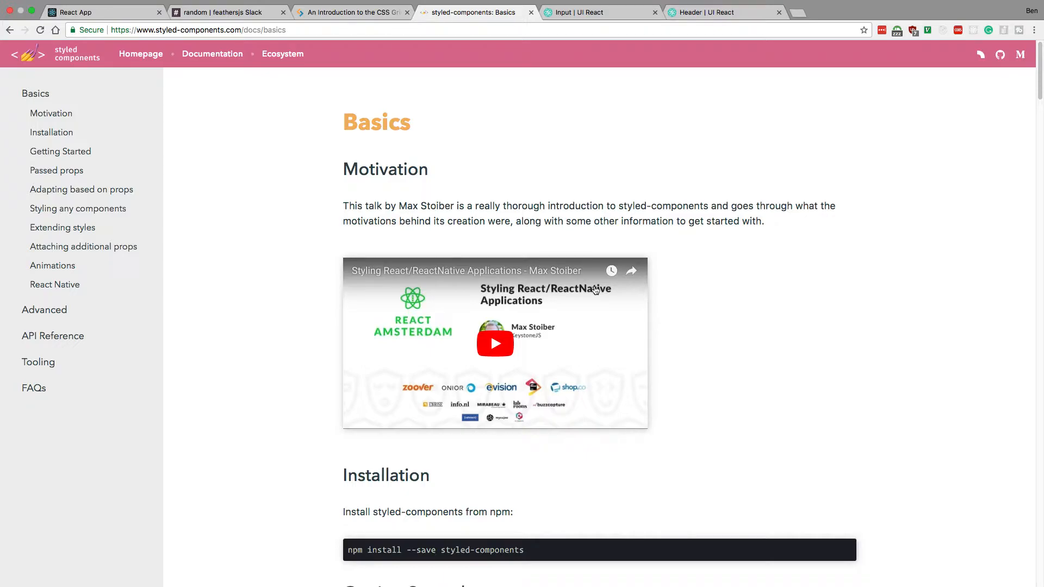
# Step: Skim the styled-components Basics page and return to the CSS Grid article
pyautogui.scroll(-3)
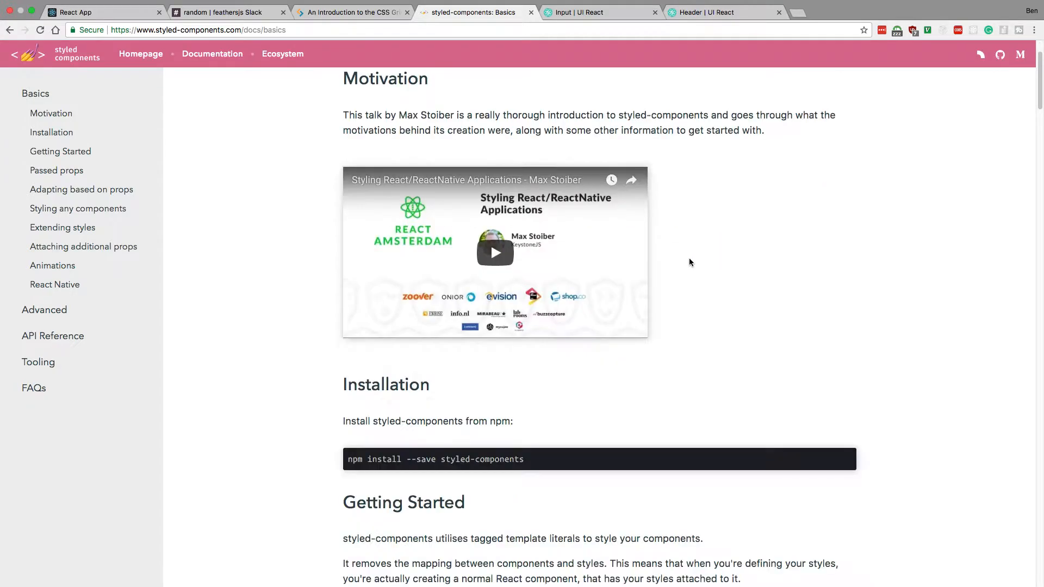
pyautogui.click(351, 12)
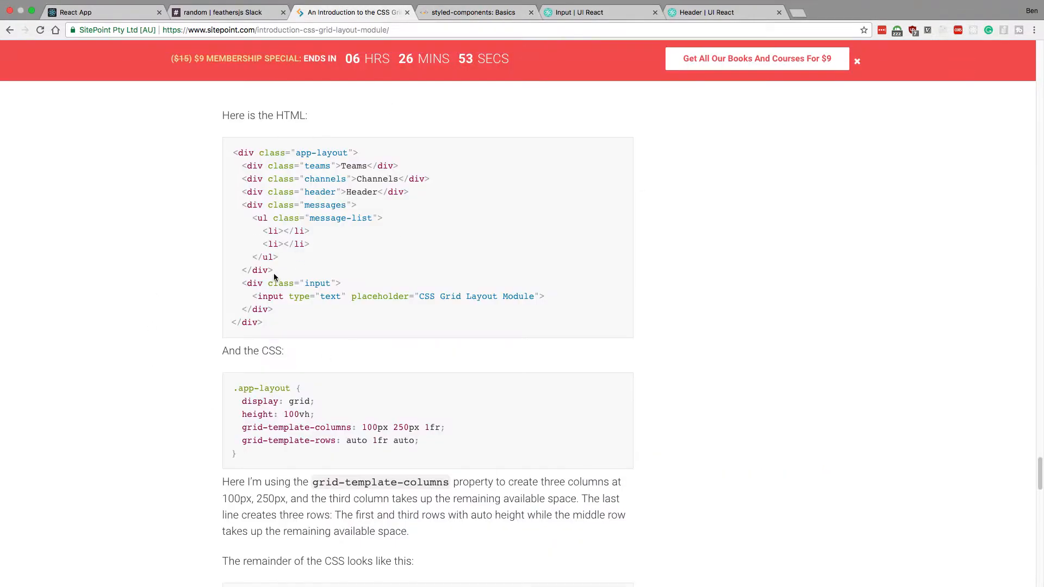
pyautogui.moveTo(496, 212)
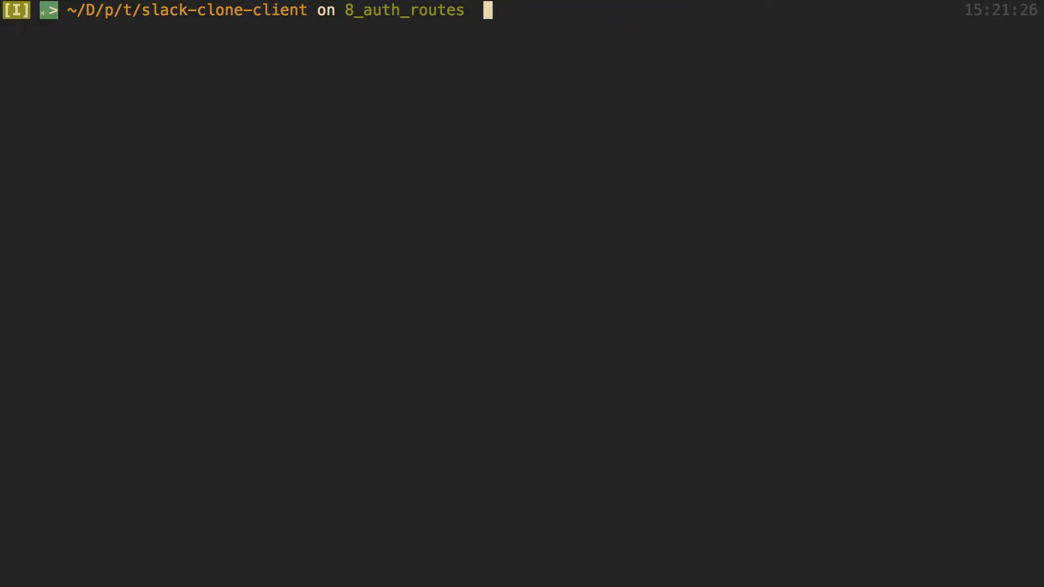
# Step: Run yarn add styled-components in the slack-clone-client terminal
pyautogui.write('yarn add jwt-decode')
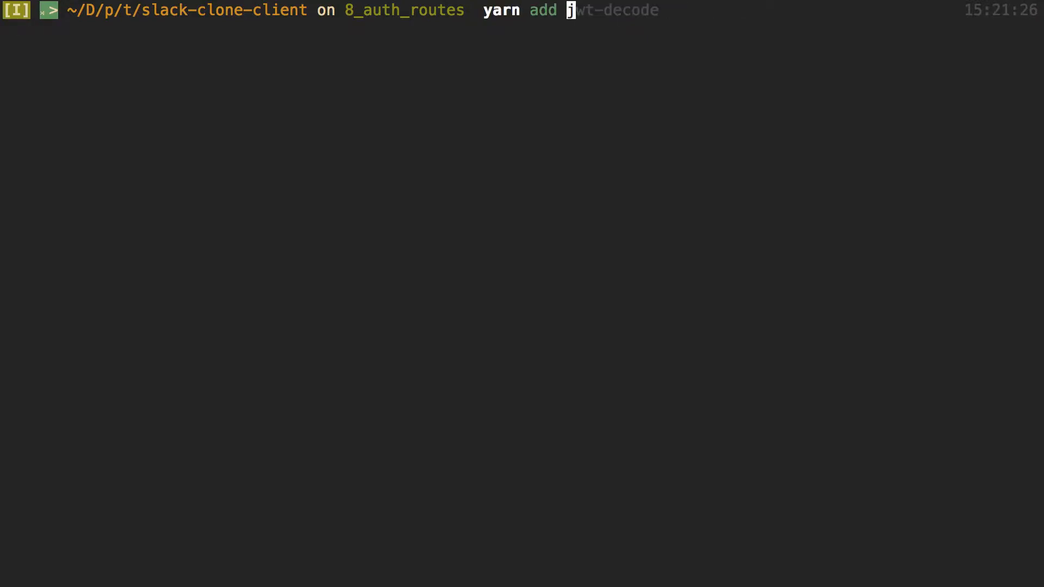
pyautogui.write('styled-components')
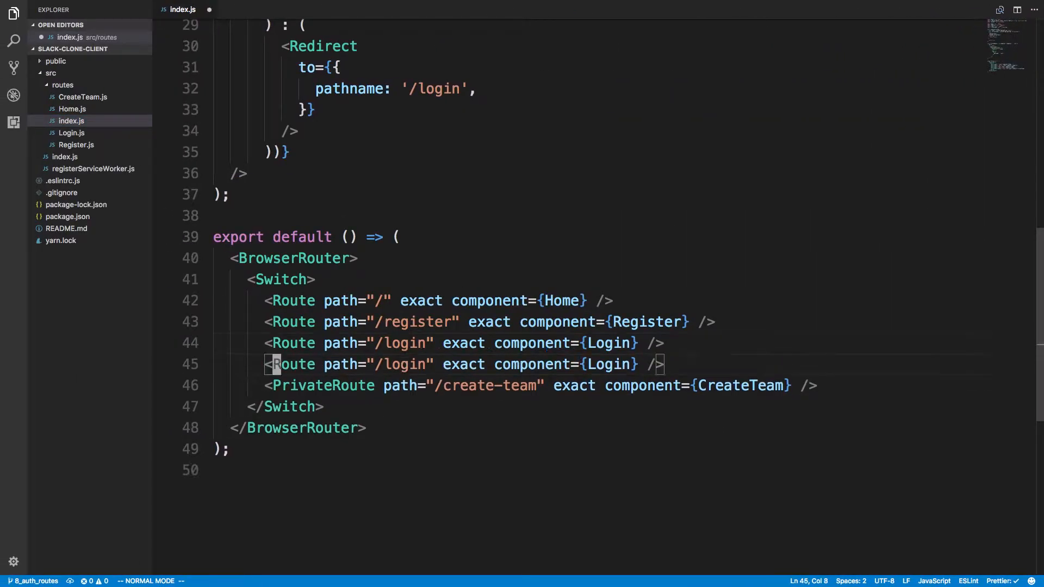
# Step: Add a /view-team Route and import ViewTeam from './ViewTeam' in src/routes/index.js
pyautogui.write('view-team')
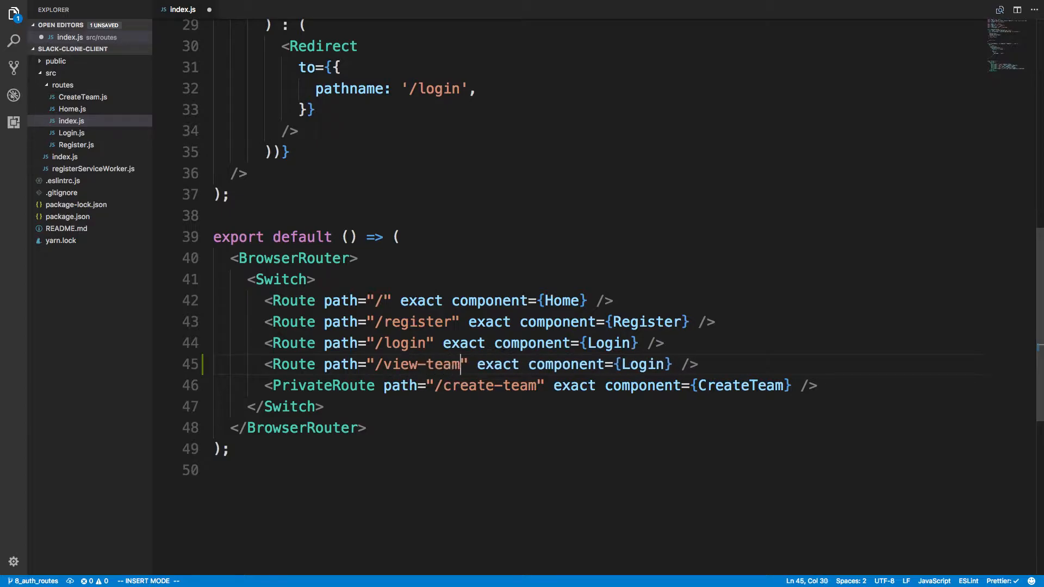
pyautogui.write('ViewTea')
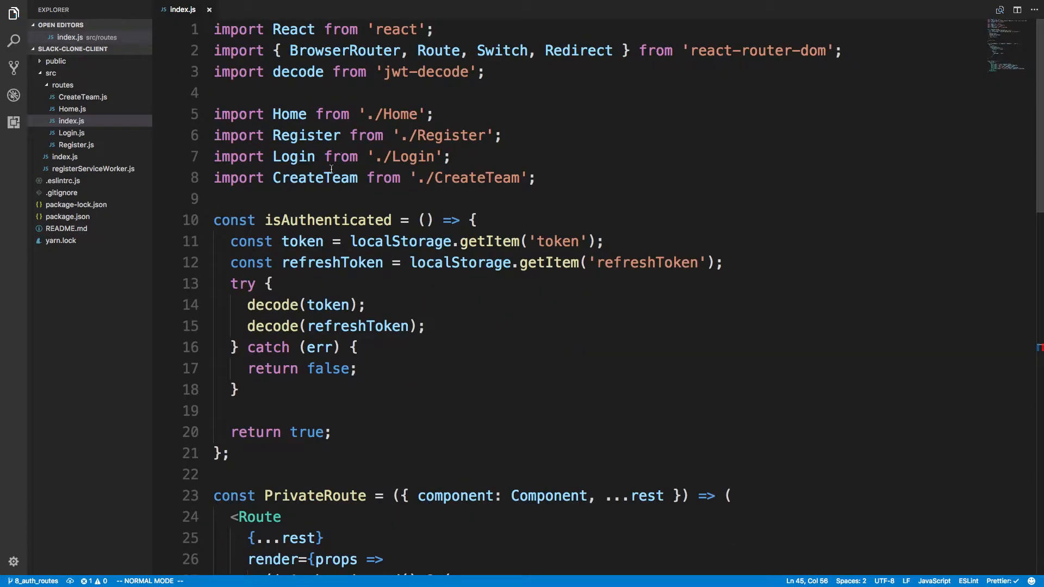
pyautogui.write("import V from './CreateTeam';")
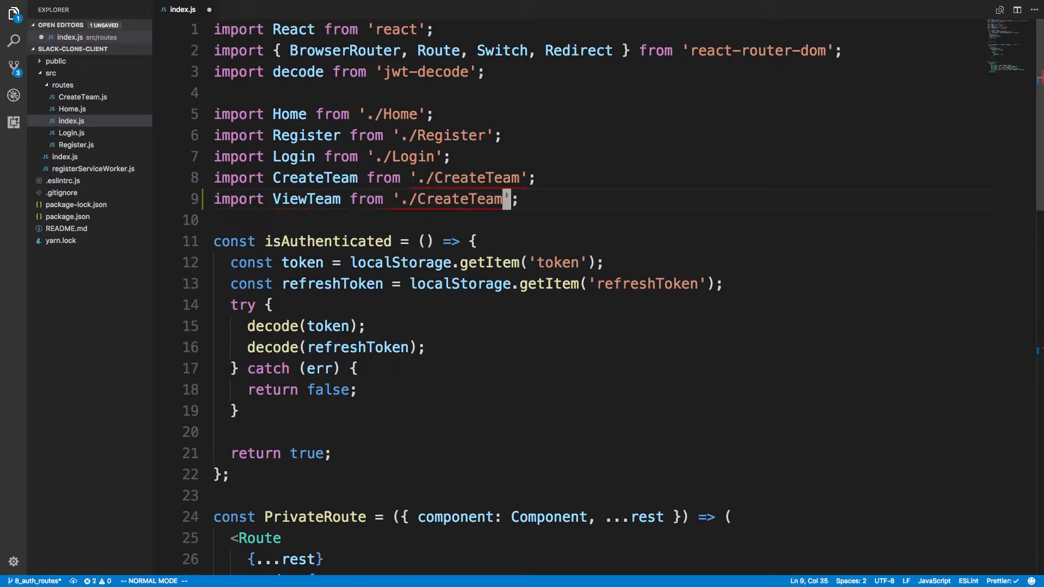
pyautogui.write('ViewTeam')
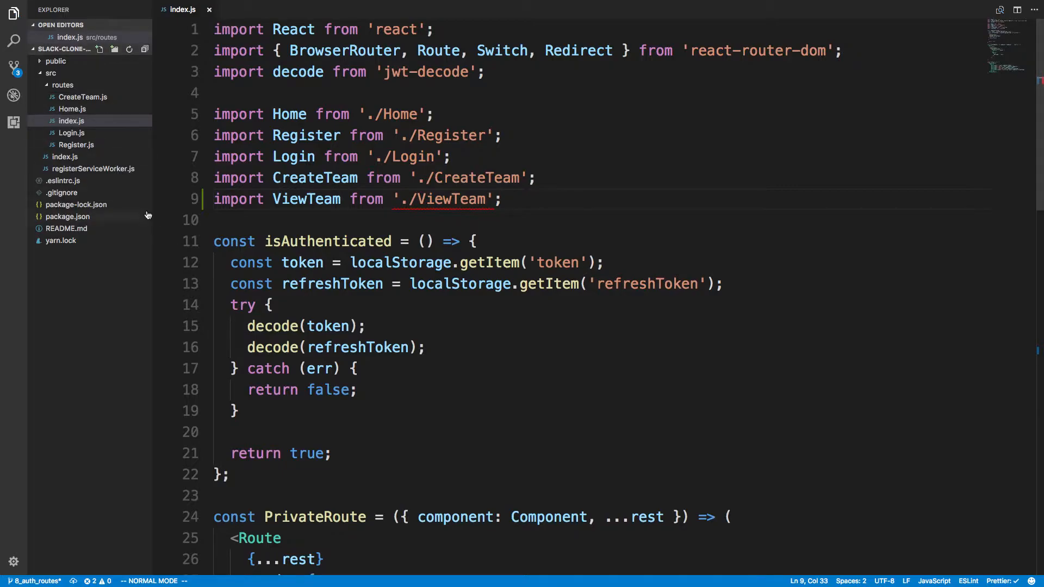
pyautogui.click(63, 84)
pyautogui.write('import')
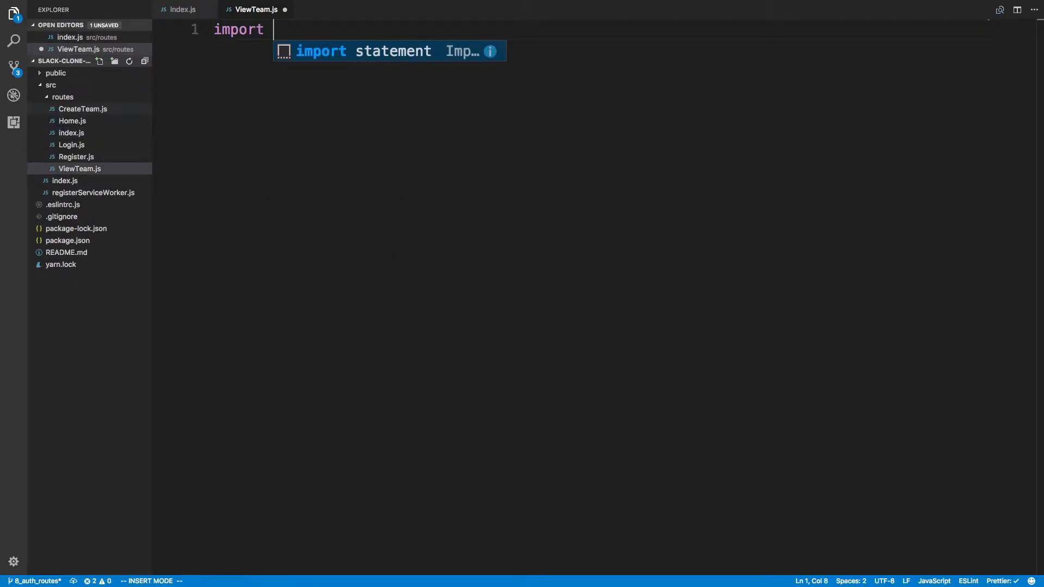
# Step: Write ViewTeam.js importing React and exporting a component returning the app-layout JSX
pyautogui.write("React from 'react';")
pyautogui.write('export d')
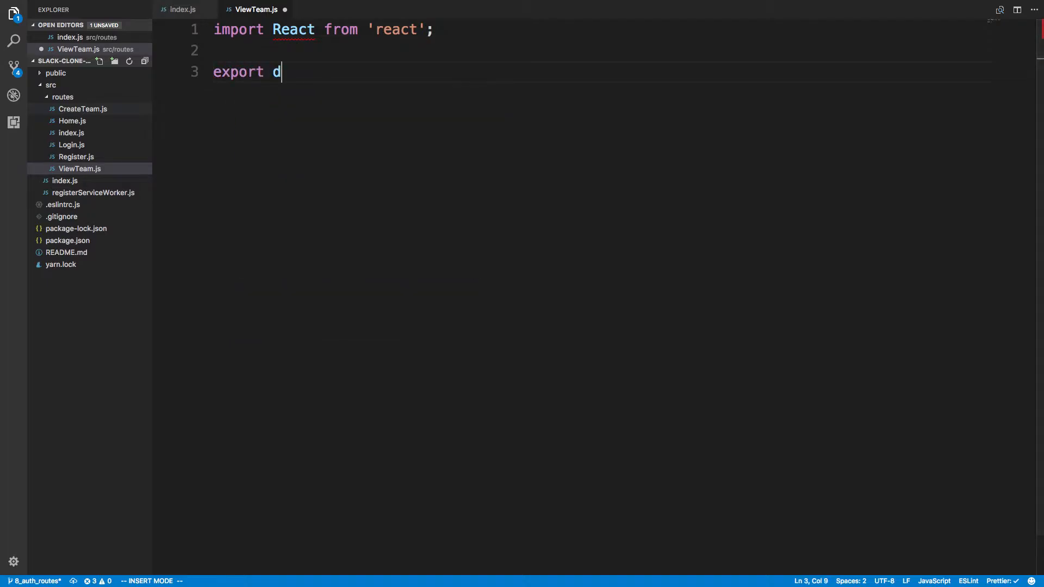
pyautogui.write('efault () => (')
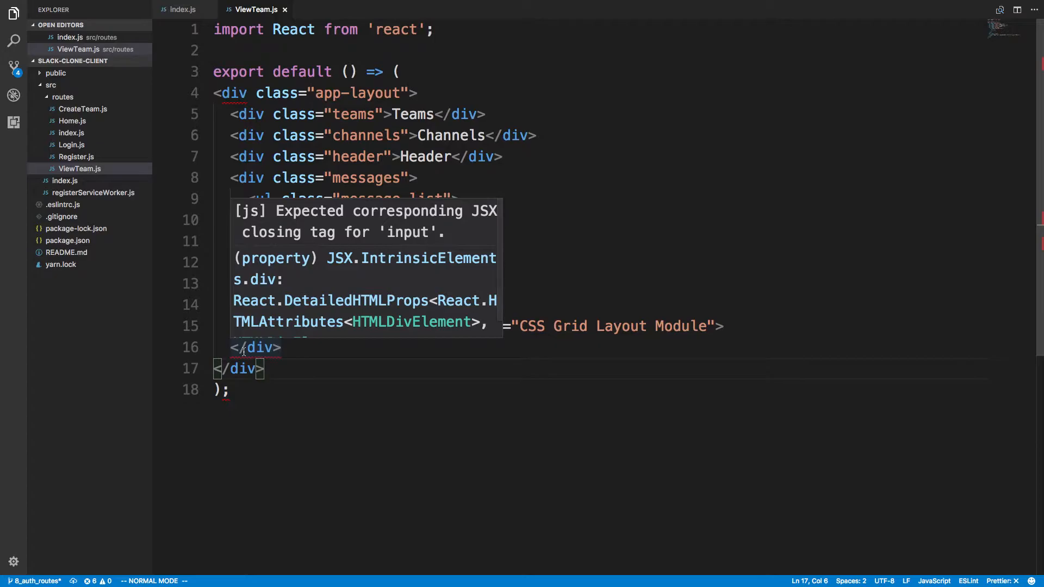
pyautogui.moveTo(266, 346)
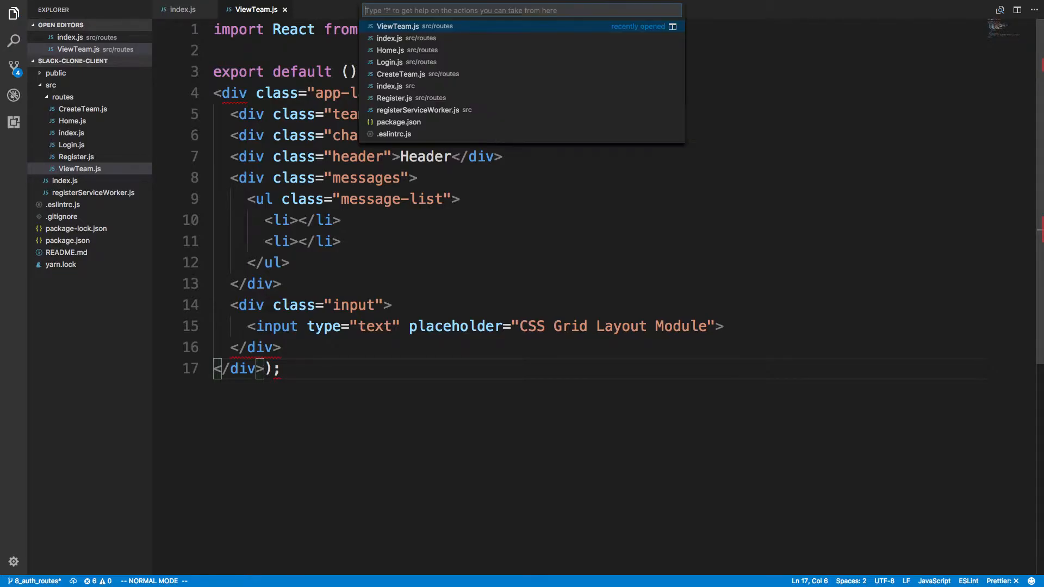
pyautogui.press('Escape')
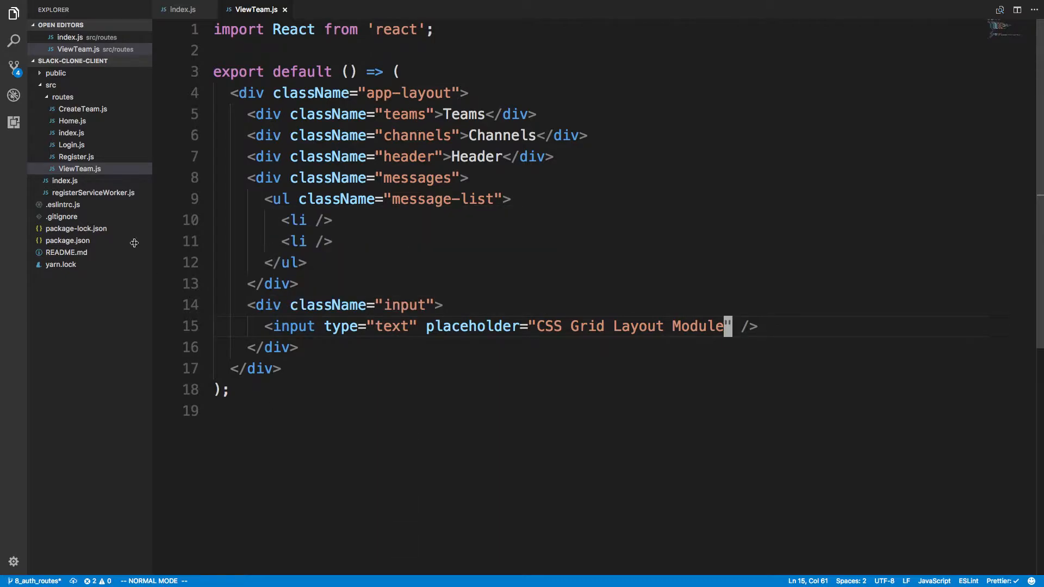
pyautogui.write('components')
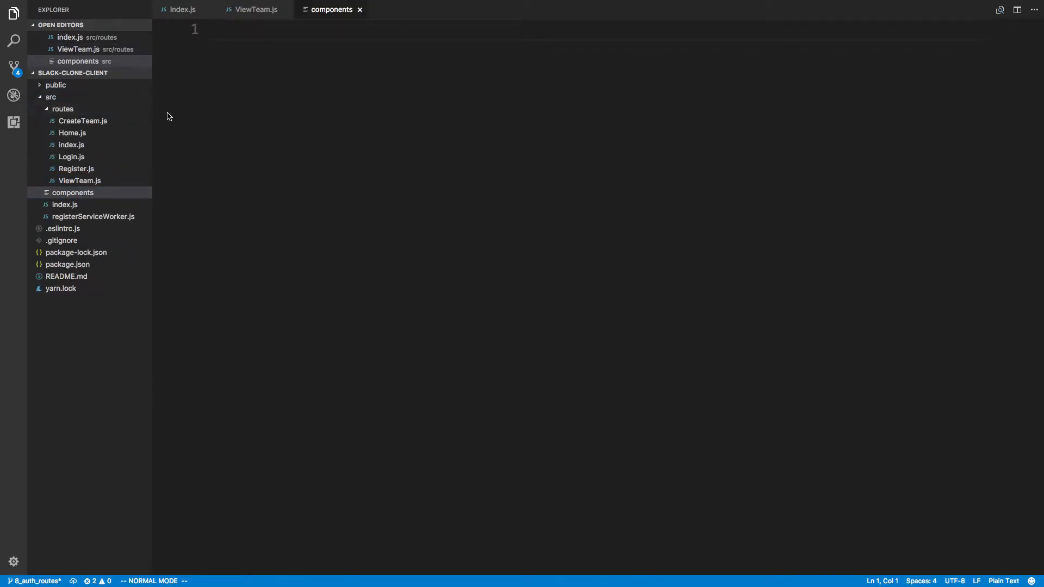
# Step: Delete the mistaken components file and start a components folder inside src
pyautogui.rightClick(79, 168)
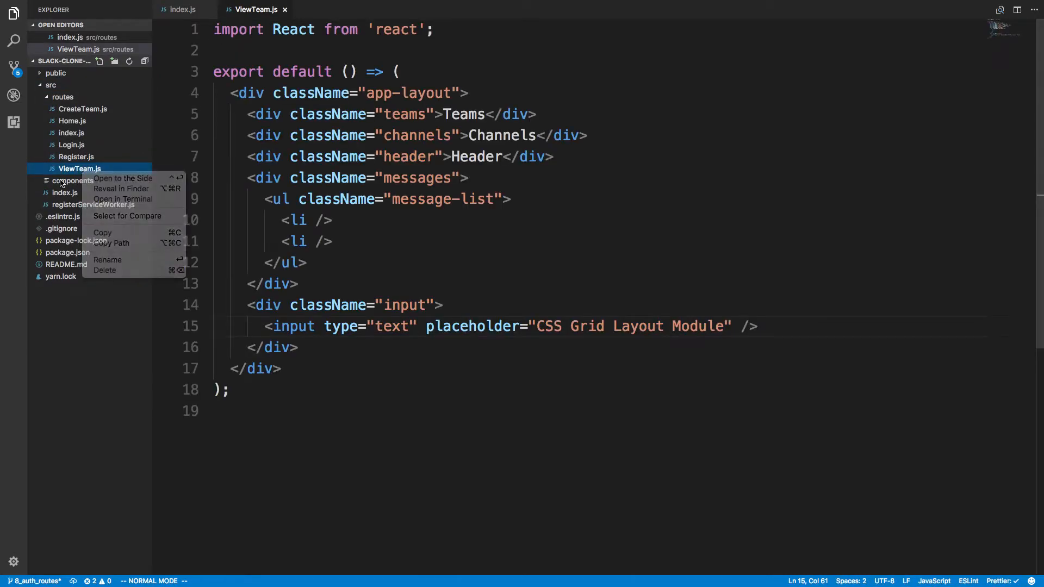
pyautogui.click(105, 270)
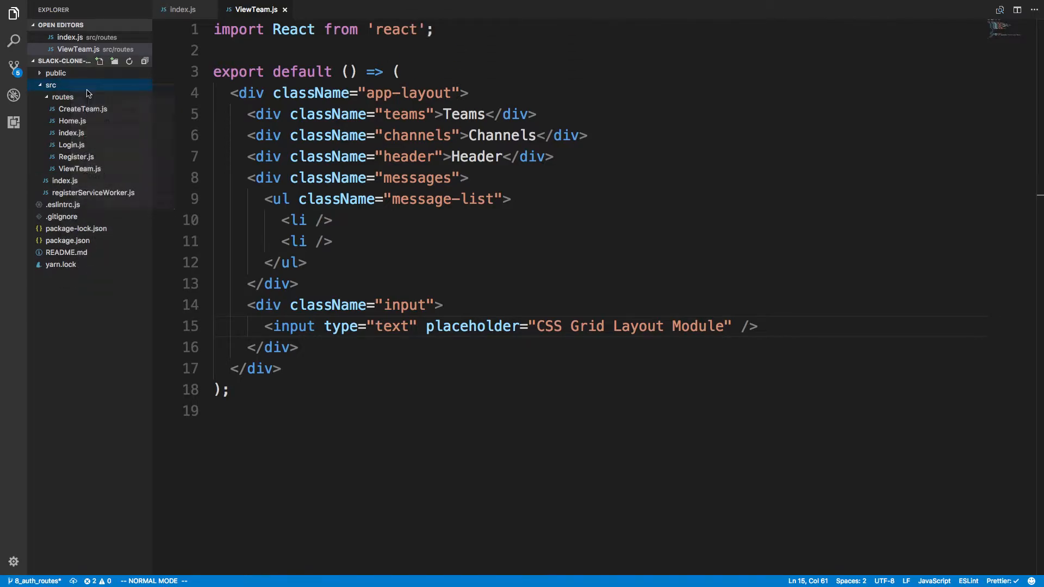
pyautogui.rightClick(51, 85)
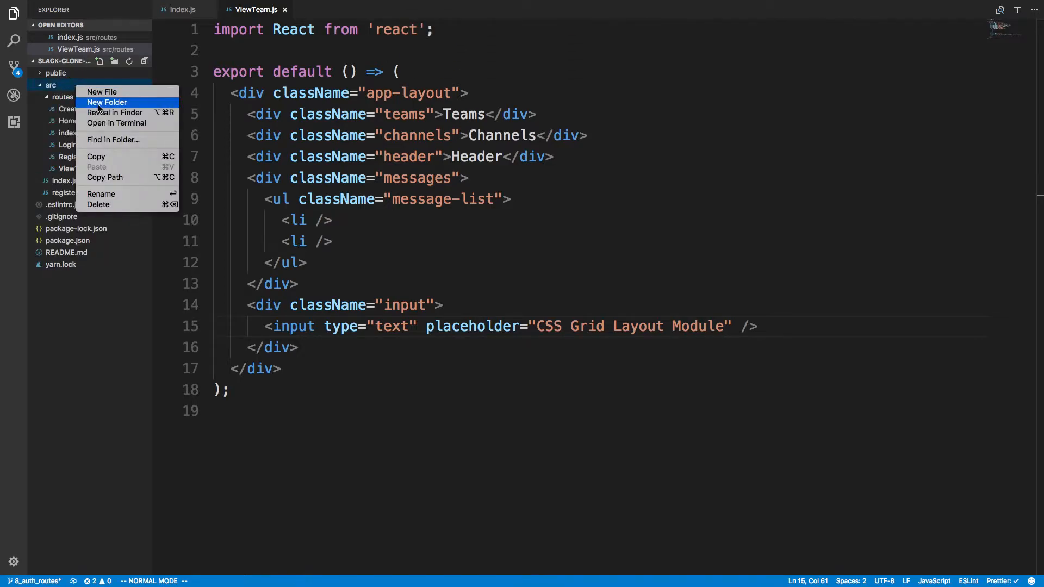
pyautogui.click(106, 102)
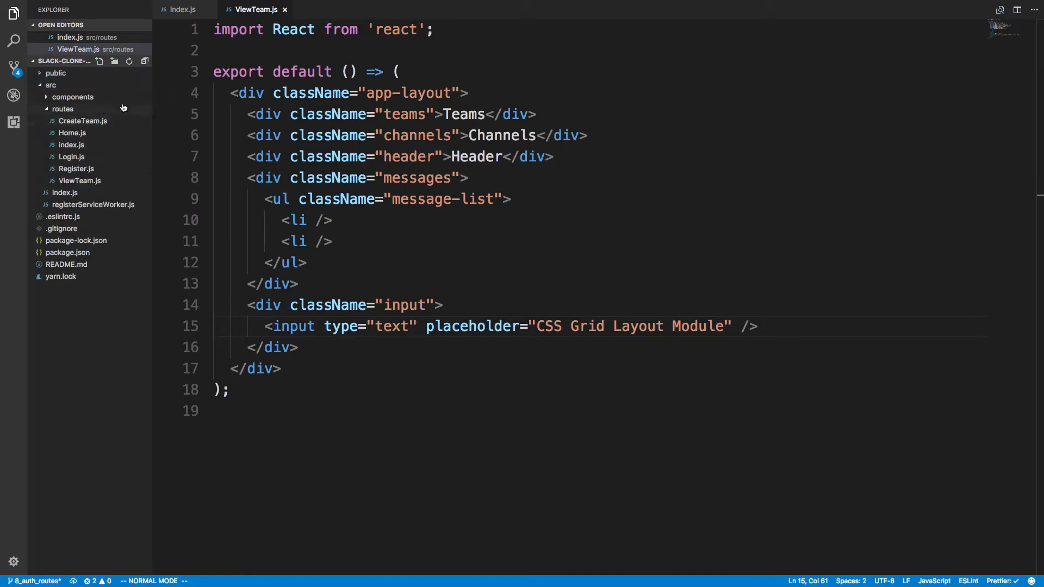
# Step: Create an empty Channels.js file inside the components folder and open it
pyautogui.click(73, 97)
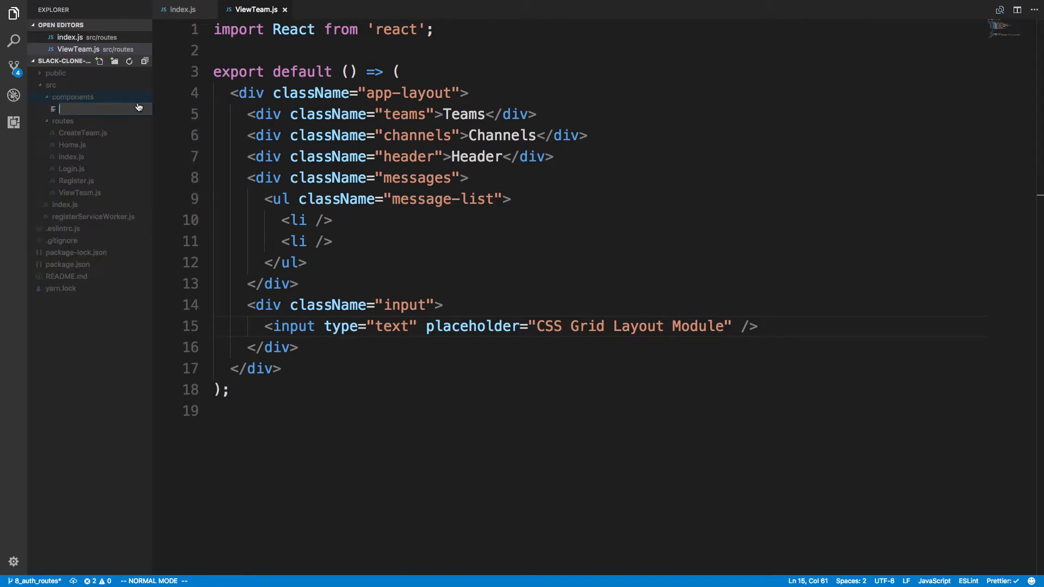
pyautogui.write('side')
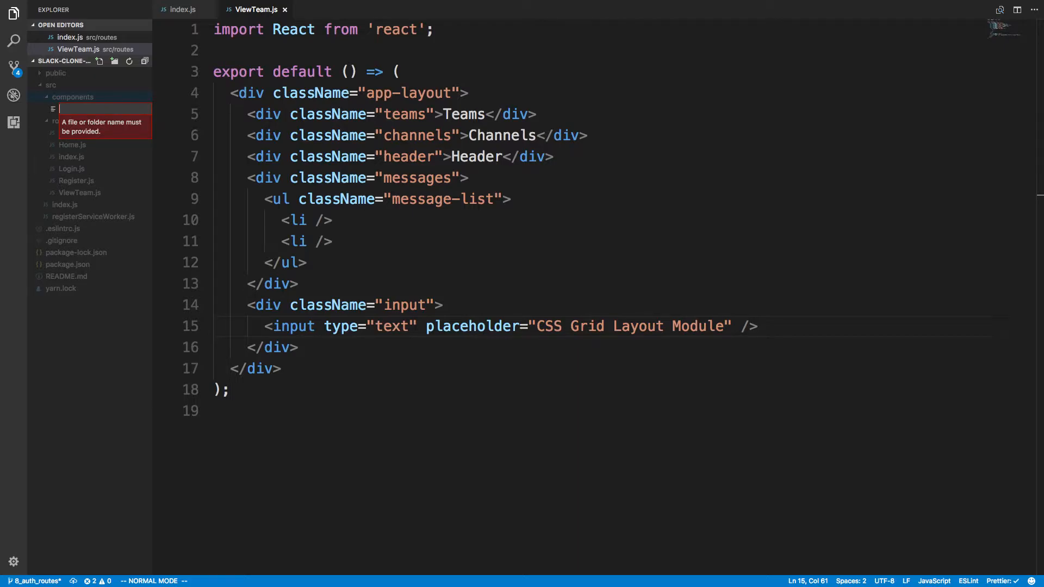
pyautogui.write('Channels.js')
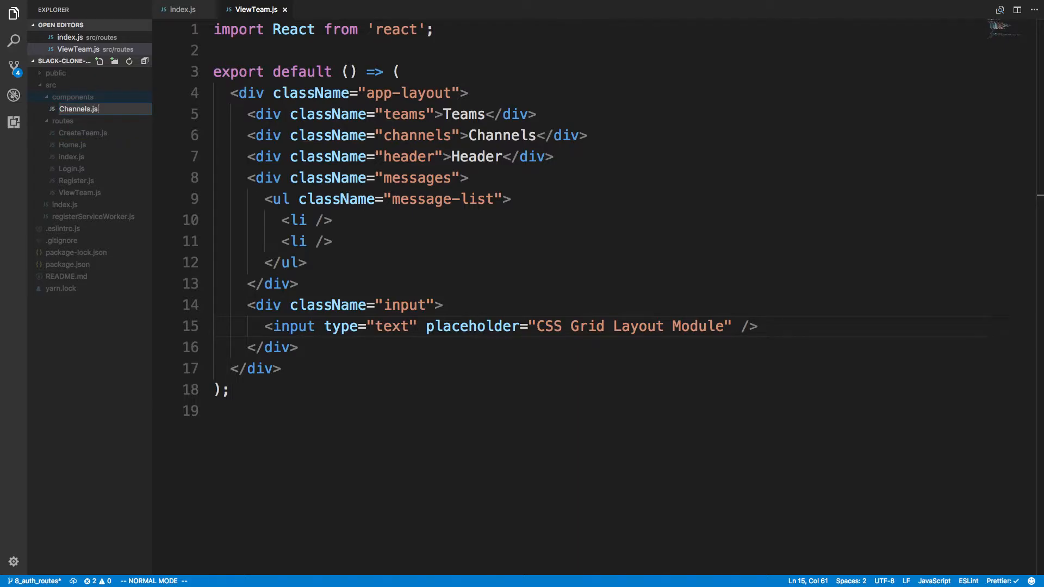
pyautogui.click(78, 108)
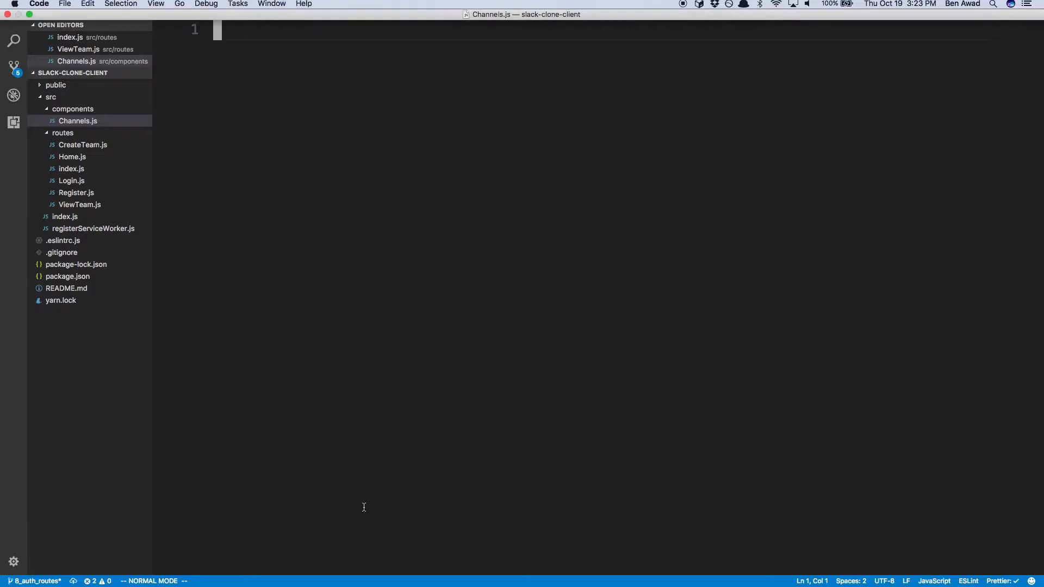
# Step: Import styled from styled-components and export default a styled.div template in Channels.js
pyautogui.write('import style')
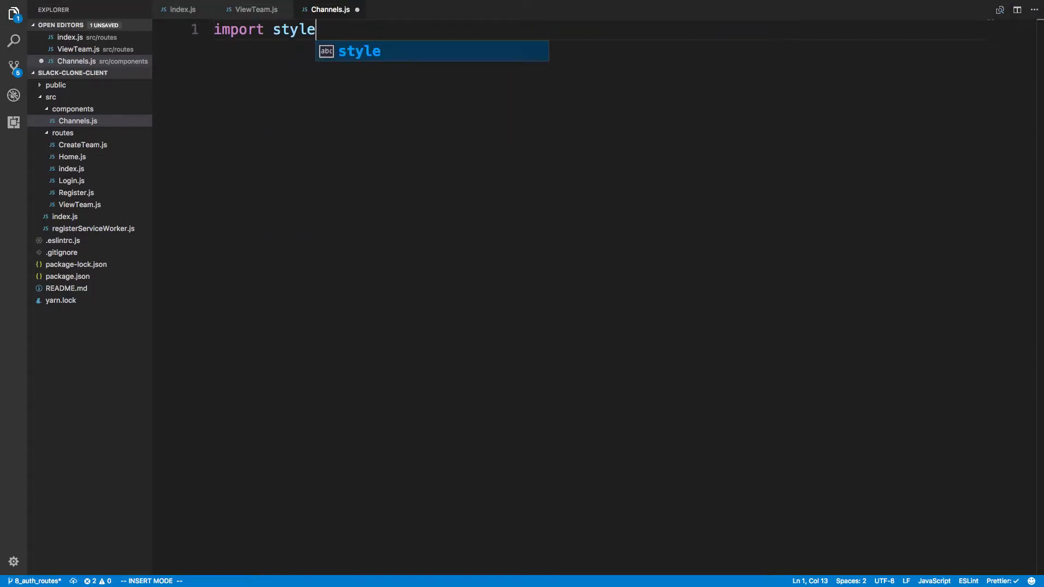
pyautogui.write("d from 'styled-components';")
pyautogui.write('export d')
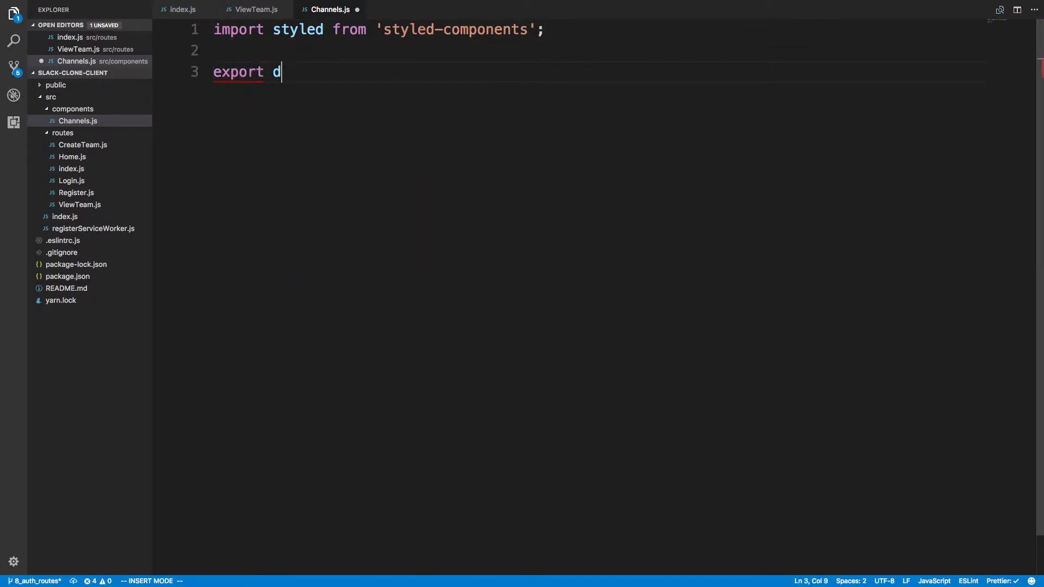
pyautogui.write('efault st')
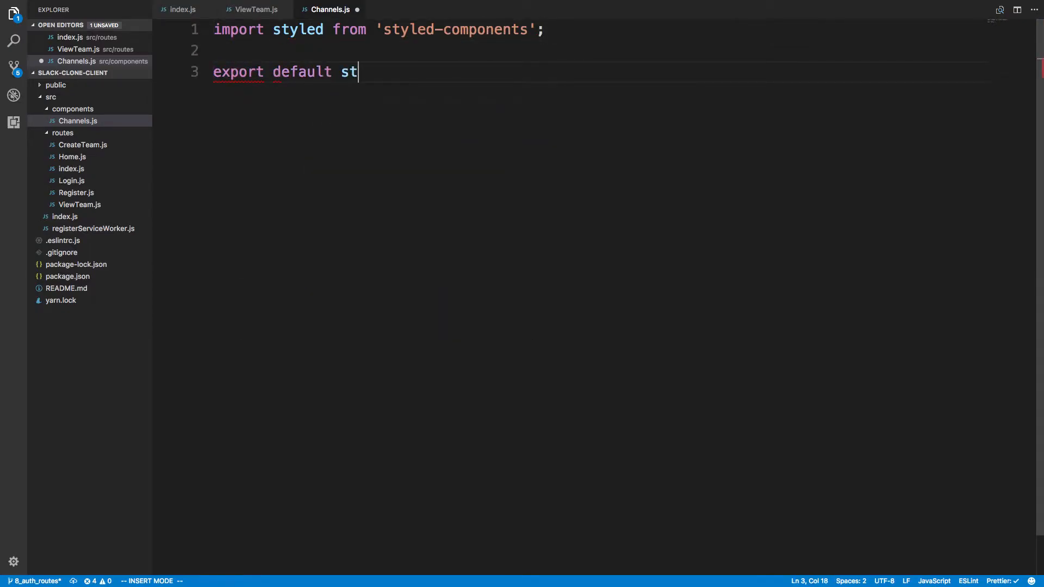
pyautogui.write('yled.div`')
pyautogui.write('`;')
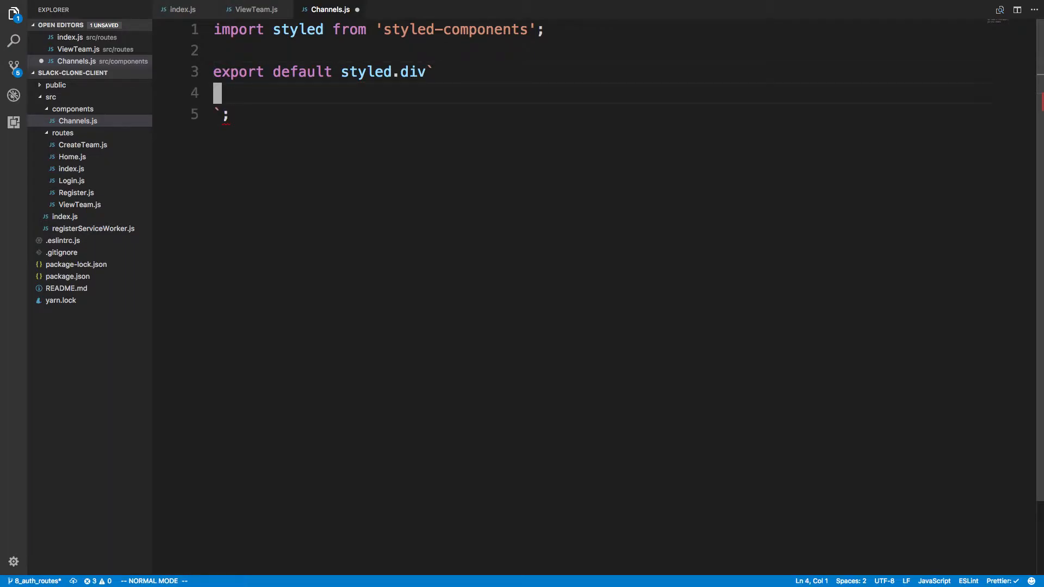
# Step: Copy the .channels grid-column 2 / grid-row 1 / 4 rules from SitePoint into the styled div and save
pyautogui.click(255, 10)
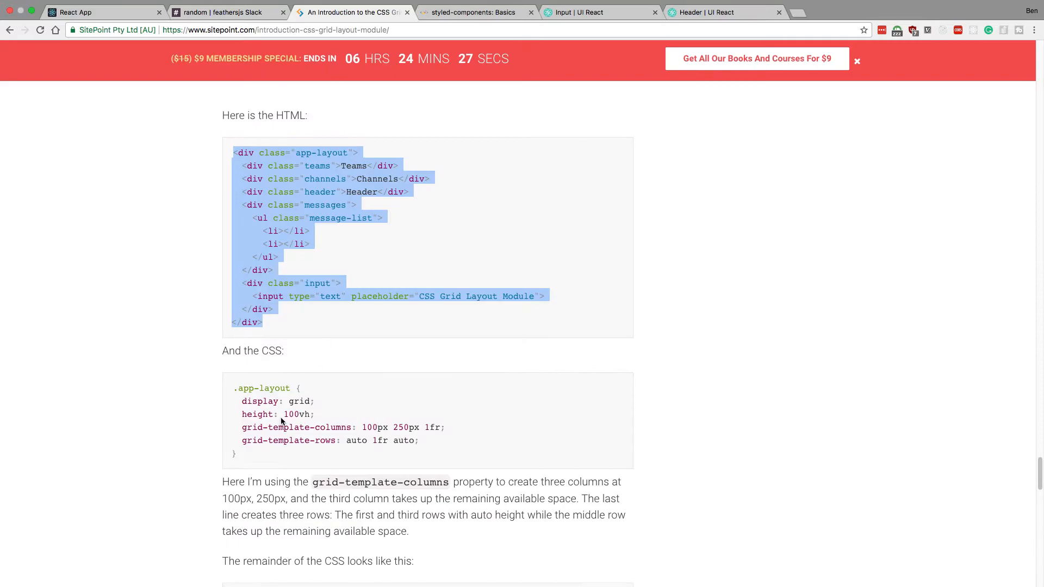
pyautogui.scroll(-3)
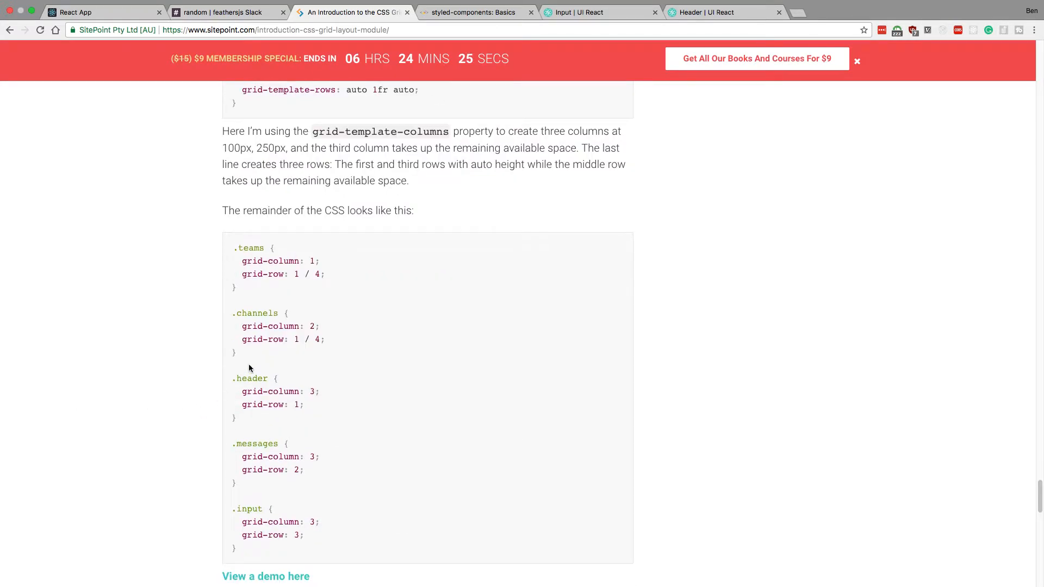
pyautogui.moveTo(242, 326); pyautogui.dragTo(325, 339)
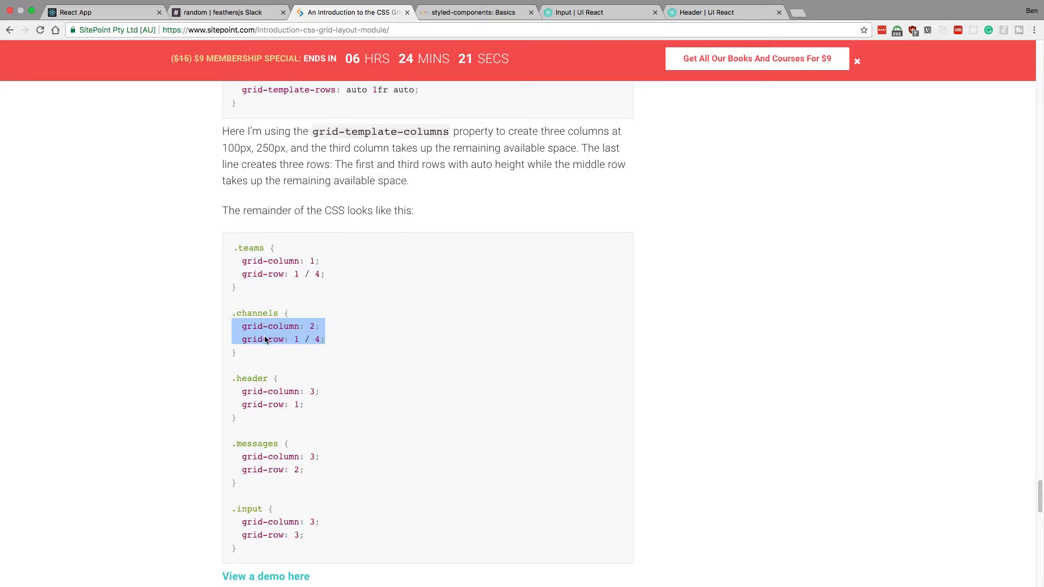
pyautogui.moveTo(334, 348)
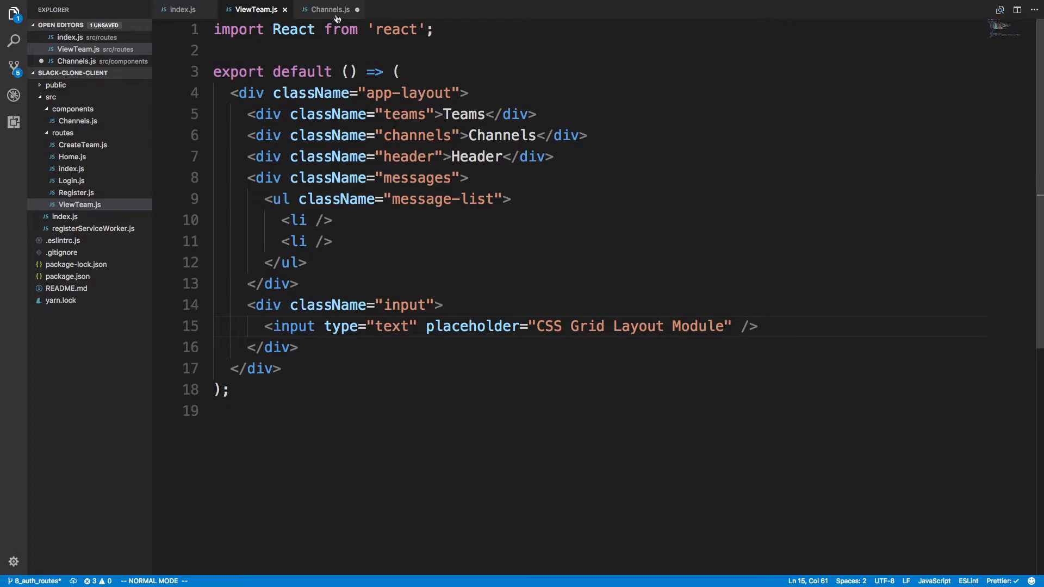
pyautogui.click(328, 10)
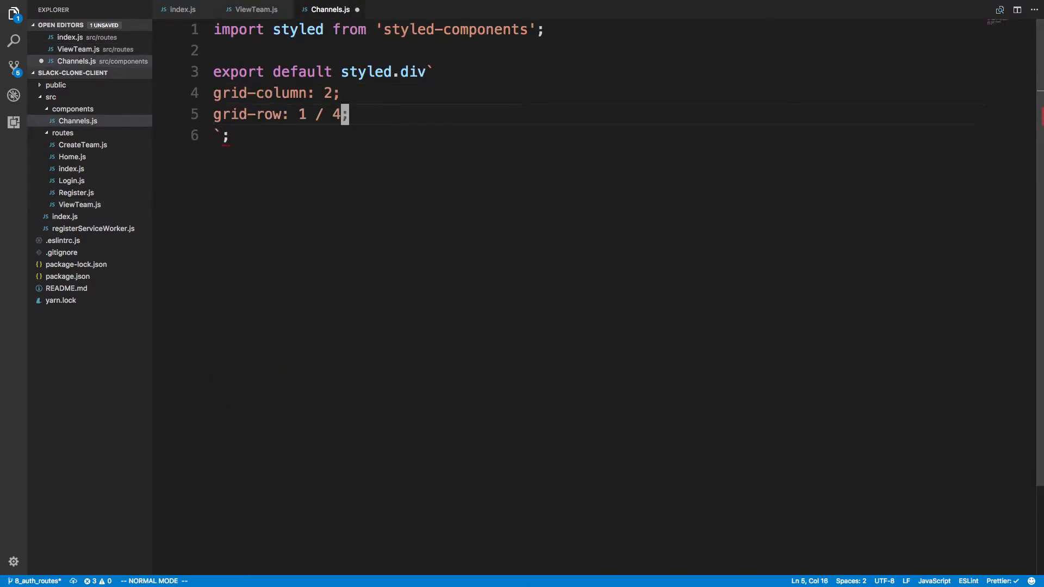
pyautogui.press('ctrl+s')
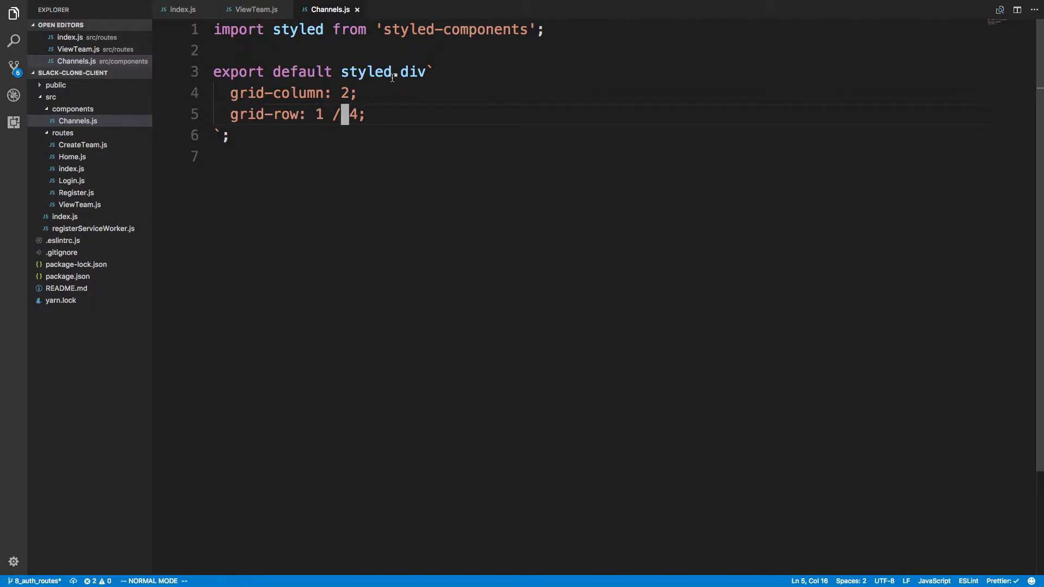
pyautogui.doubleClick(411, 72)
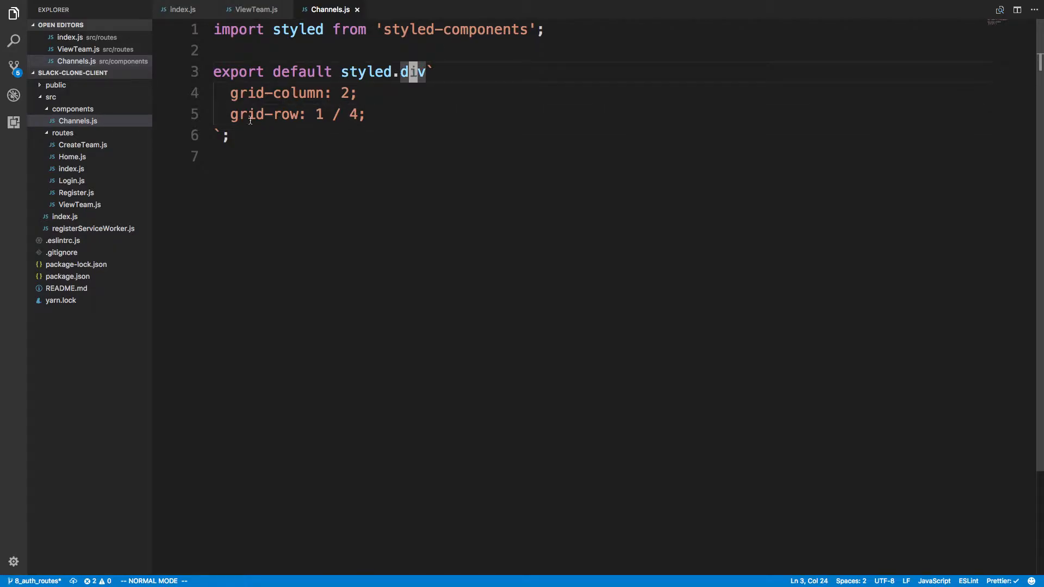
pyautogui.click(255, 10)
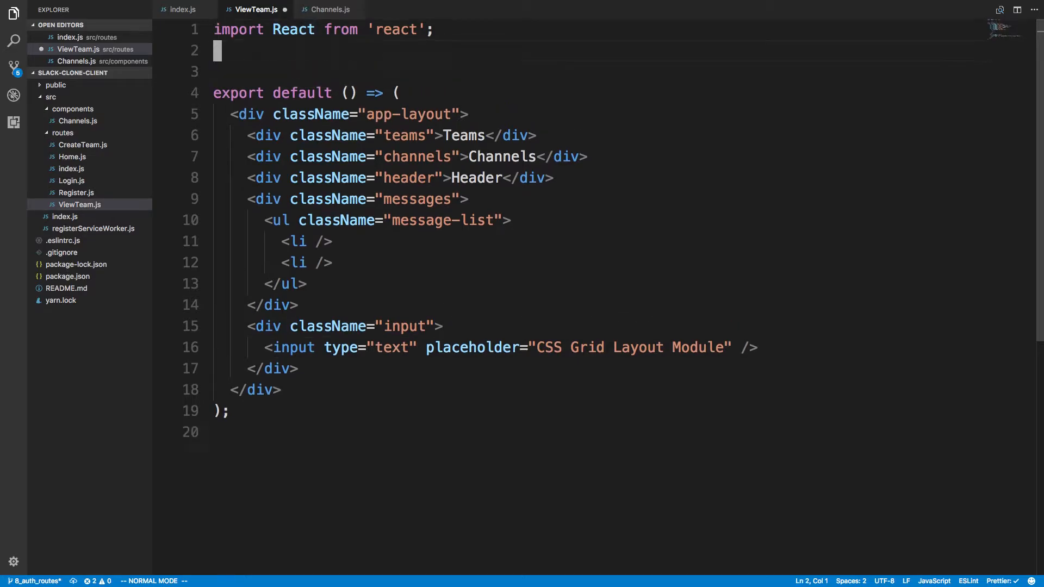
# Step: Import Channels from '../components/Channels' and render <Channels> in place of the channels div
pyautogui.write('import Cha')
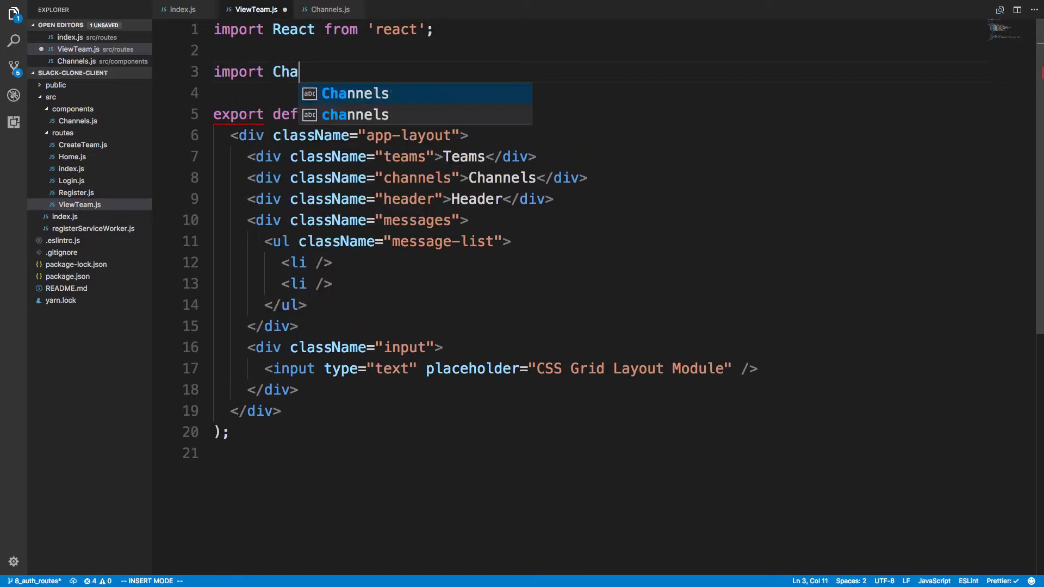
pyautogui.write("Channels from '..'")
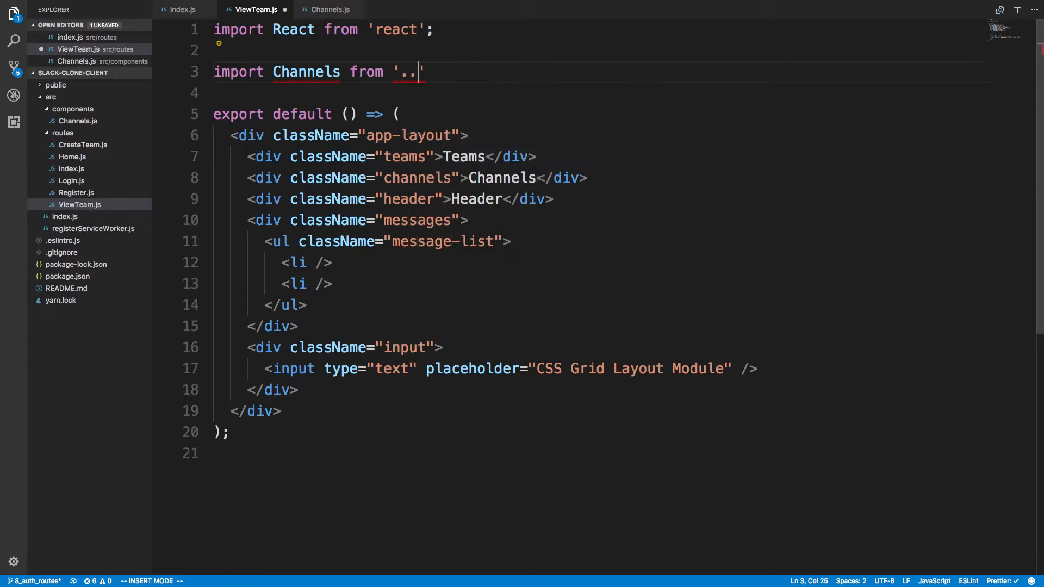
pyautogui.write('/components/')
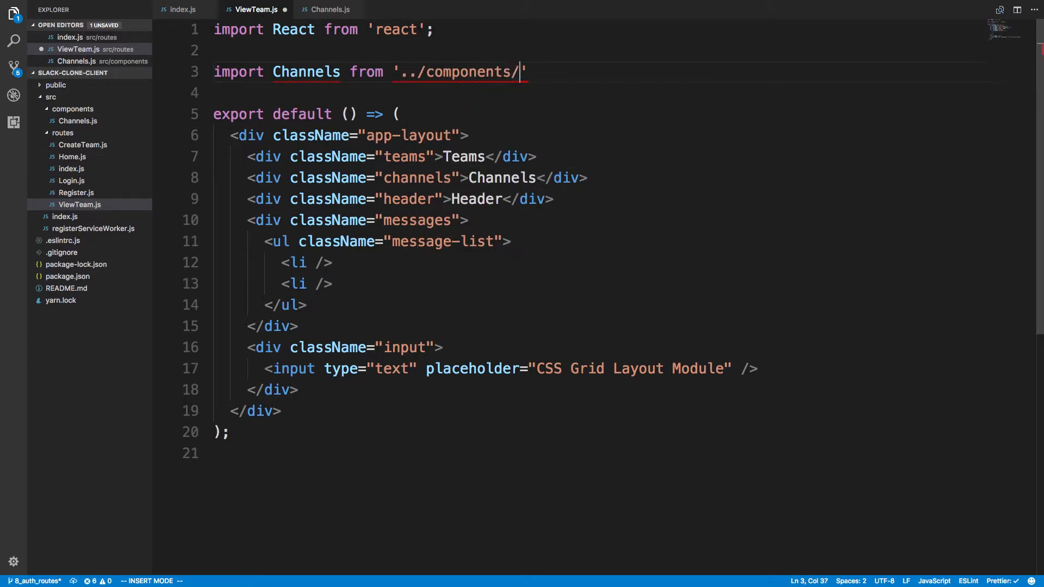
pyautogui.write("Channels';")
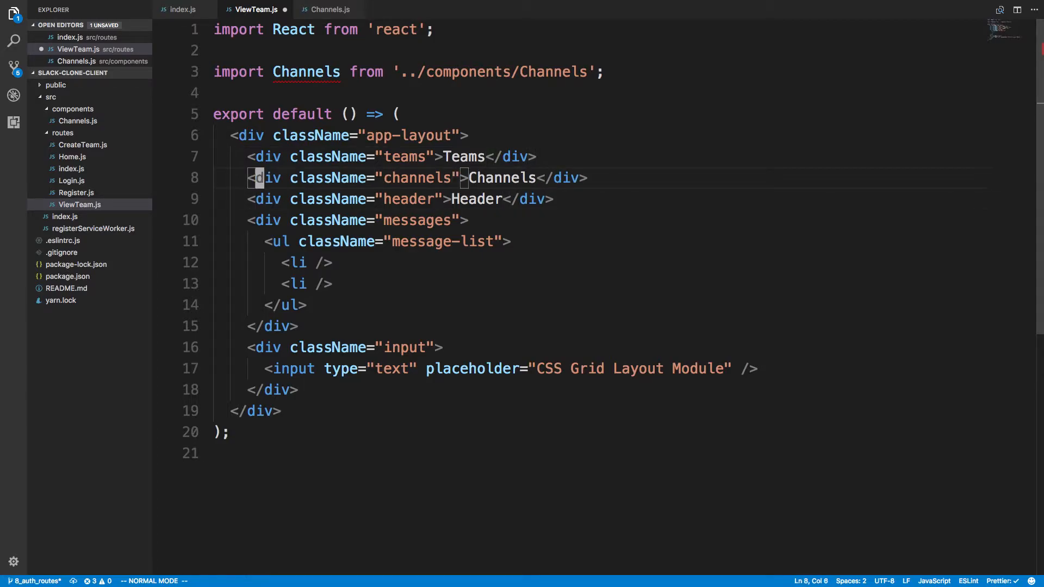
pyautogui.write('Chanel>Channels</Chanel>')
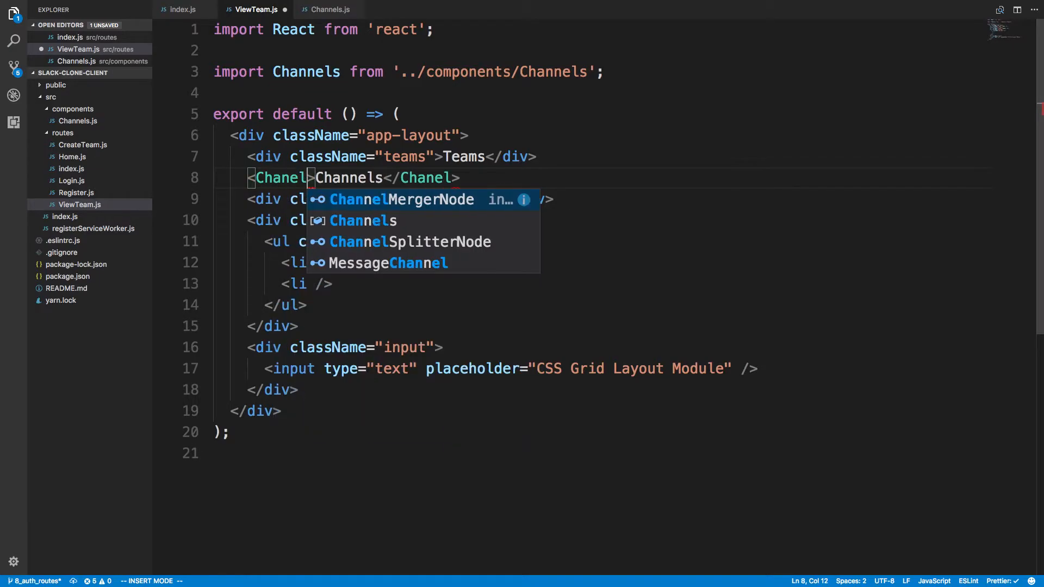
pyautogui.press('Escape')
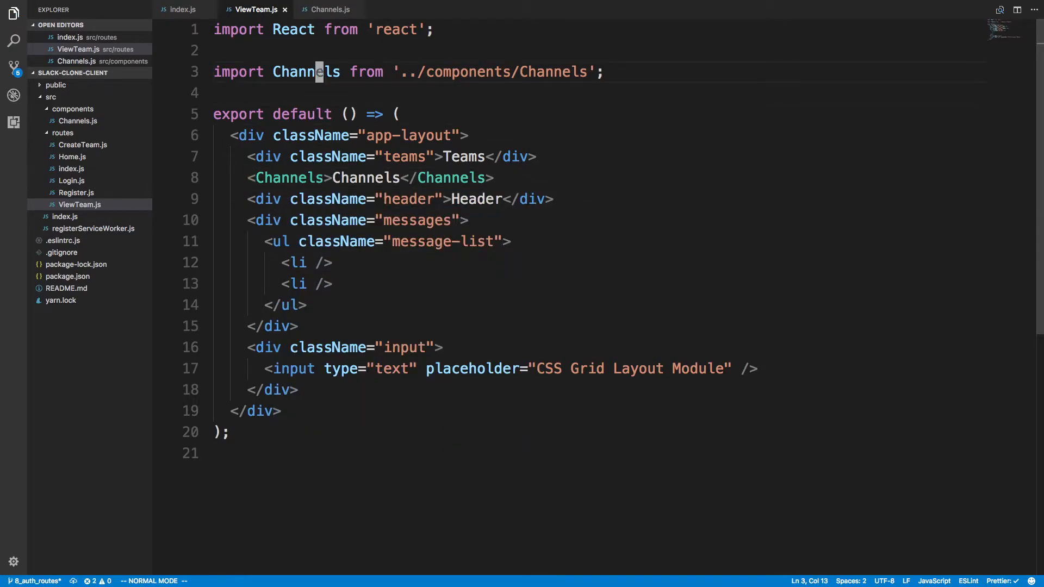
# Step: Add background-color #4e3a4c to Channels.js, sampled from Slack's sidebar via DevTools
pyautogui.click(328, 10)
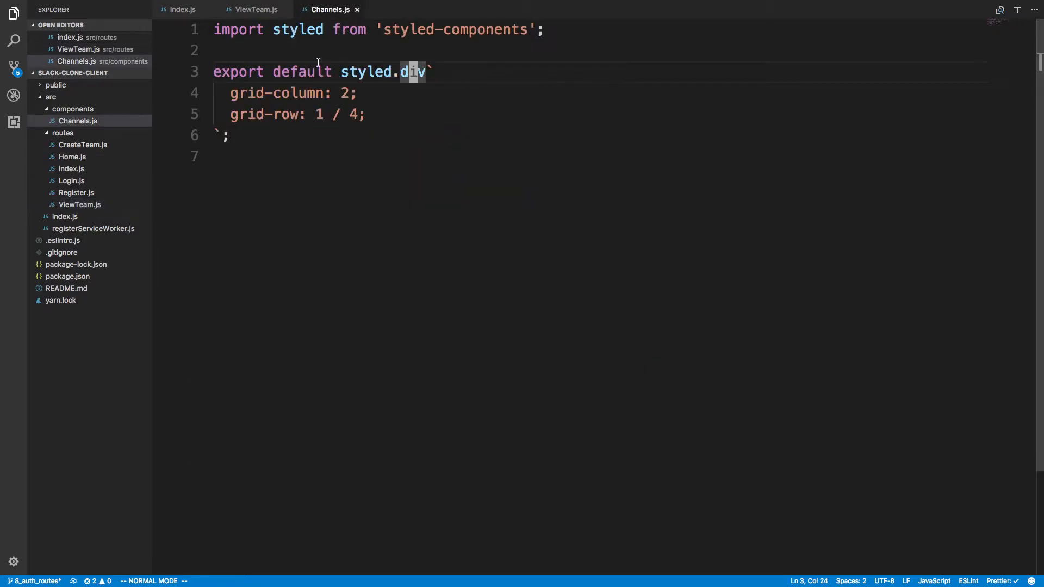
pyautogui.write('backgrou')
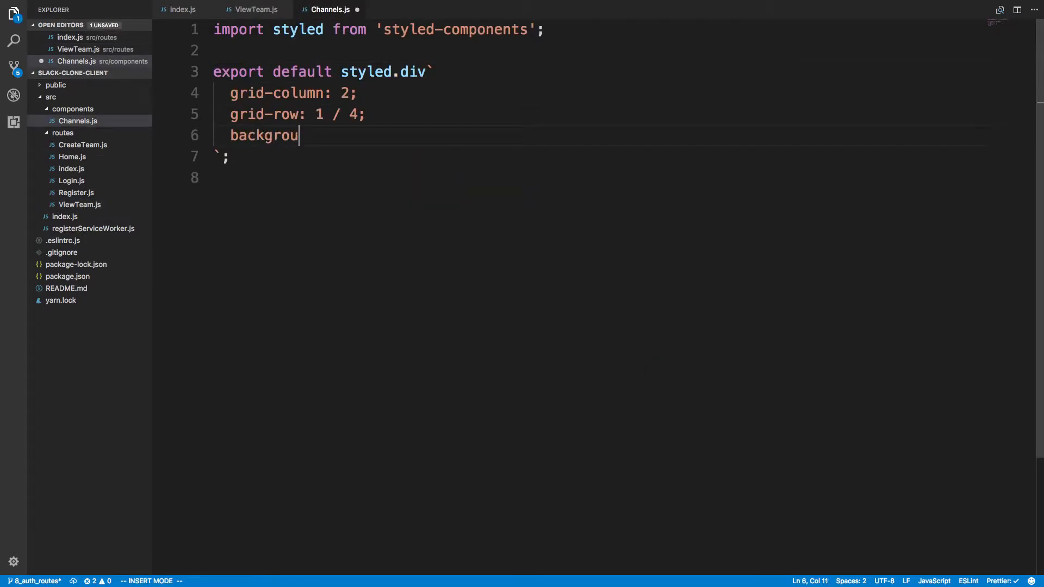
pyautogui.write('nd-color:')
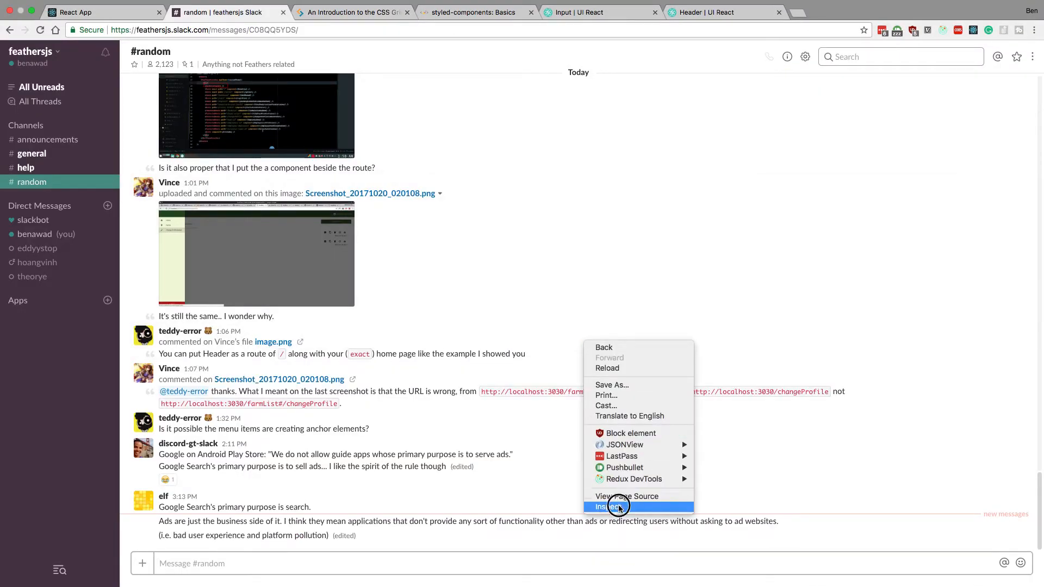
pyautogui.click(608, 506)
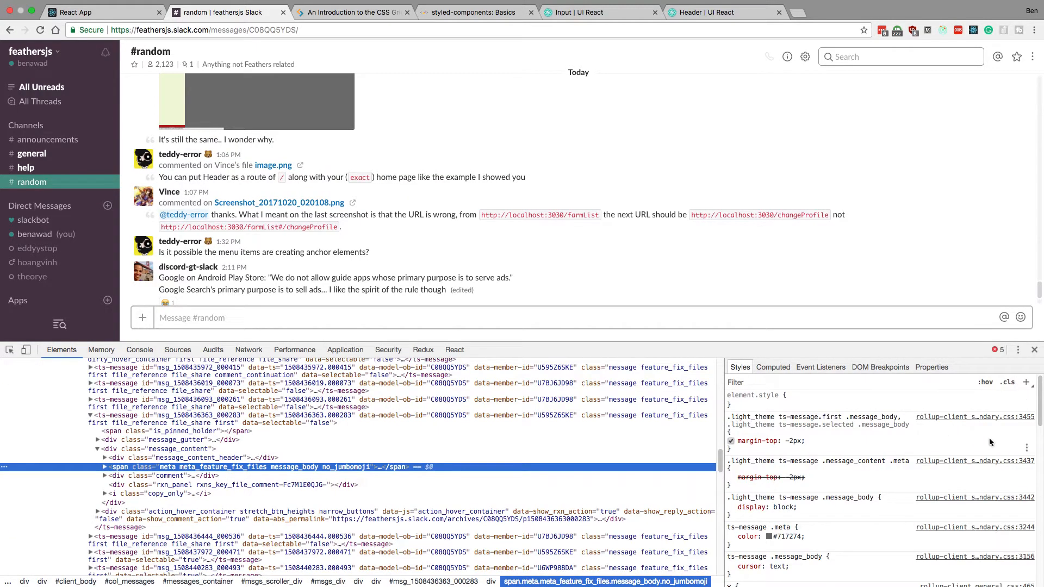
pyautogui.click(811, 449)
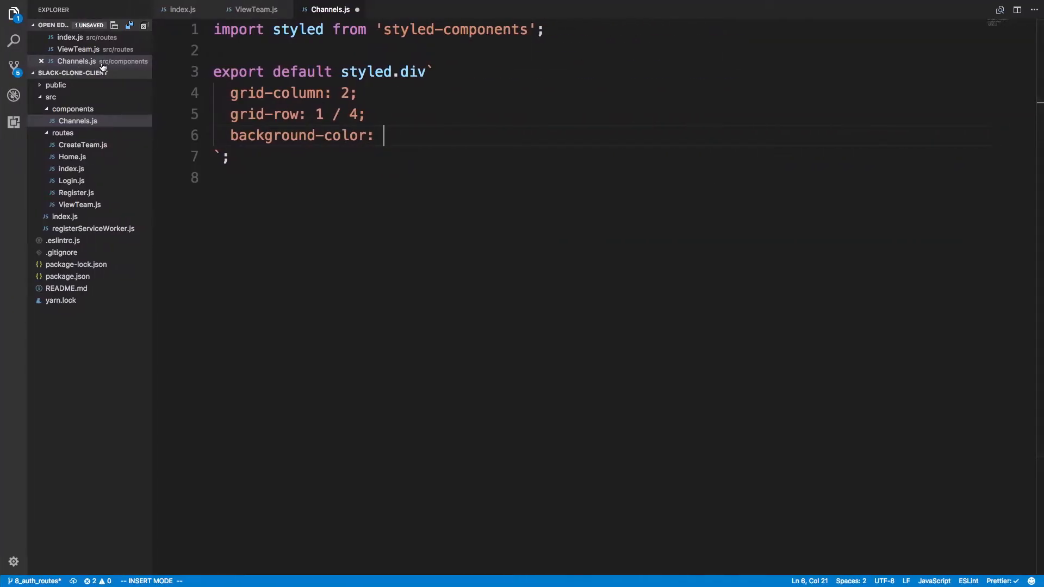
pyautogui.write('#4e3a4c;')
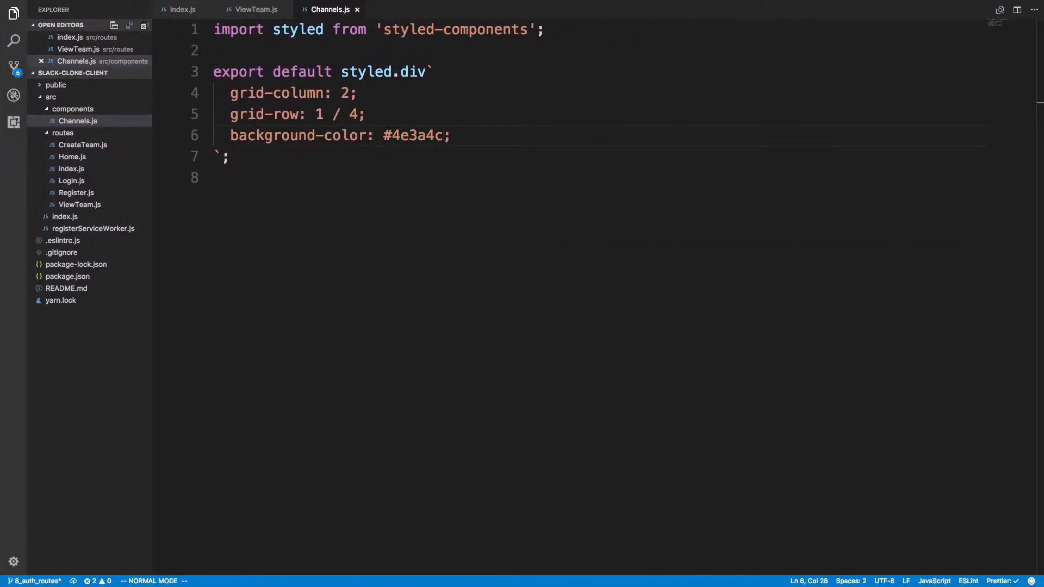
pyautogui.click(72, 109)
pyautogui.write('Teams.js')
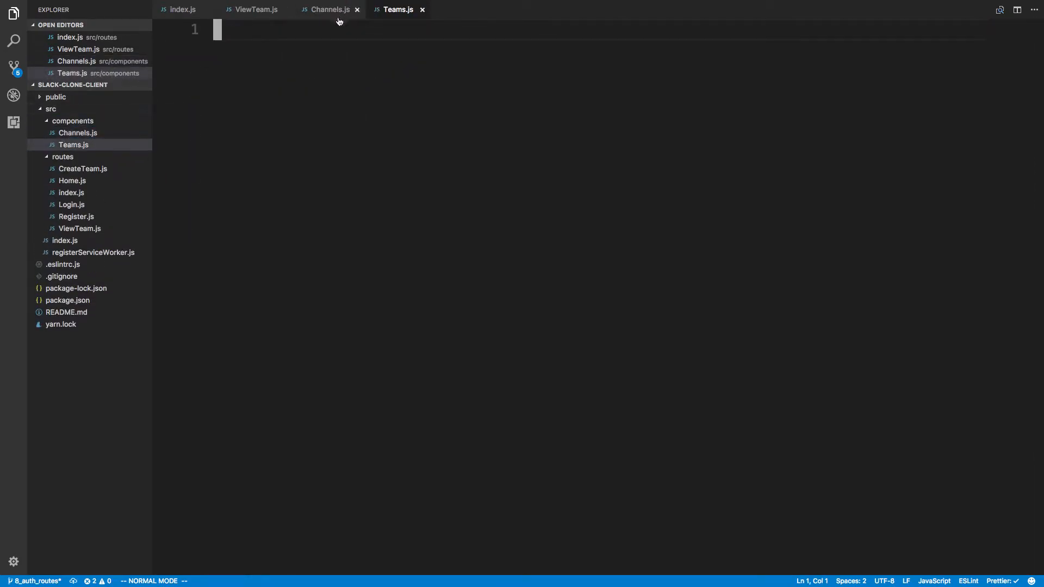
# Step: Sample the Slack team column colour #362234 with DevTools' picker for Teams.js background-color
pyautogui.click(327, 10)
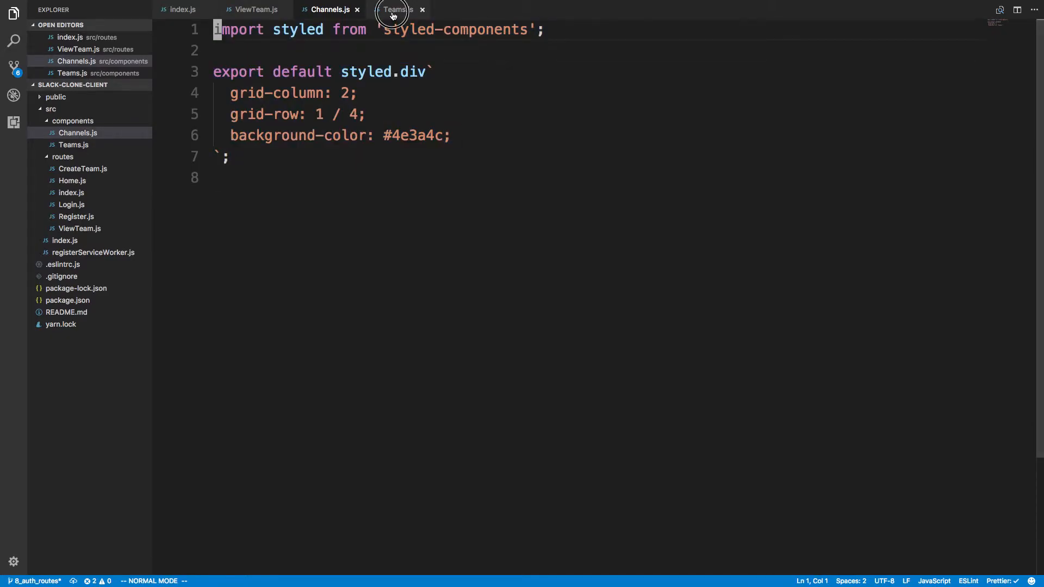
pyautogui.click(396, 10)
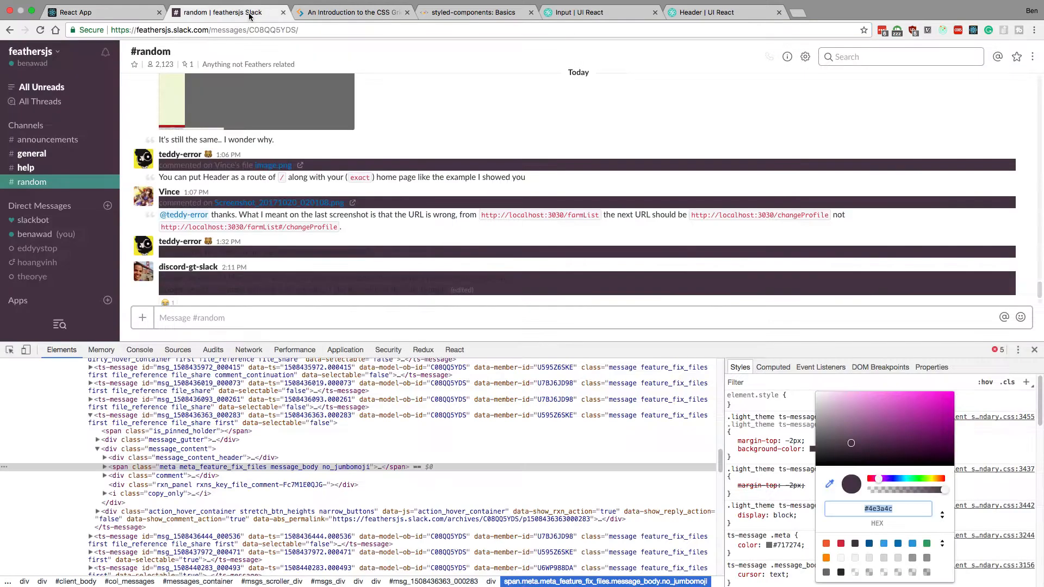
pyautogui.click(349, 12)
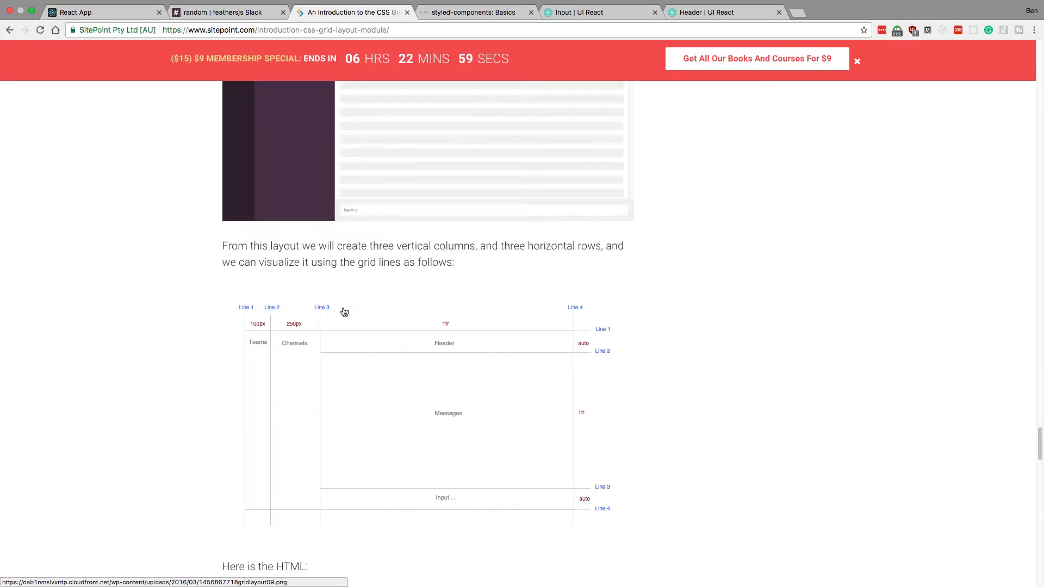
pyautogui.scroll(3)
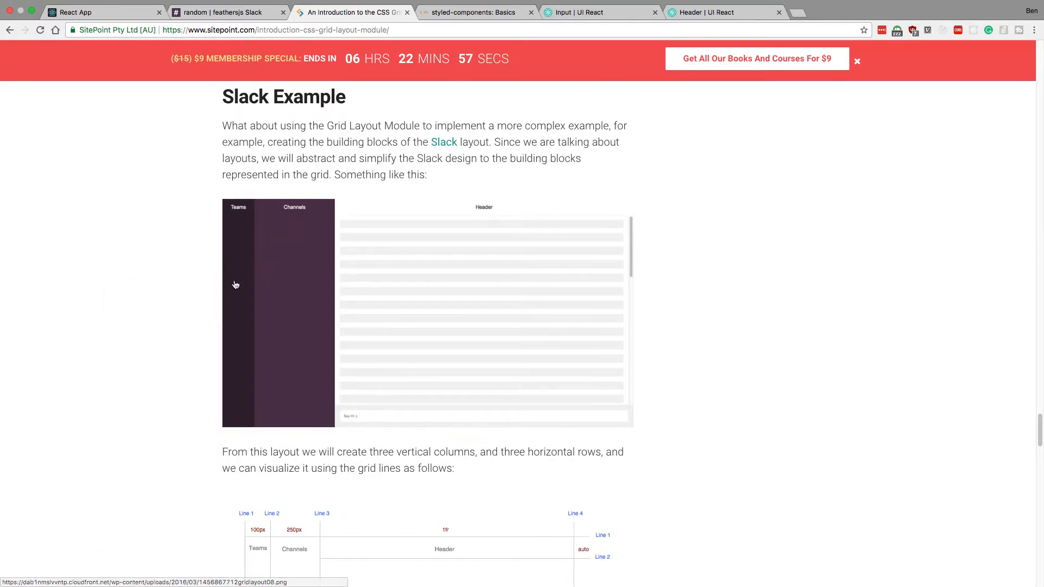
pyautogui.press('F12')
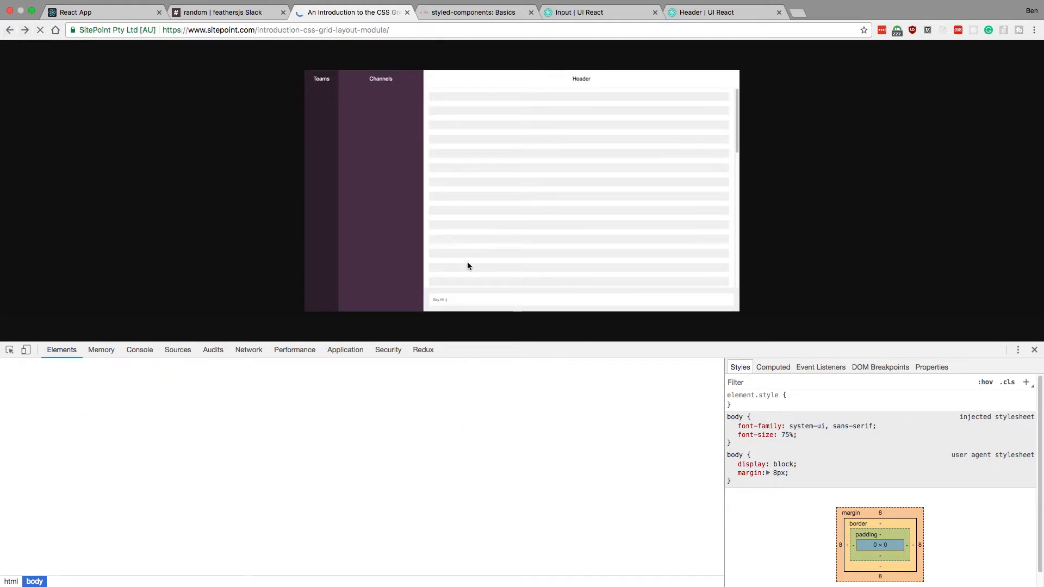
pyautogui.scroll(-3)
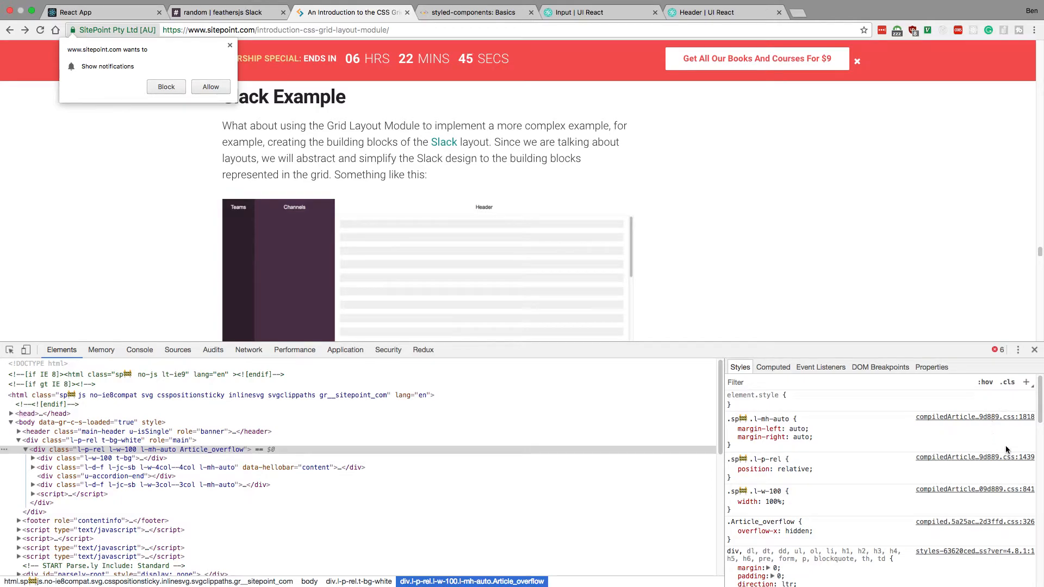
pyautogui.click(796, 445)
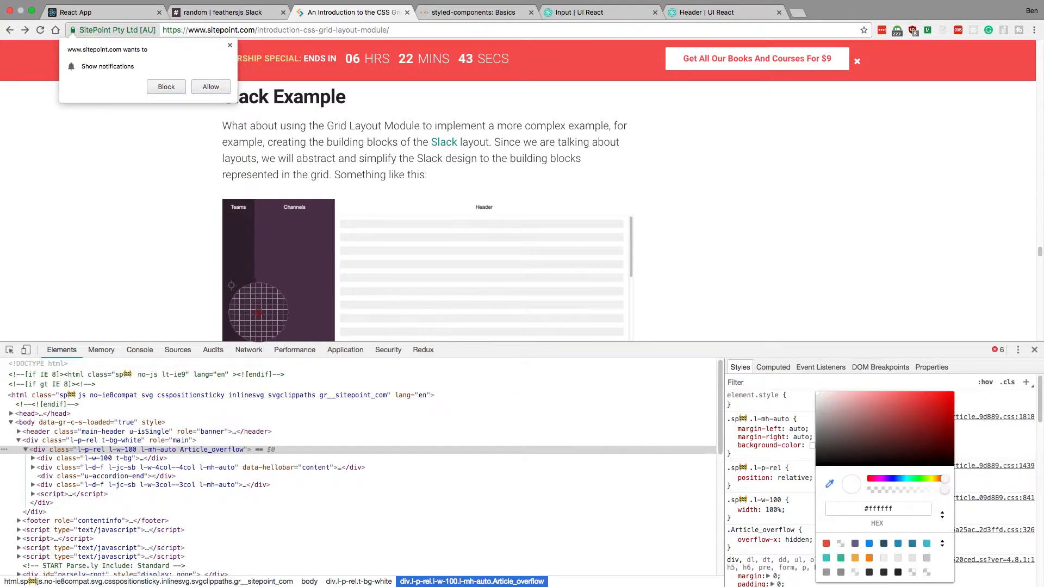
pyautogui.click(866, 450)
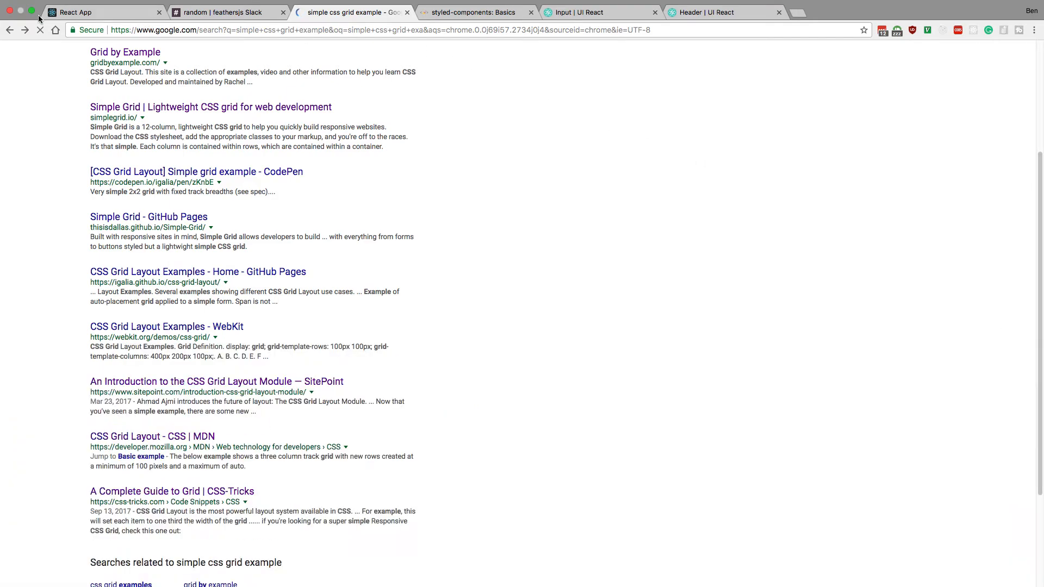
pyautogui.click(217, 380)
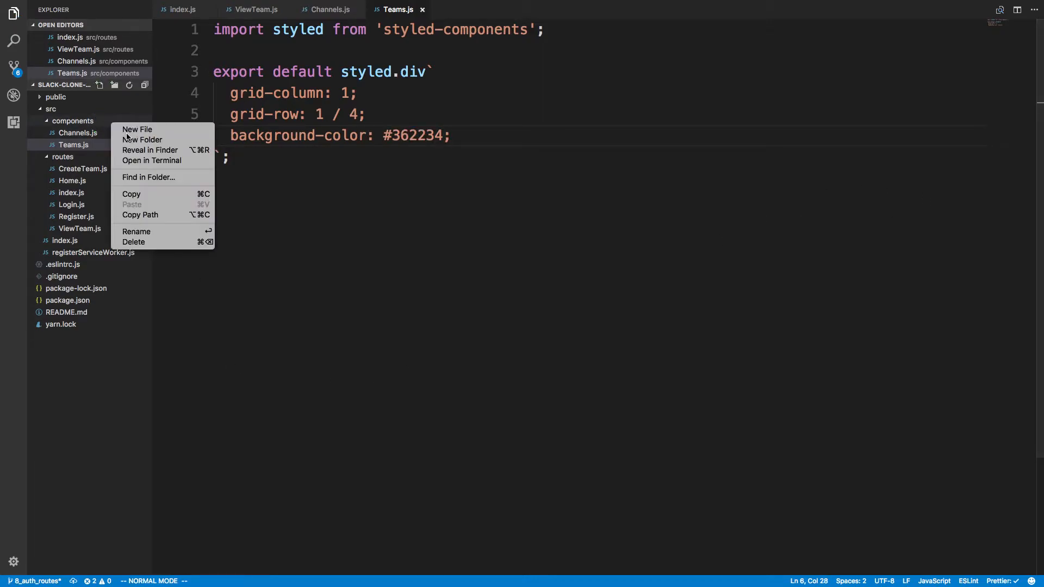
# Step: Create empty Header.js, Messages.js and Input.js files in the components folder after rechecking the grid article
pyautogui.click(137, 129)
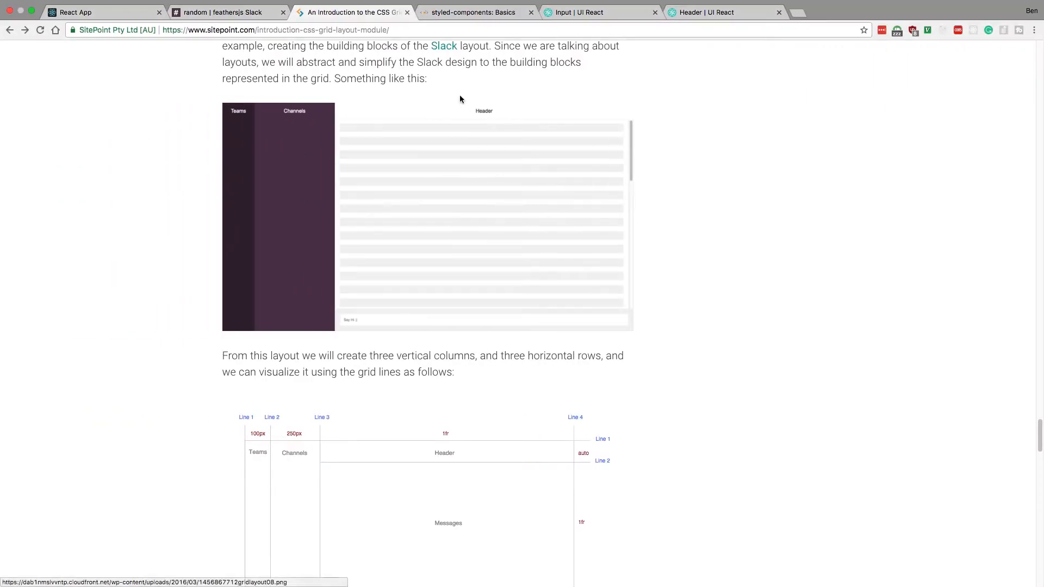
pyautogui.scroll(-3)
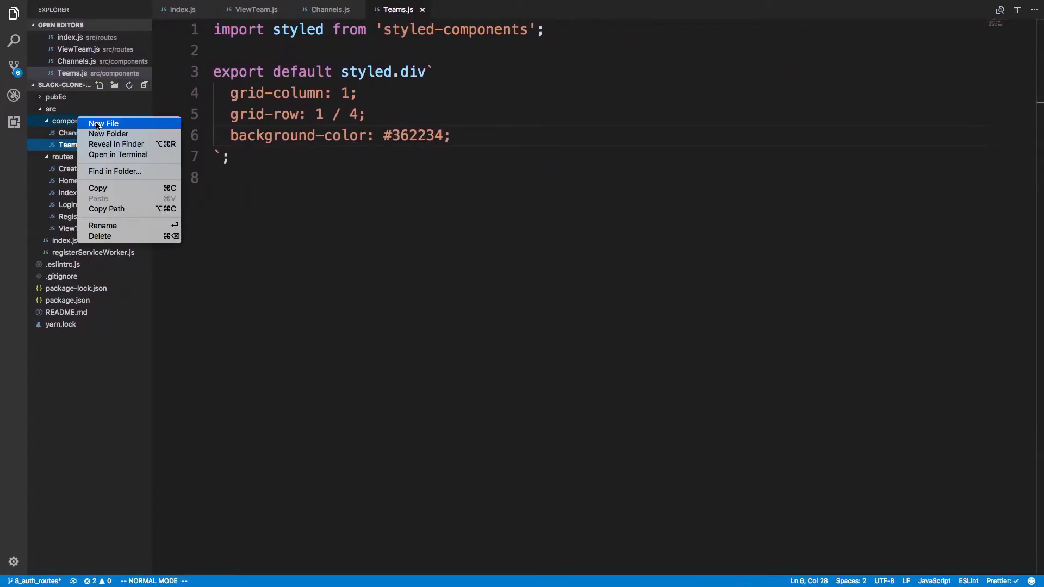
pyautogui.click(104, 123)
pyautogui.write('Header.js')
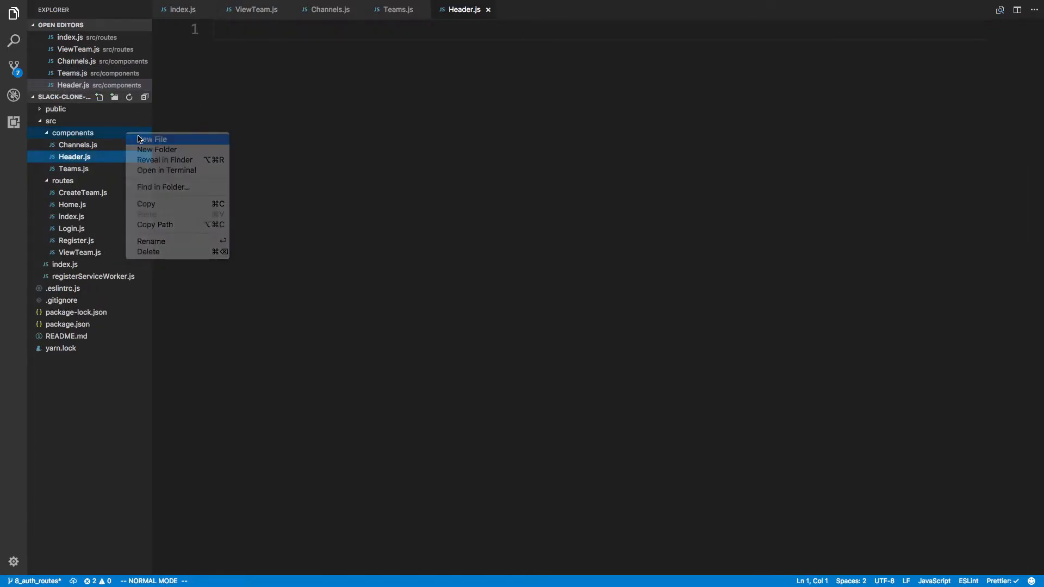
pyautogui.click(153, 141)
pyautogui.write('Messages.js')
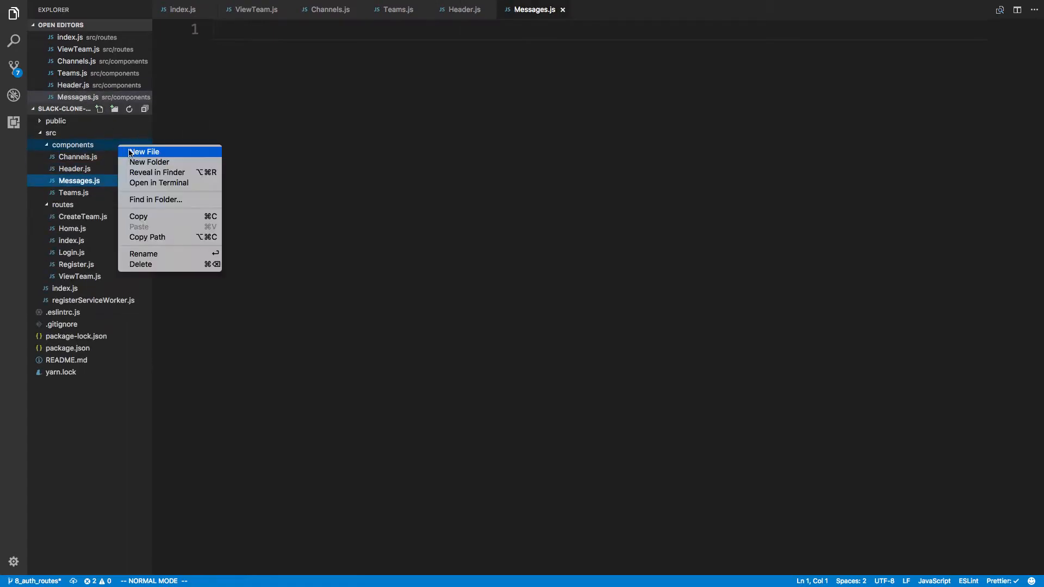
pyautogui.click(145, 152)
pyautogui.write('Input.js')
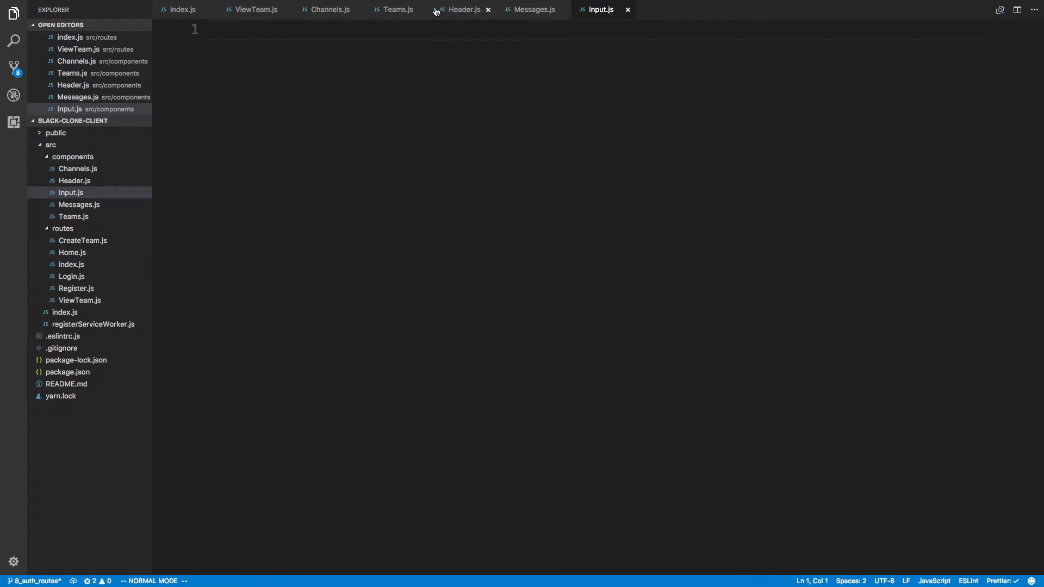
pyautogui.click(398, 10)
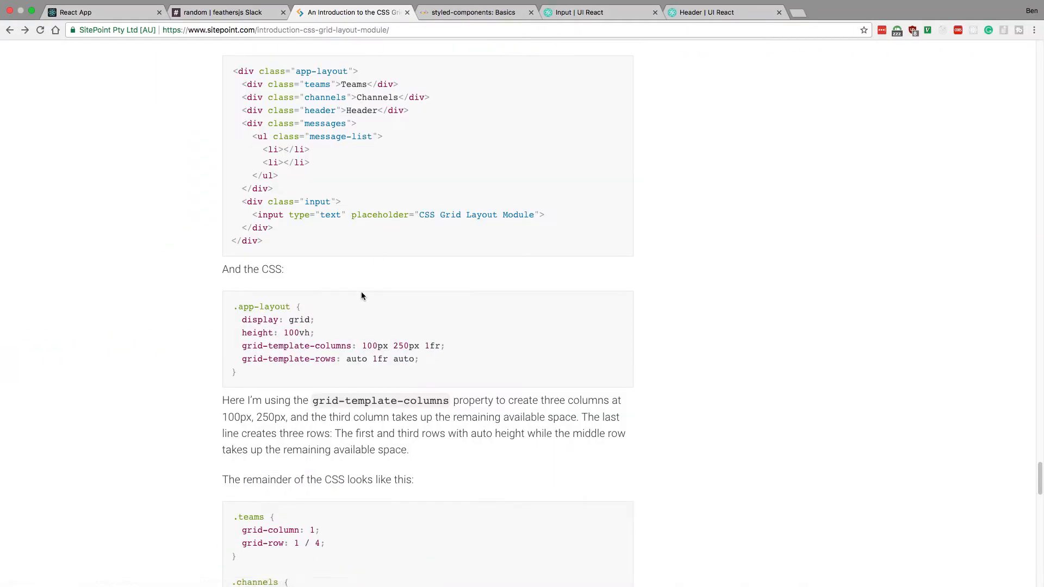
# Step: Paste the styled div into Header (column 3, row 1) and Messages (column 3, row 2), leaving Input an empty styled div
pyautogui.scroll(-3)
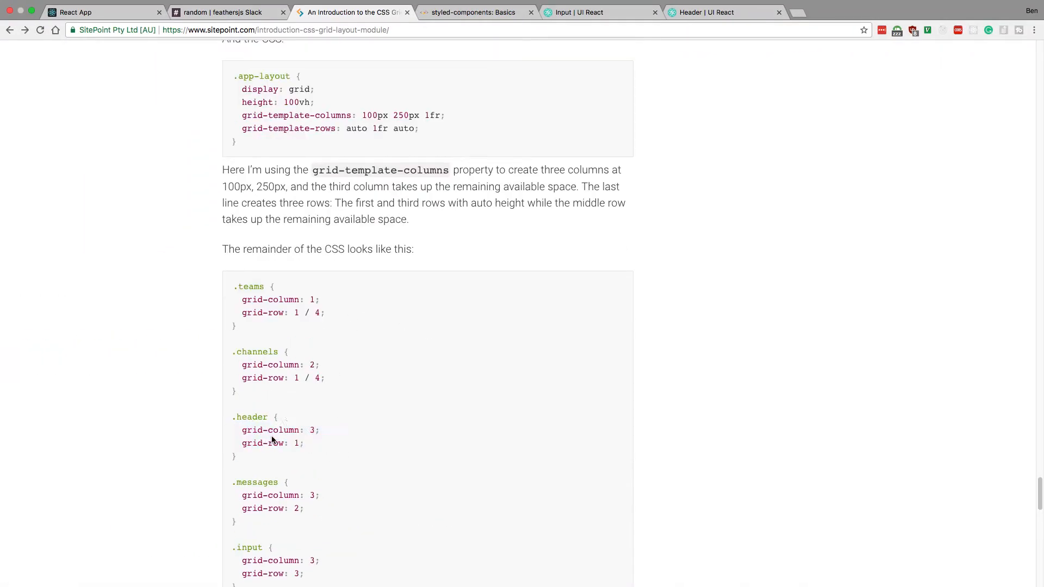
pyautogui.moveTo(241, 429); pyautogui.dragTo(303, 442)
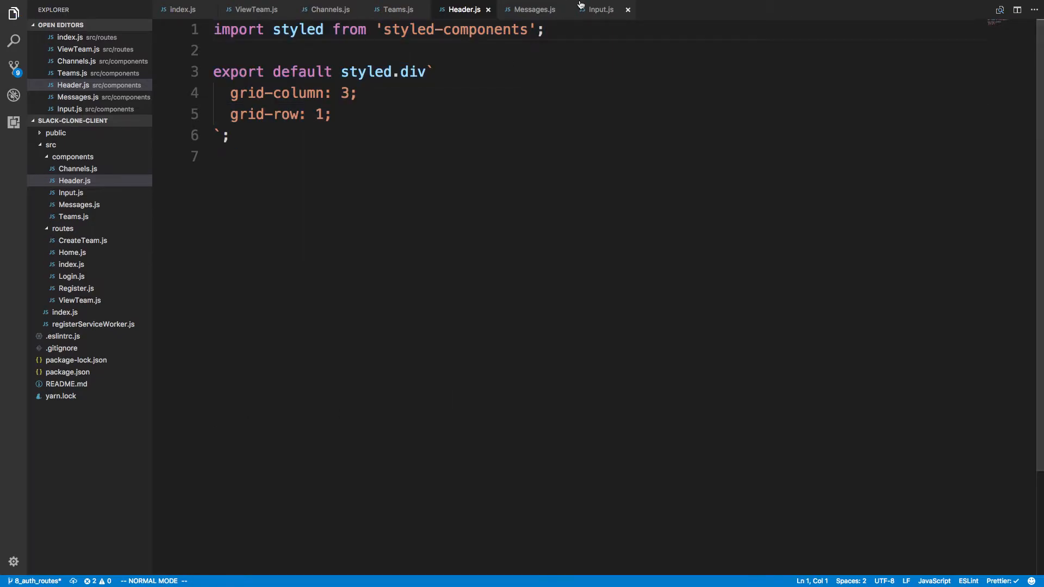
pyautogui.click(534, 10)
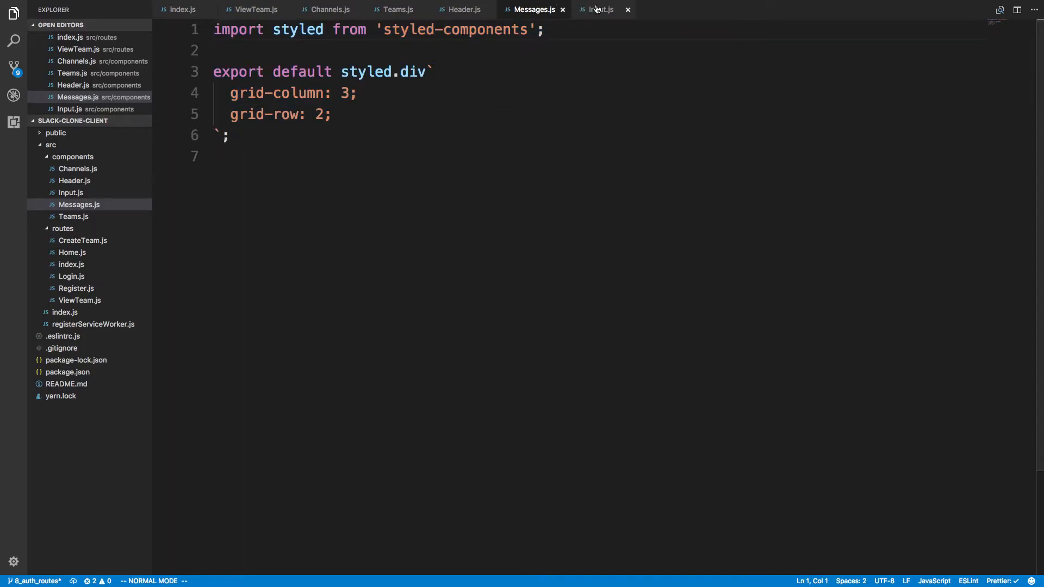
pyautogui.click(599, 10)
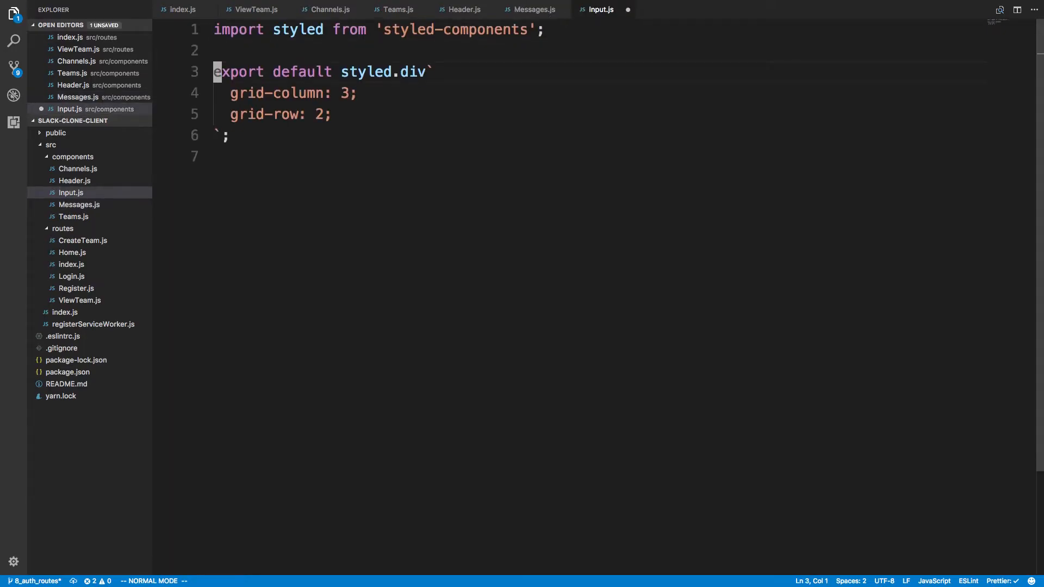
pyautogui.press('V')
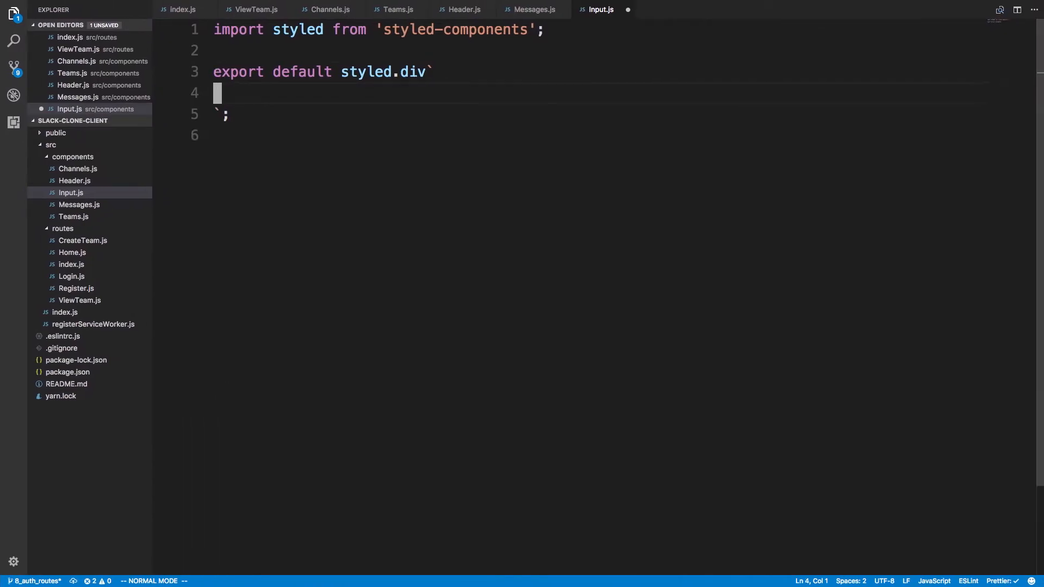
# Step: Give Input grid-column 3, grid-row 3 and change it from styled.div to styled.input
pyautogui.write('grid-column: 3;')
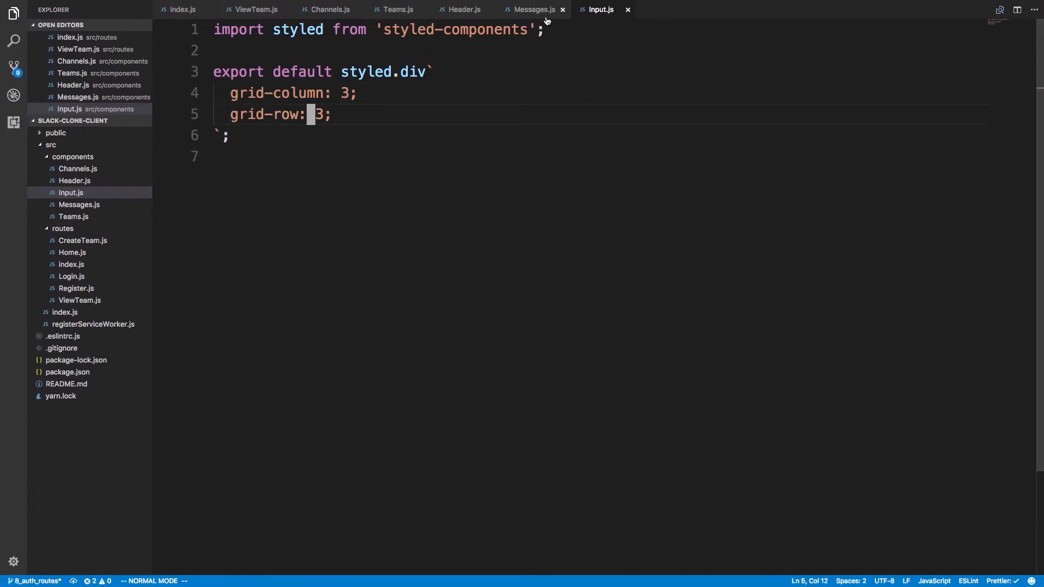
pyautogui.click(533, 10)
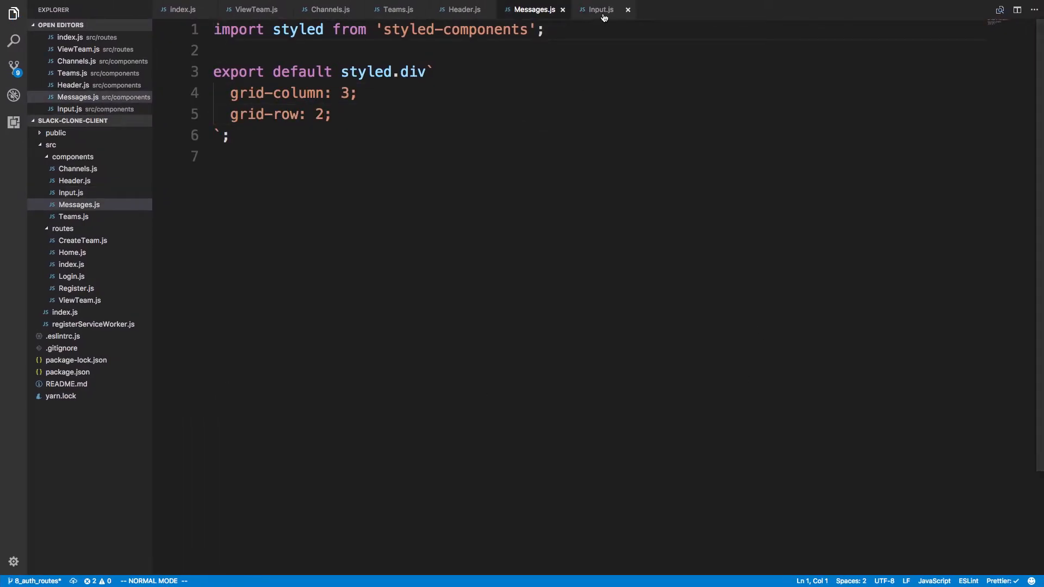
pyautogui.click(597, 10)
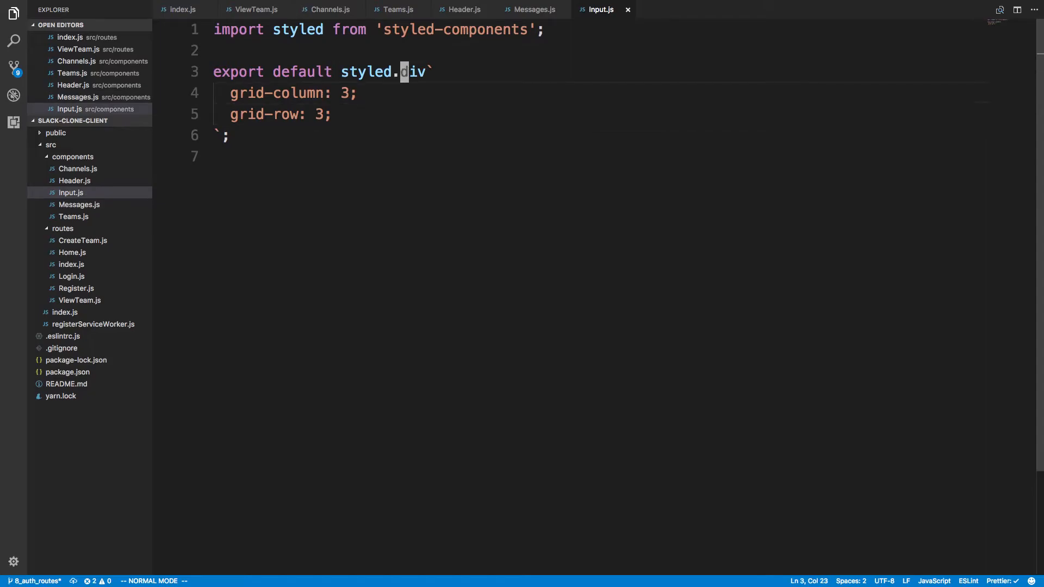
pyautogui.write('input')
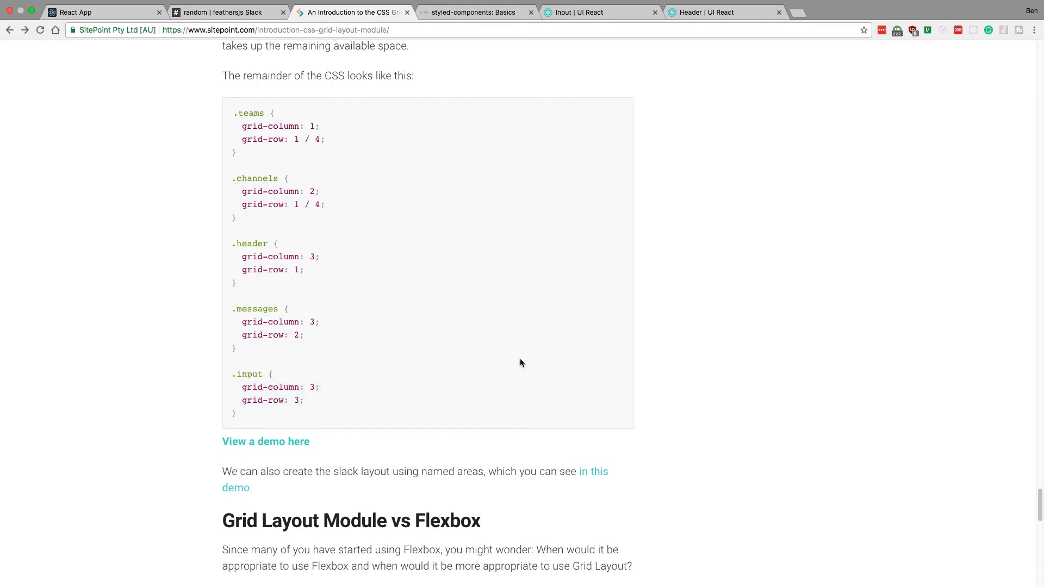
pyautogui.scroll(-3)
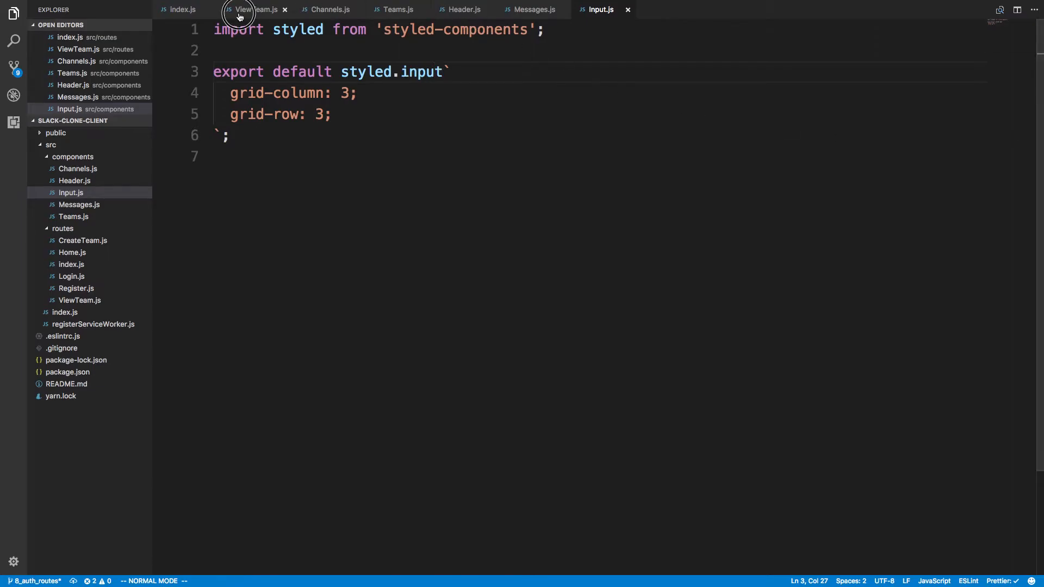
# Step: Create AppLayout.js and start its styled-components import, checking Channels for reference
pyautogui.click(255, 9)
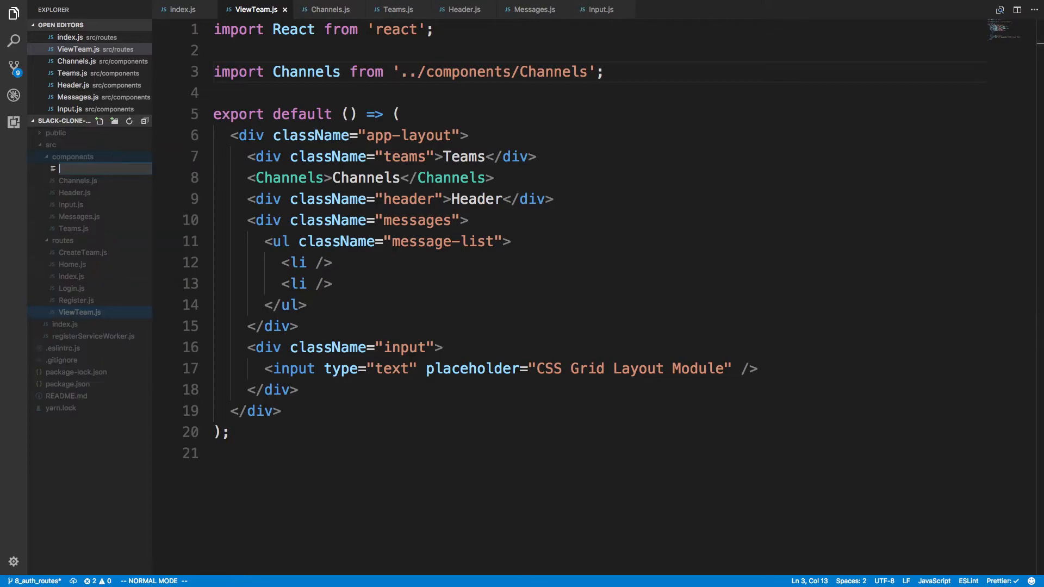
pyautogui.write('AppLayout.js')
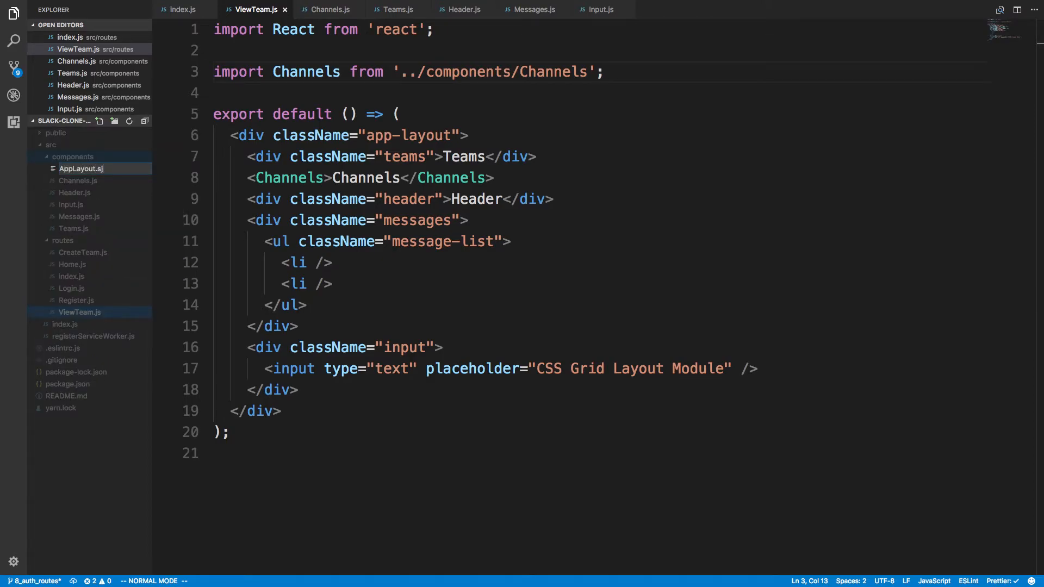
pyautogui.write('im')
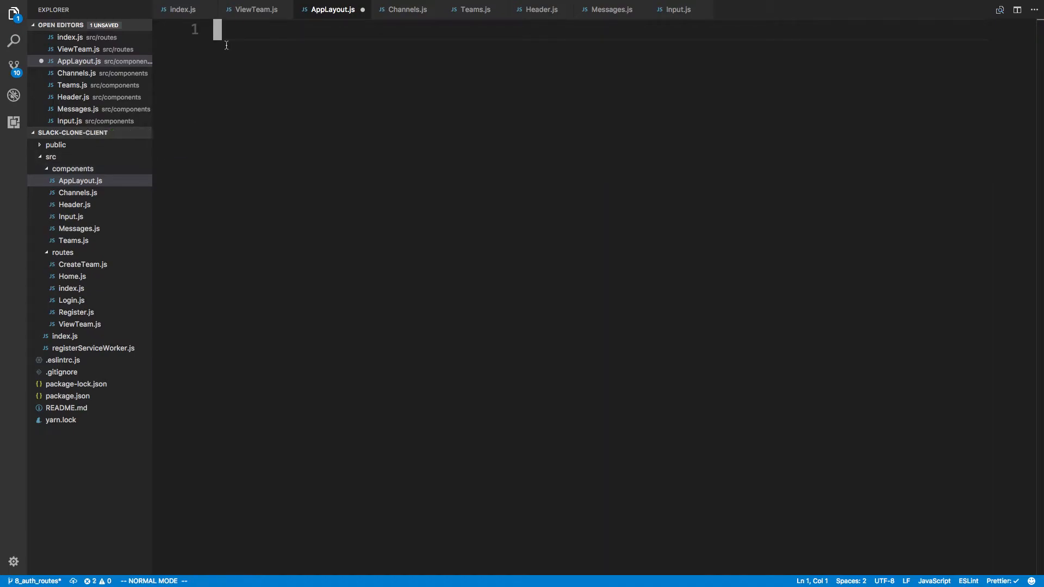
pyautogui.click(405, 10)
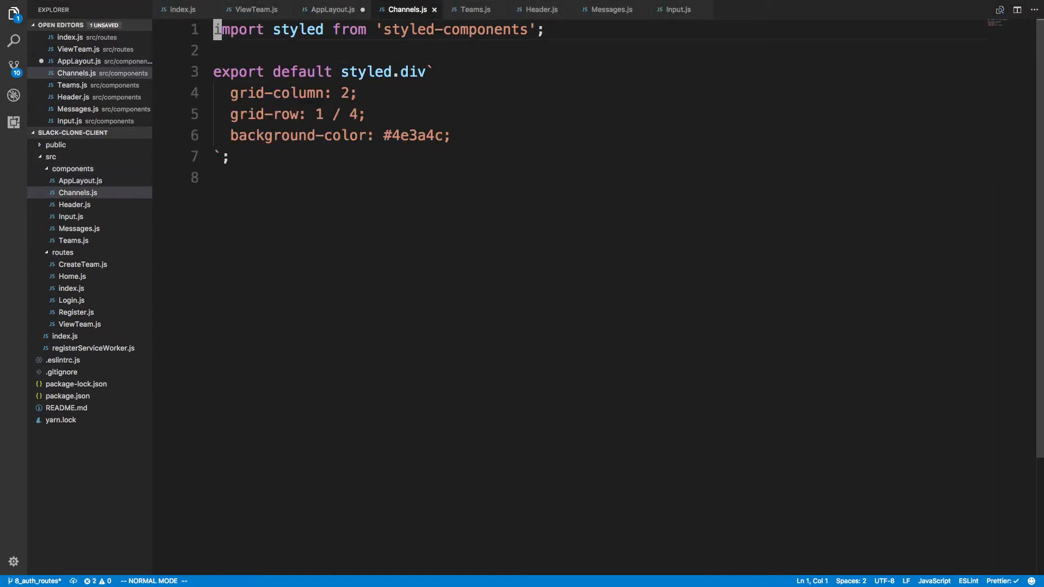
# Step: Make AppLayout a 100vh grid with columns 100px 250px 1fr and rows auto 1fr auto
pyautogui.click(330, 10)
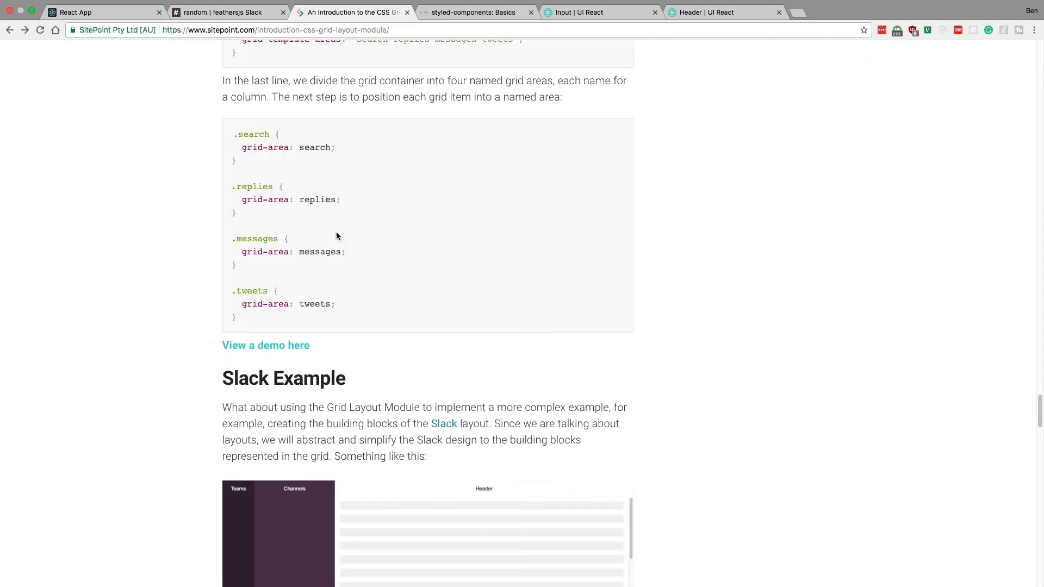
pyautogui.scroll(-3)
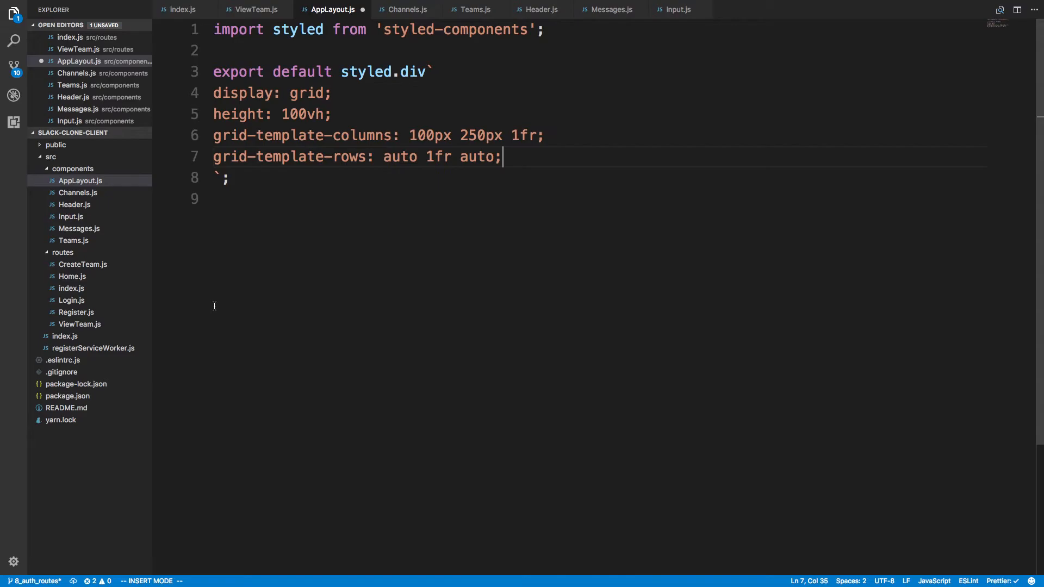
pyautogui.press('Escape')
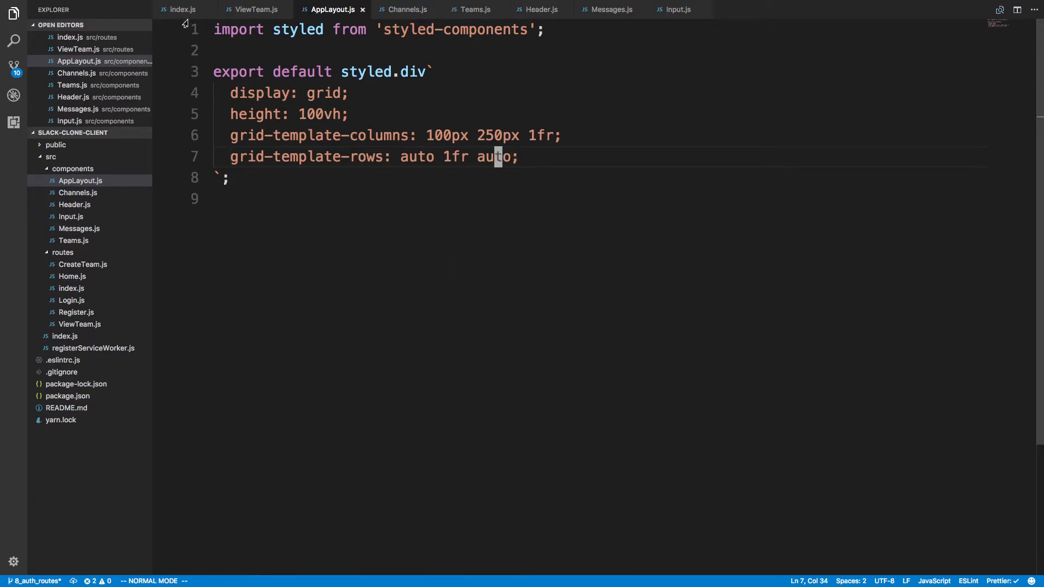
# Step: Import Teams, Header, Messages, Input and AppLayout into ViewTeam.js
pyautogui.click(255, 9)
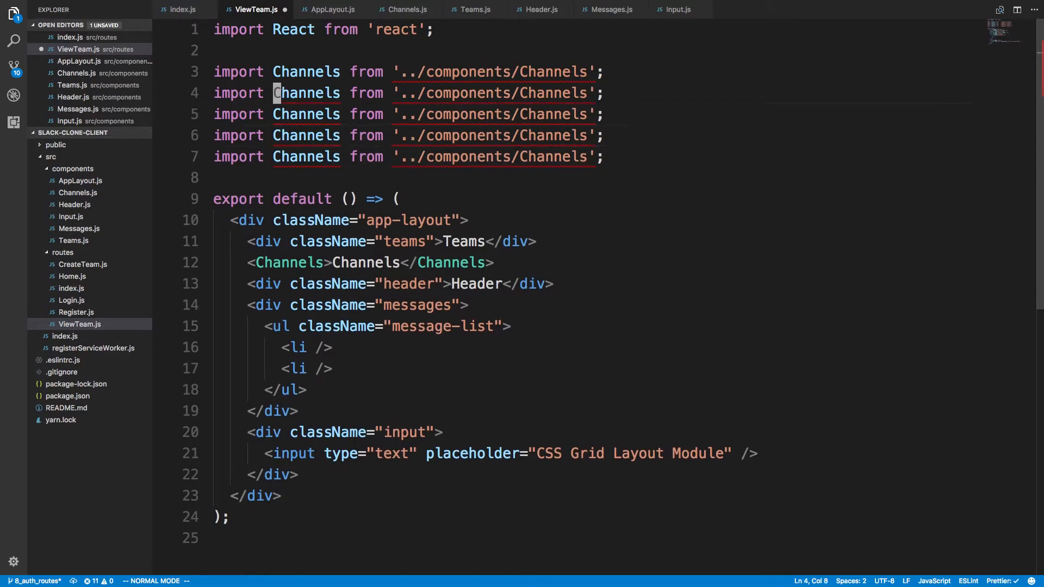
pyautogui.write('Teams')
pyautogui.click(408, 114)
pyautogui.write('Header')
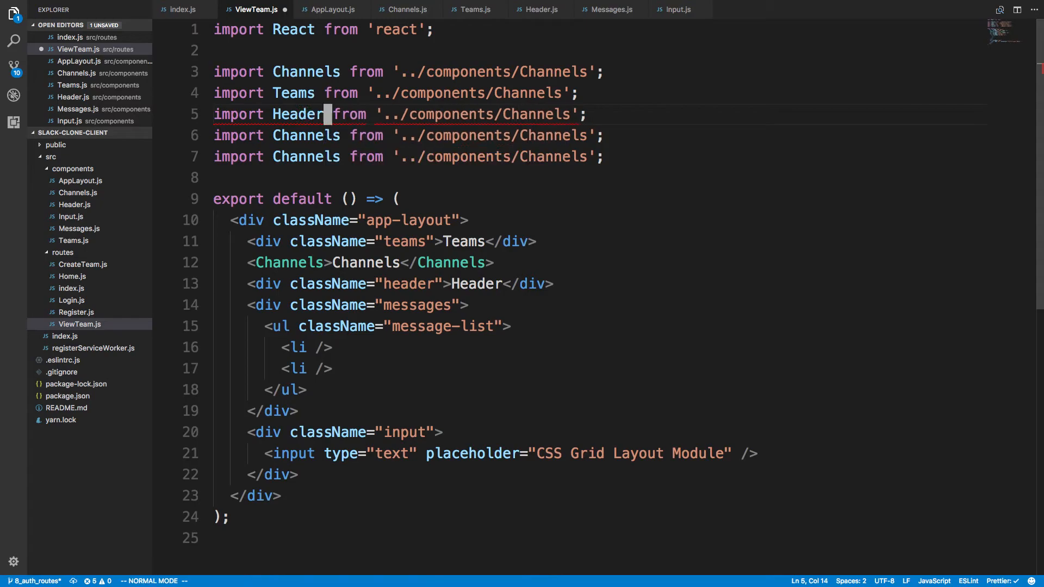
pyautogui.write('Messag')
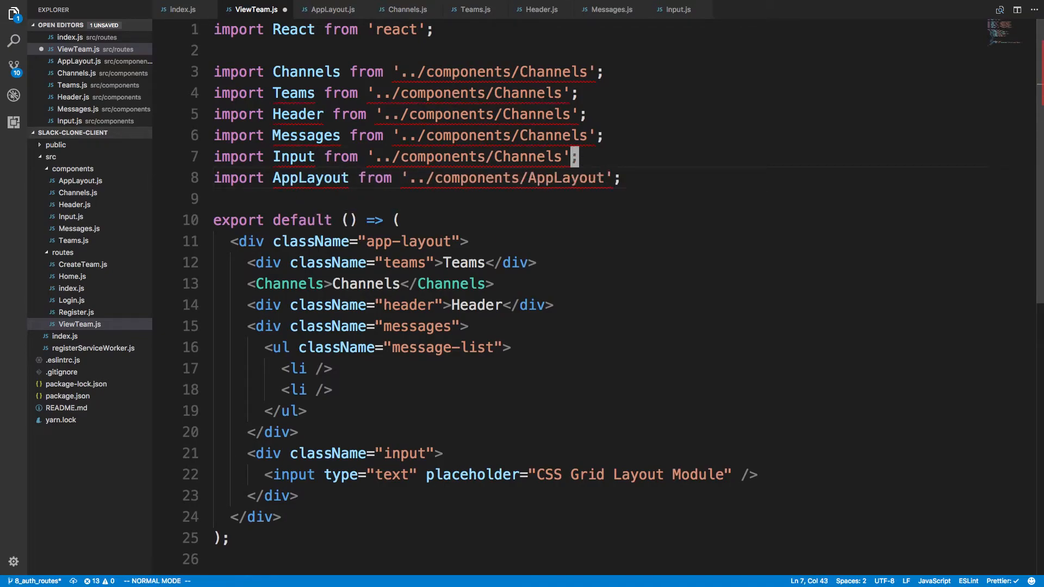
pyautogui.write('Input')
pyautogui.click(397, 93)
pyautogui.write('Team')
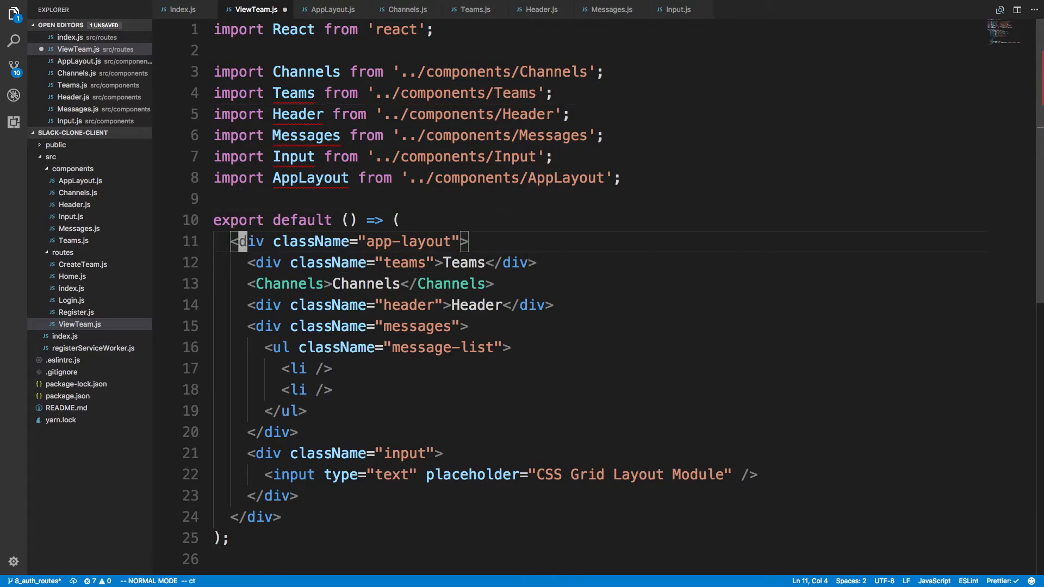
pyautogui.write('APp')
pyautogui.click(375, 262)
pyautogui.write('<Teams>Teams</Teams>')
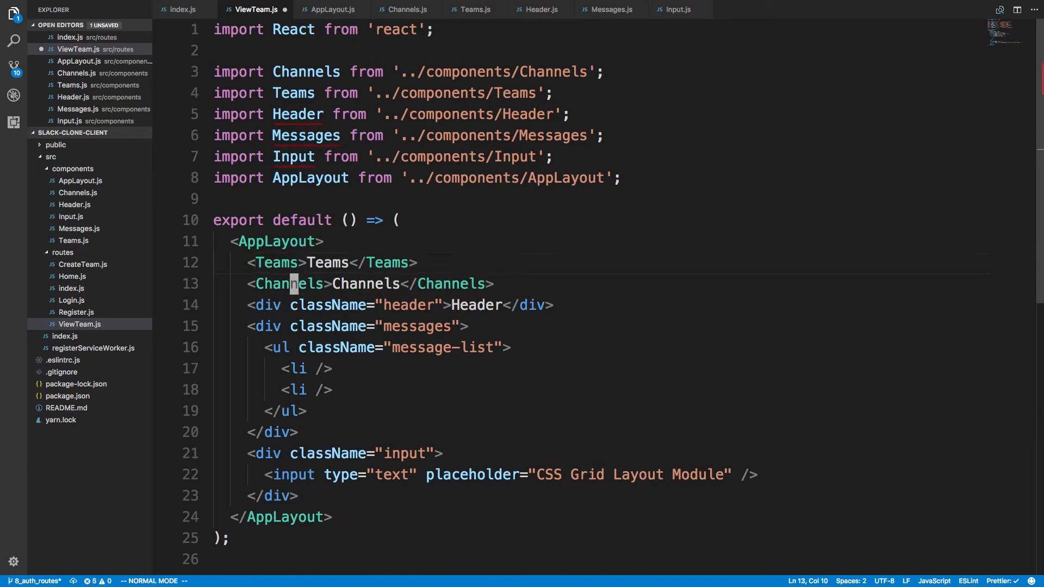
# Step: Replace ViewTeam's divs with AppLayout wrapping Teams, Channels, Header, Messages and Input
pyautogui.write('Header>Header</Header>')
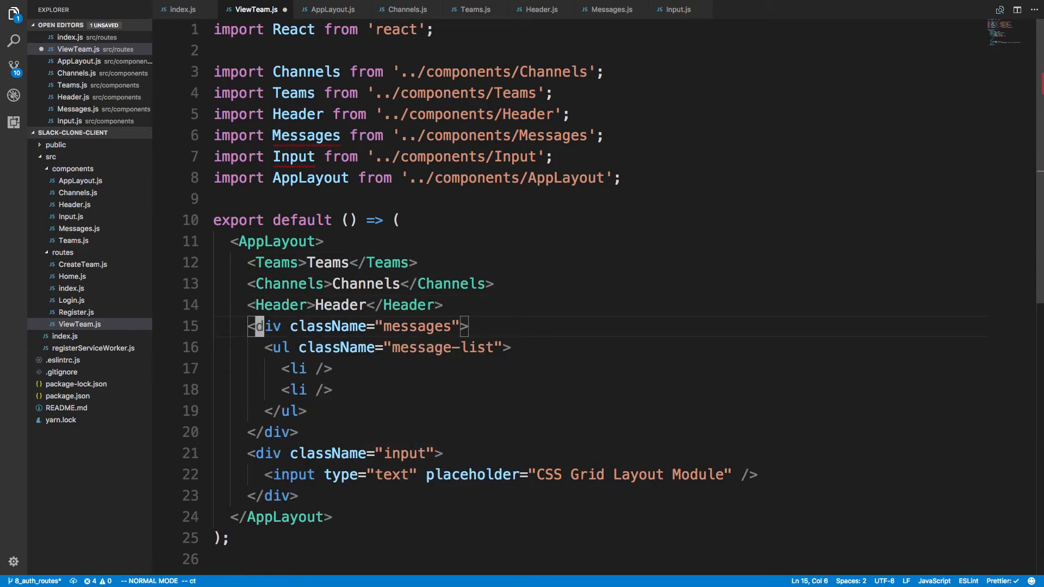
pyautogui.write('mess>')
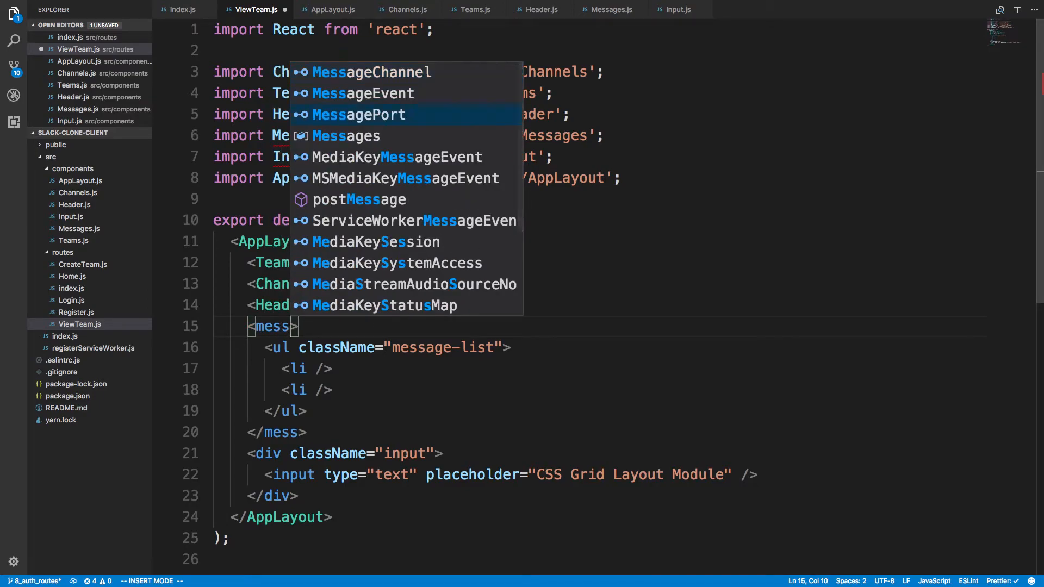
pyautogui.press('Escape')
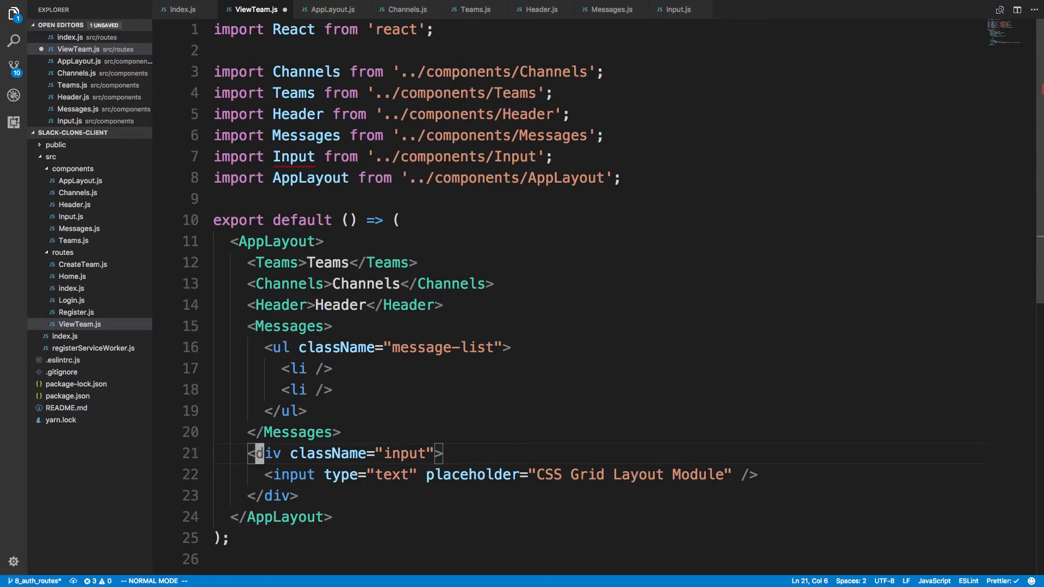
pyautogui.moveTo(422, 200)
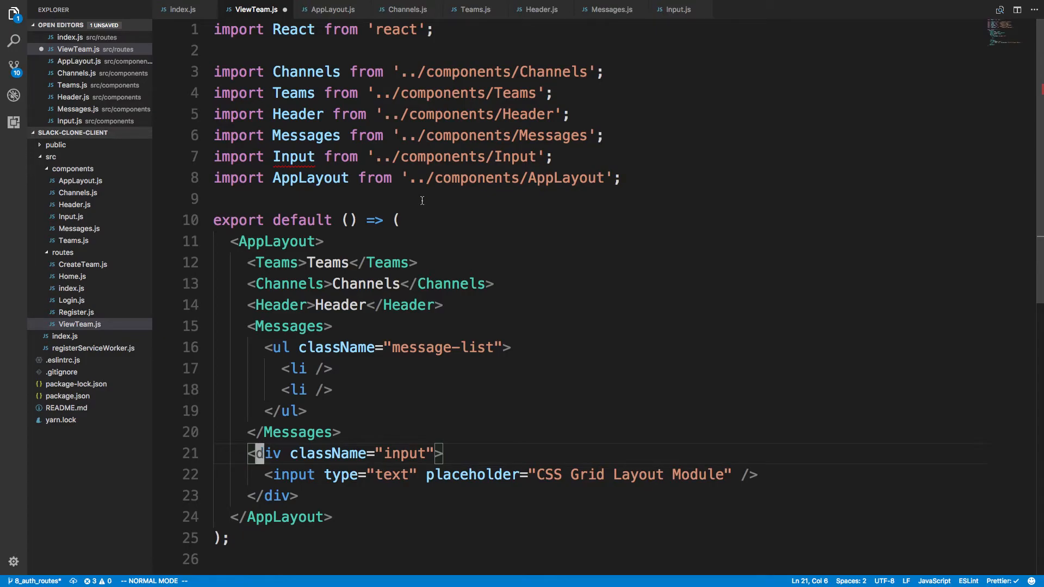
pyautogui.write('Inp>')
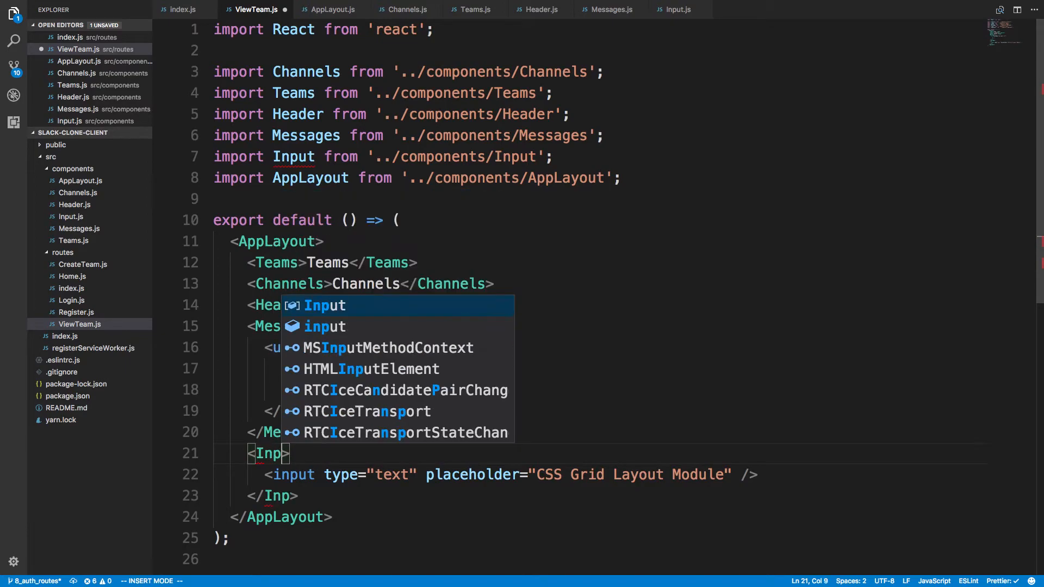
pyautogui.click(677, 10)
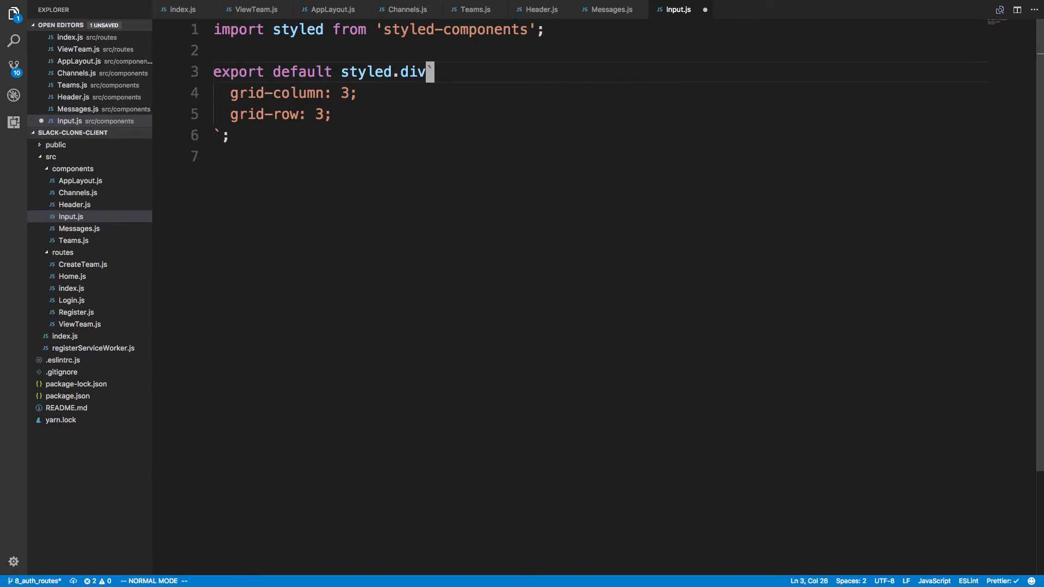
pyautogui.click(178, 10)
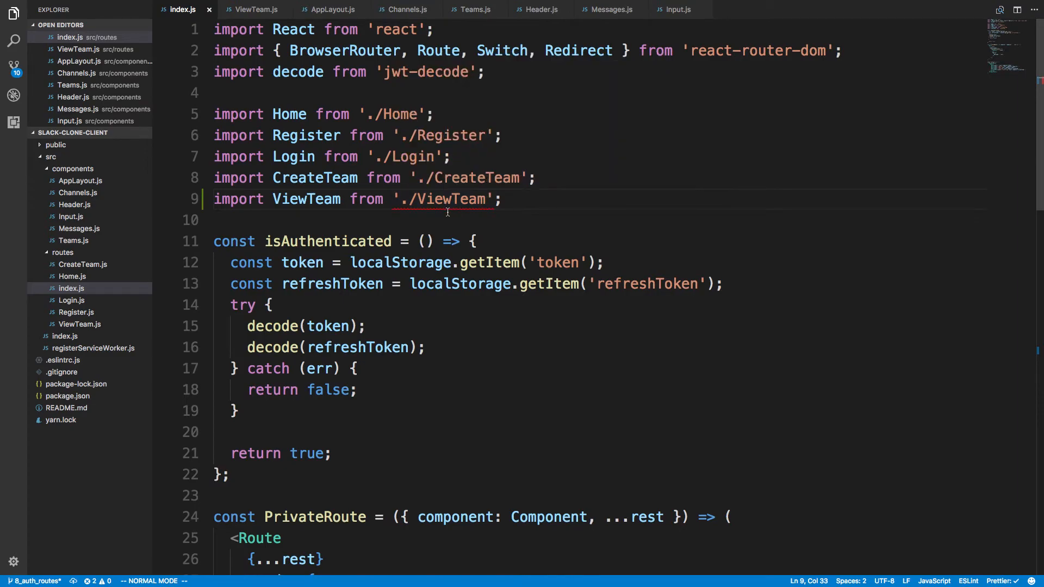
pyautogui.moveTo(442, 198)
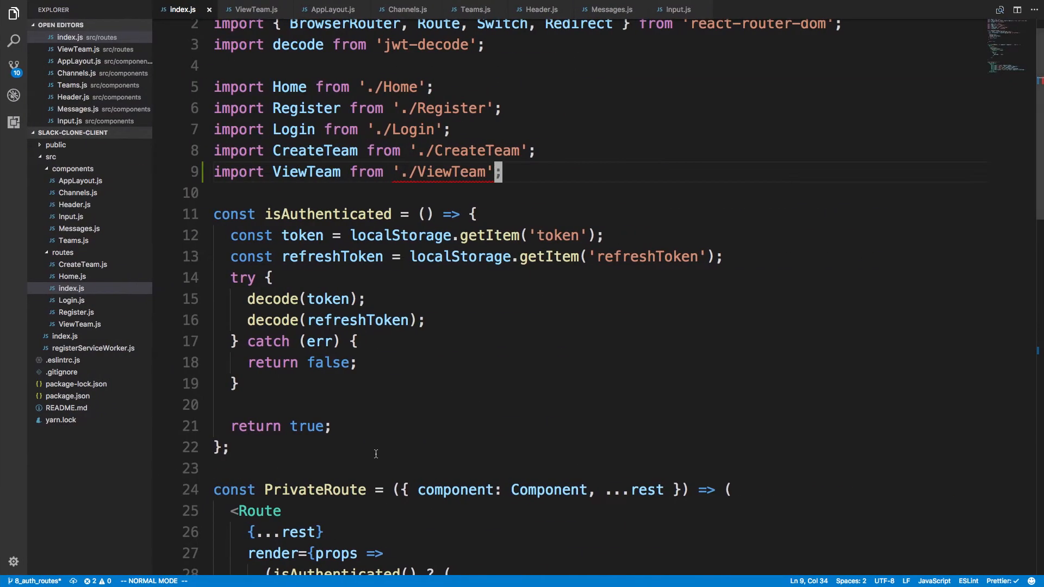
# Step: Confirm routes/index.js maps /view-team to ViewTeam, then bring up the rendered page in Chrome
pyautogui.scroll(-3)
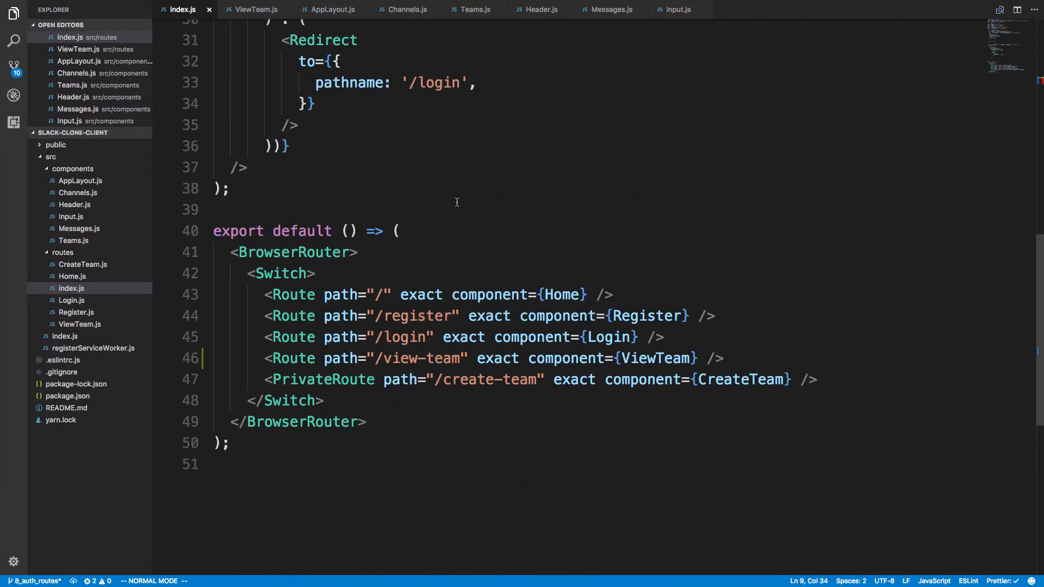
pyautogui.click(254, 10)
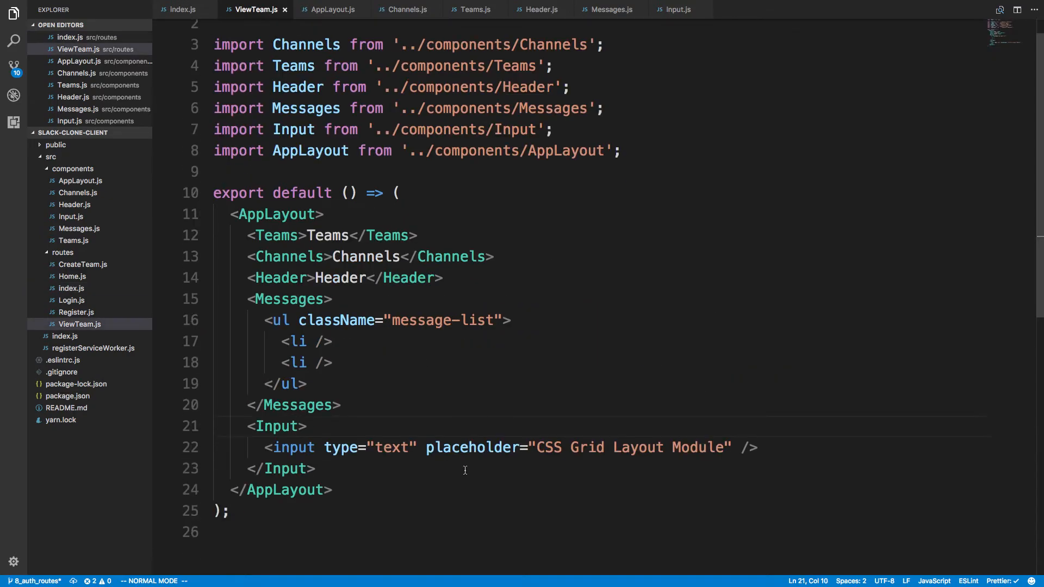
pyautogui.rightClick(273, 576)
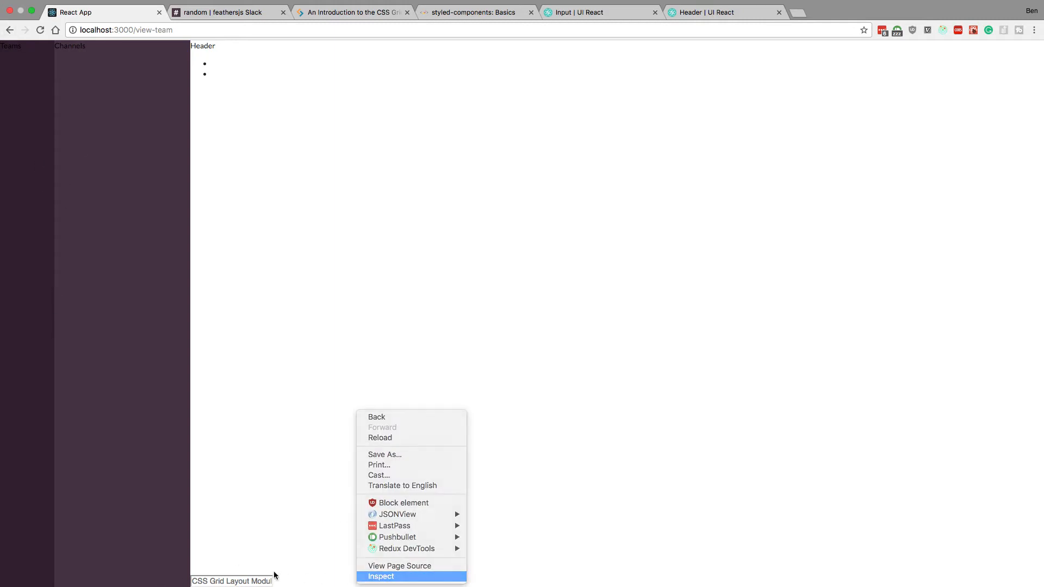
pyautogui.click(381, 576)
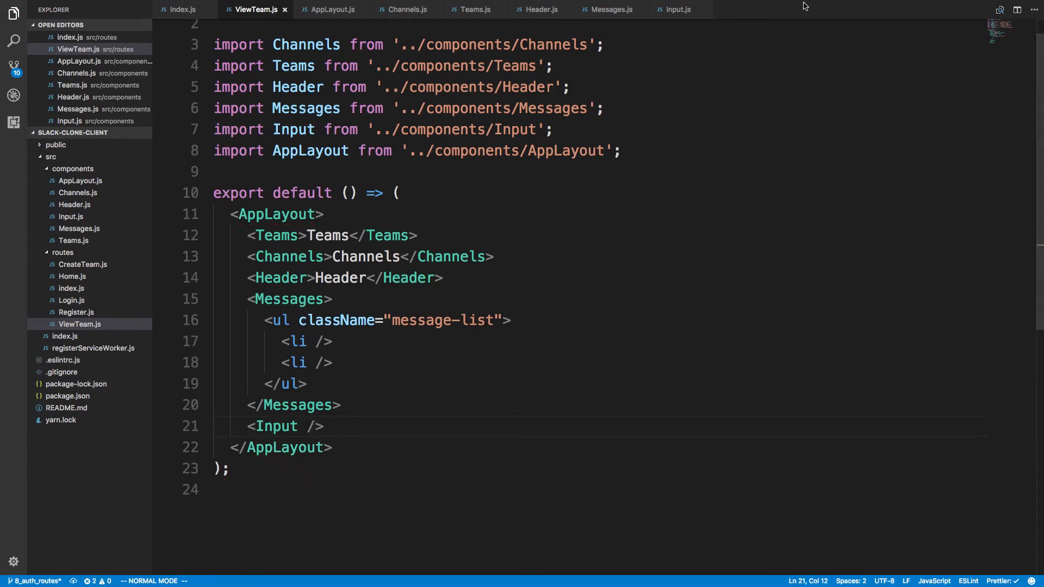
pyautogui.click(675, 10)
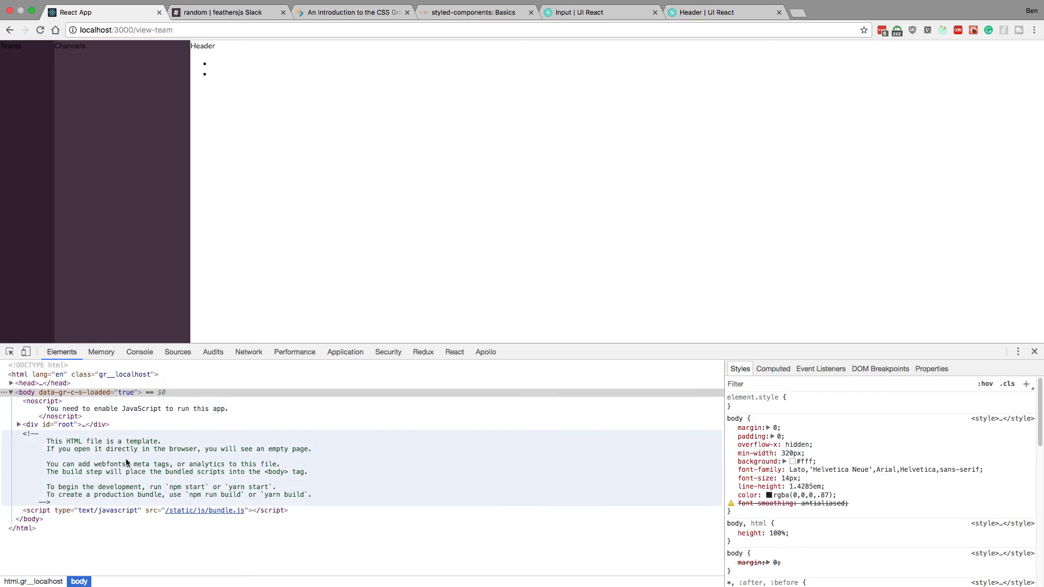
pyautogui.click(32, 425)
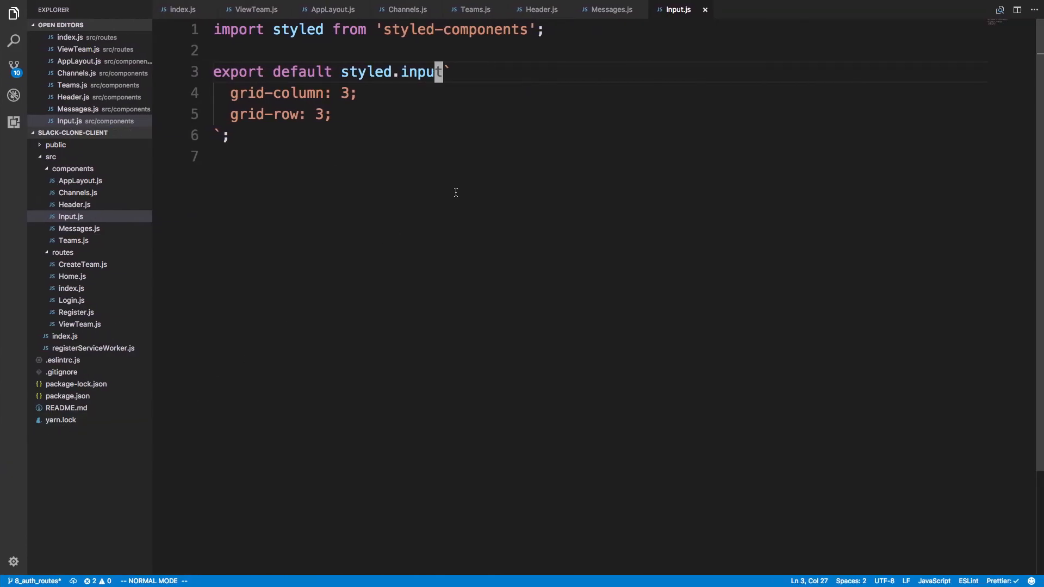
pyautogui.write('div')
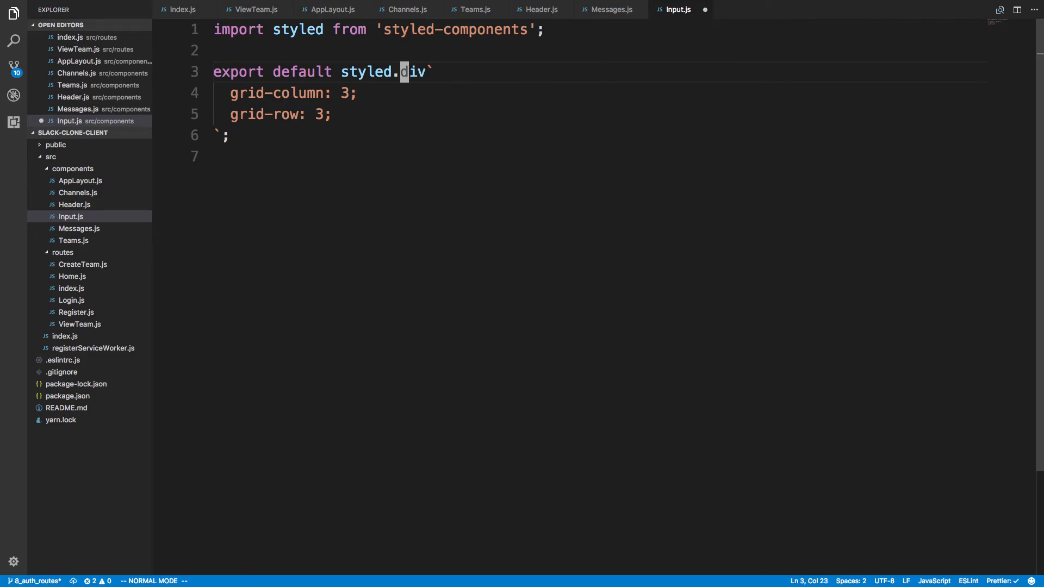
pyautogui.click(180, 10)
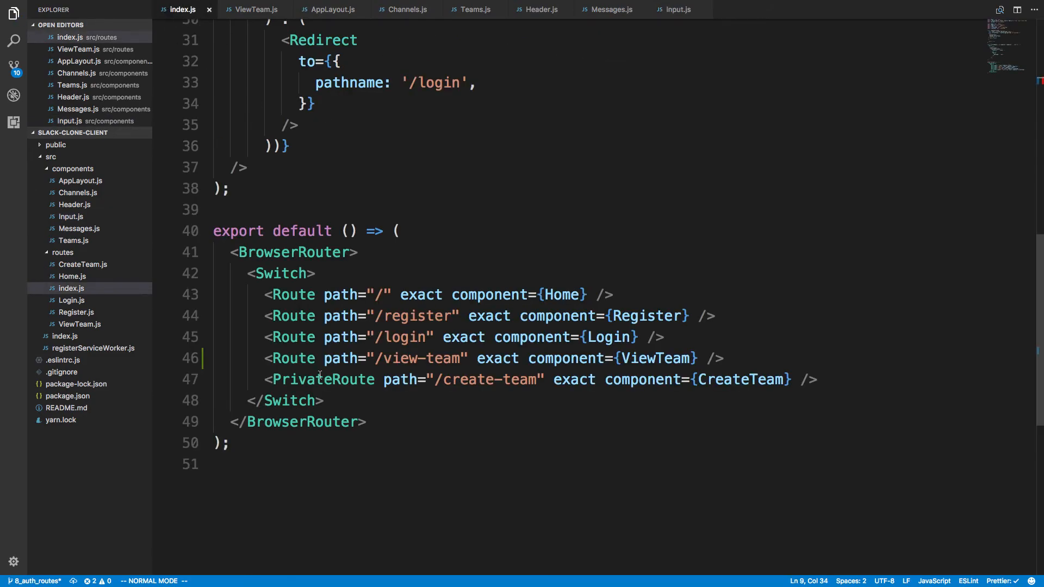
pyautogui.click(254, 10)
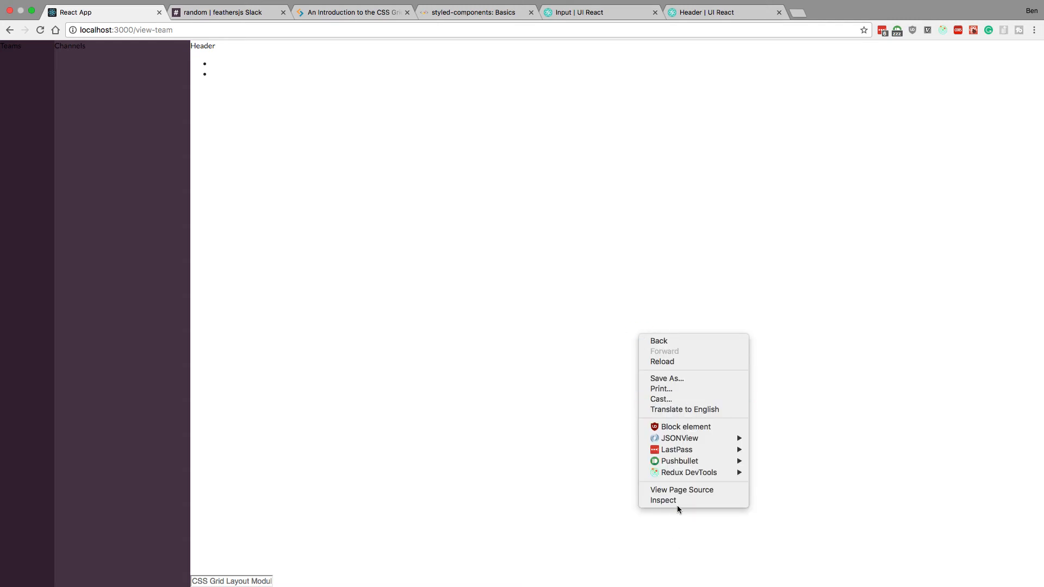
# Step: Inspect the view-team grid in Chrome DevTools, cross-checking Channels.js and Input.js and the Slack reference page
pyautogui.click(662, 500)
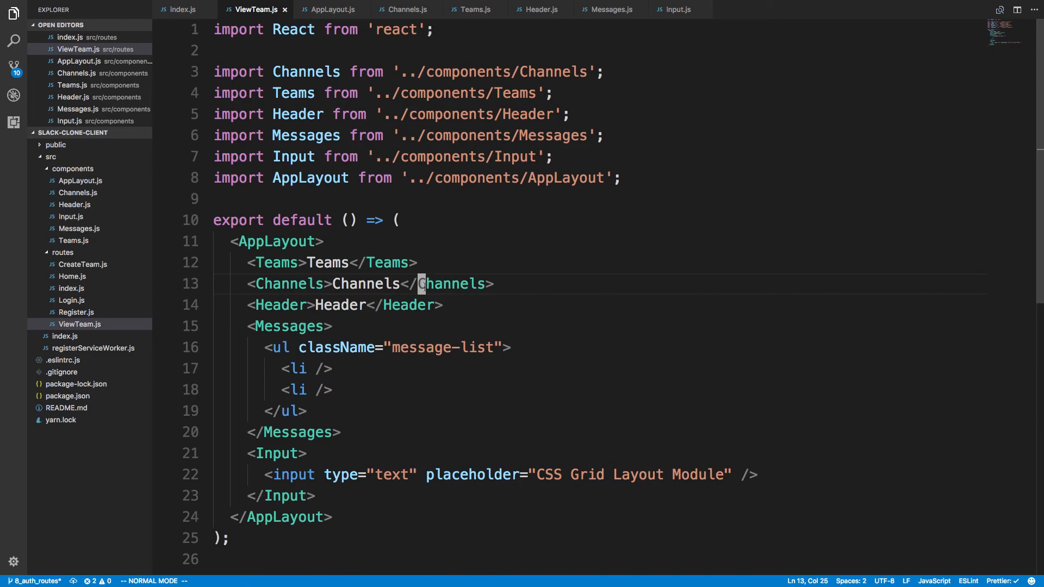
pyautogui.click(407, 9)
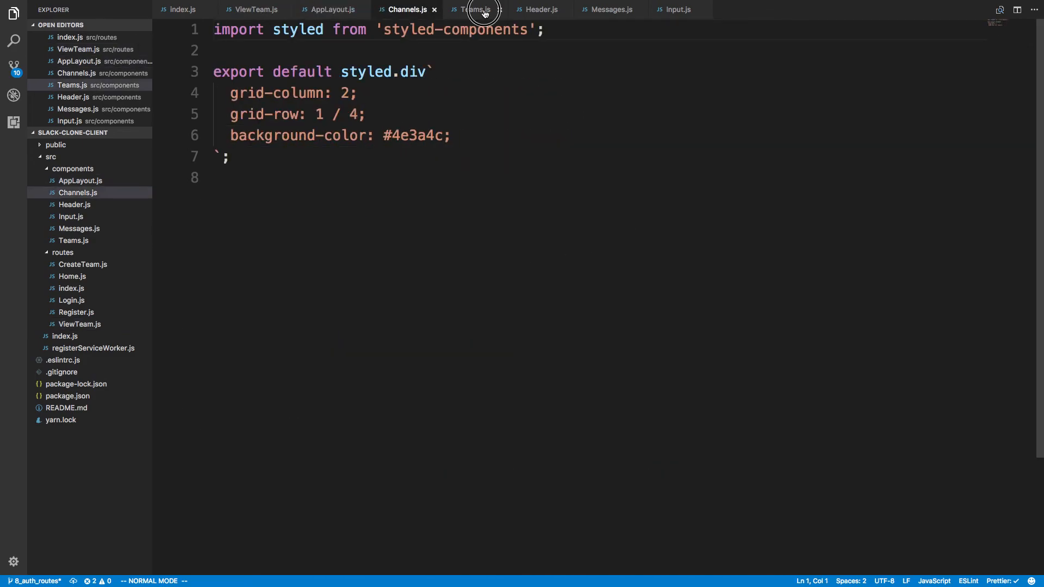
pyautogui.click(678, 10)
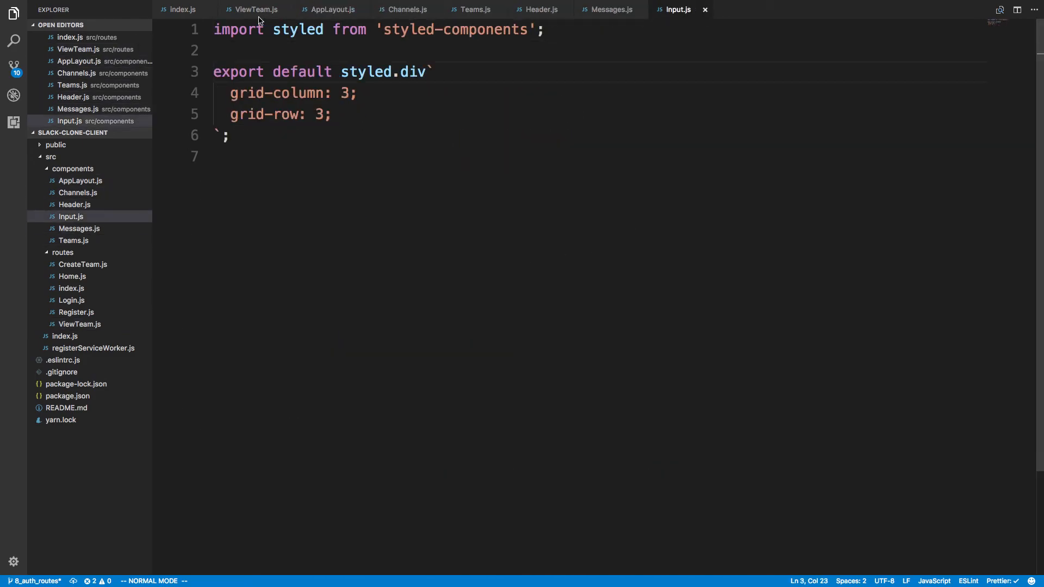
pyautogui.click(255, 10)
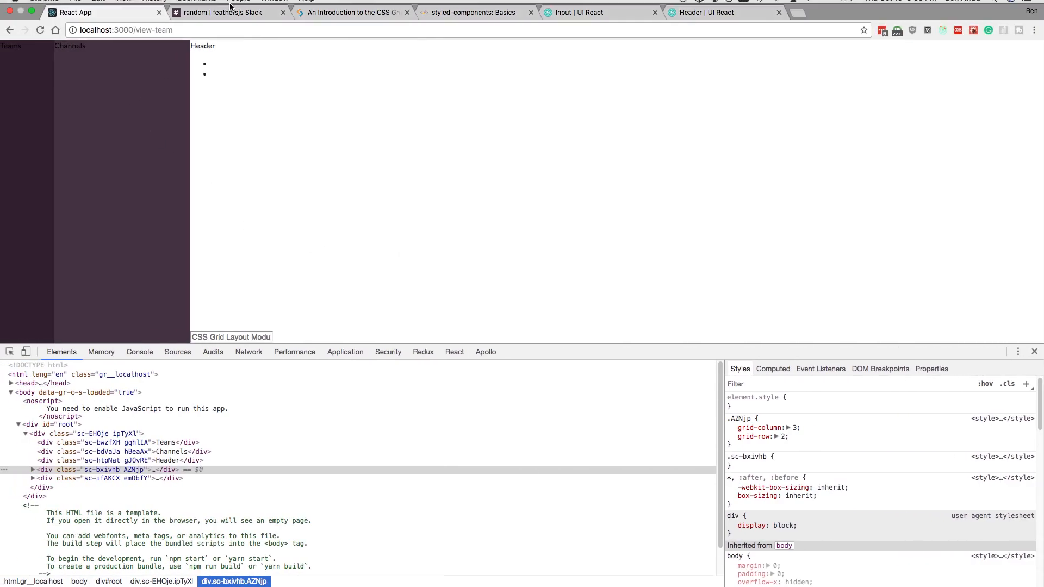
pyautogui.click(226, 12)
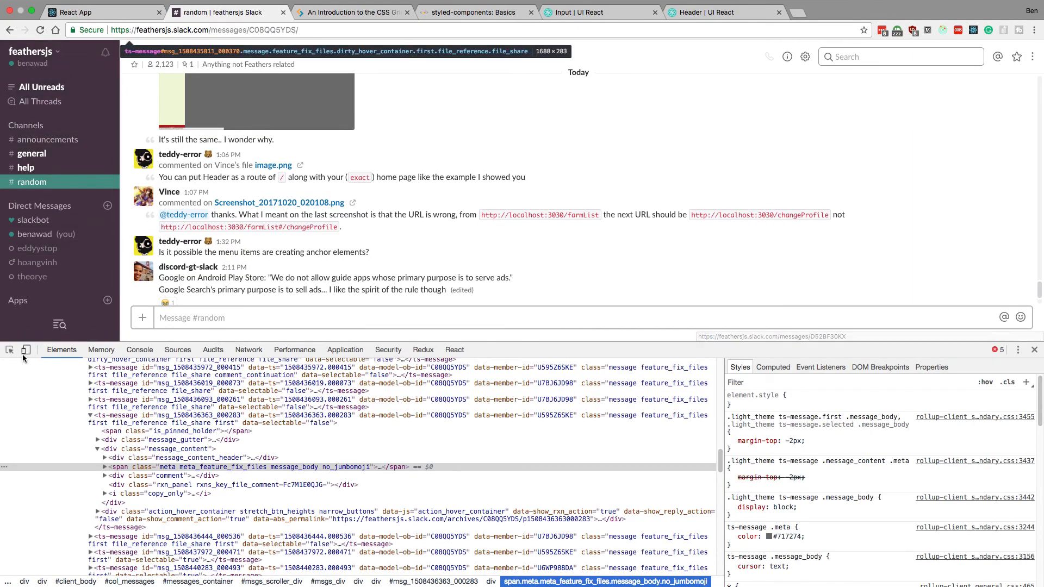
pyautogui.click(100, 12)
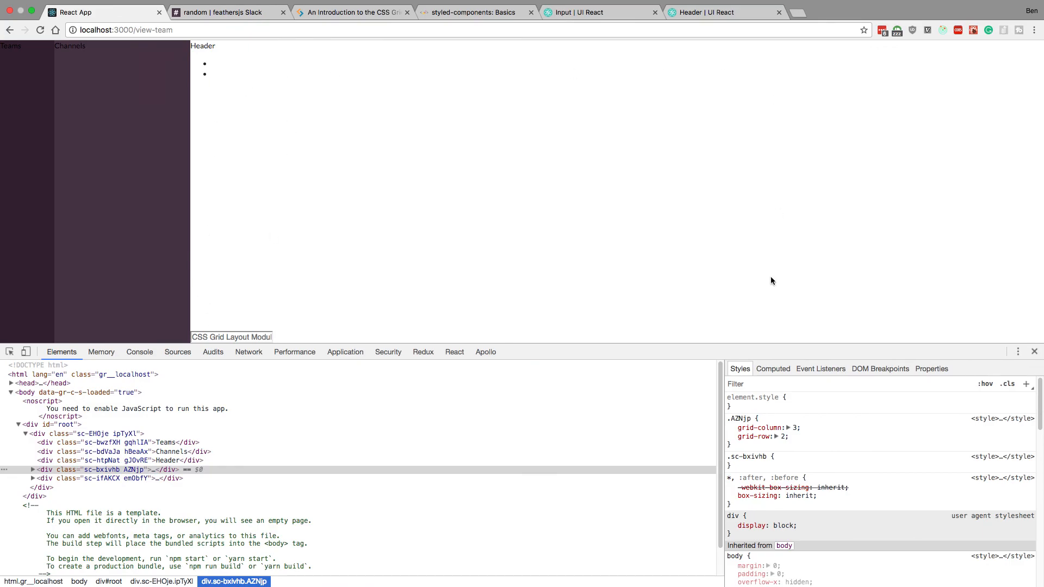